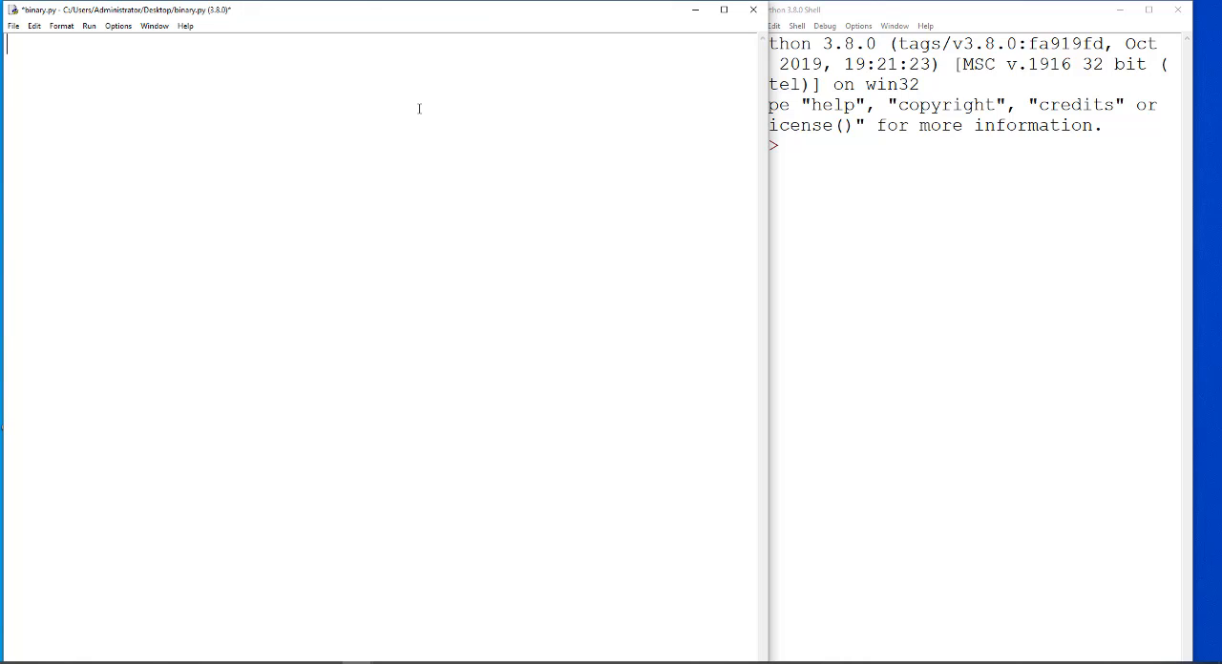
Define sortedArray = [2,4,5,7,9,12,20] on the first line of binary.py
text(sorted)
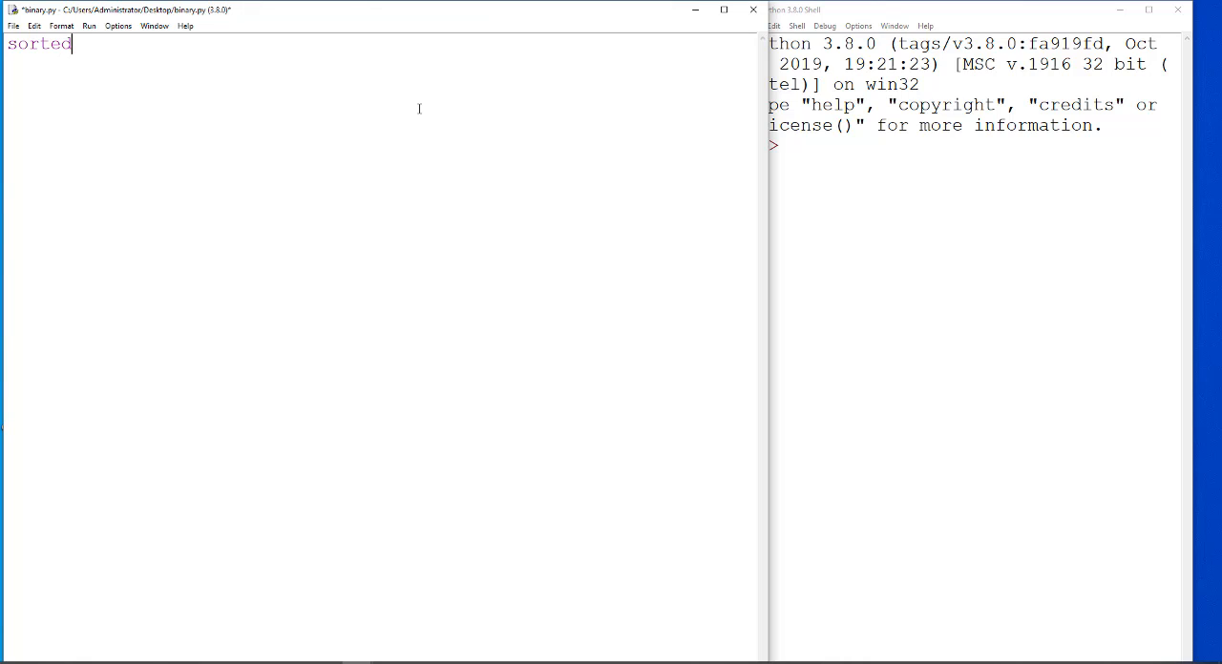
text(Array =)
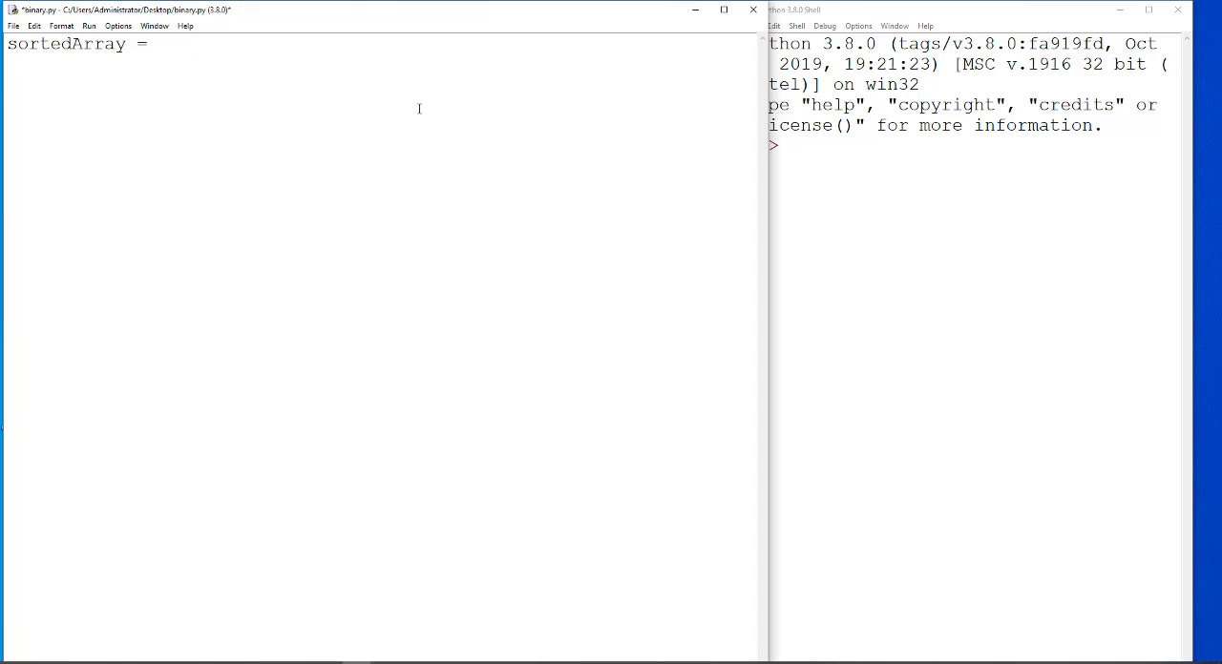
text([2,4)
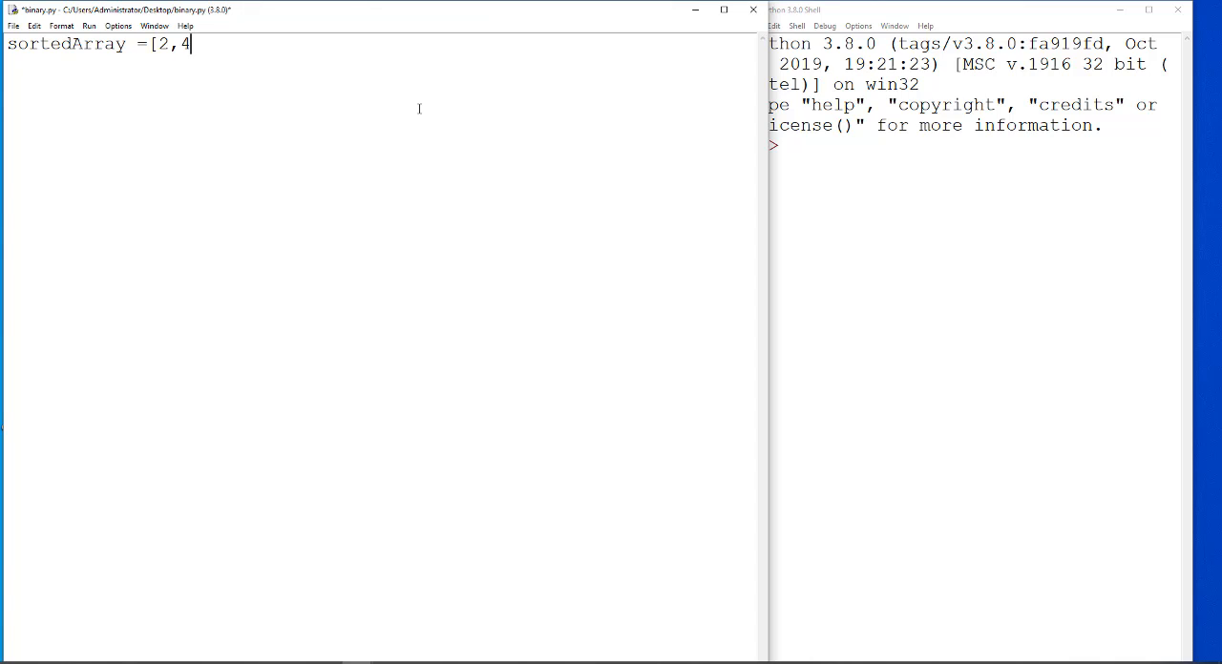
text(,5,)
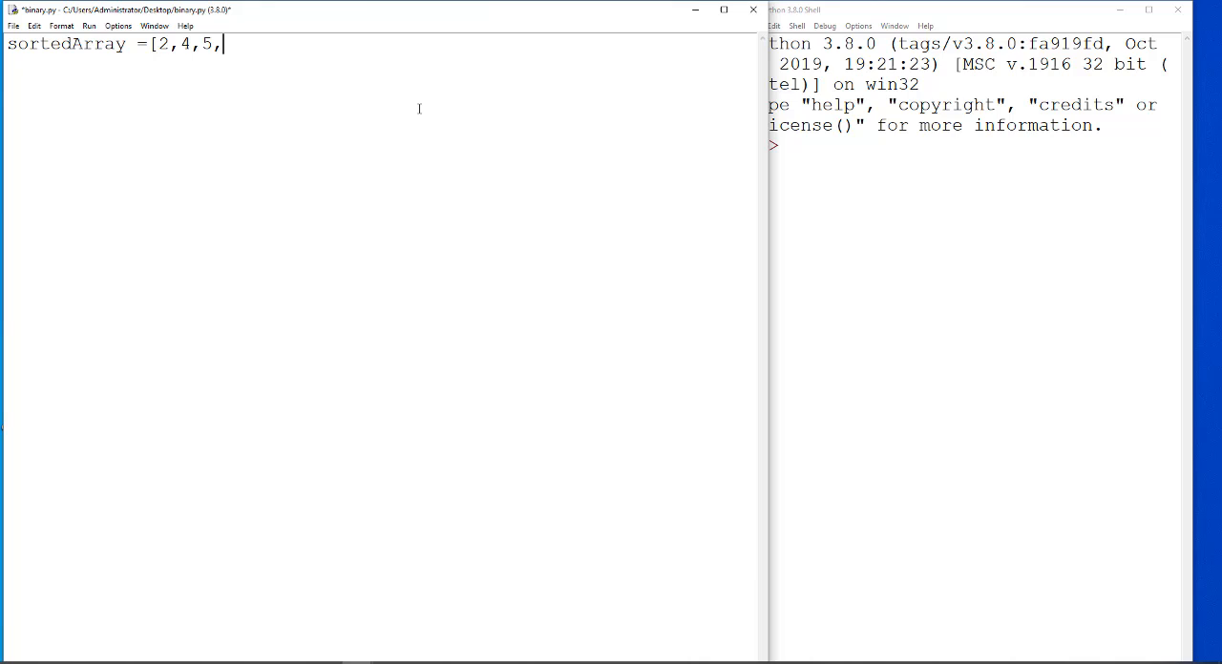
text(7,9,)
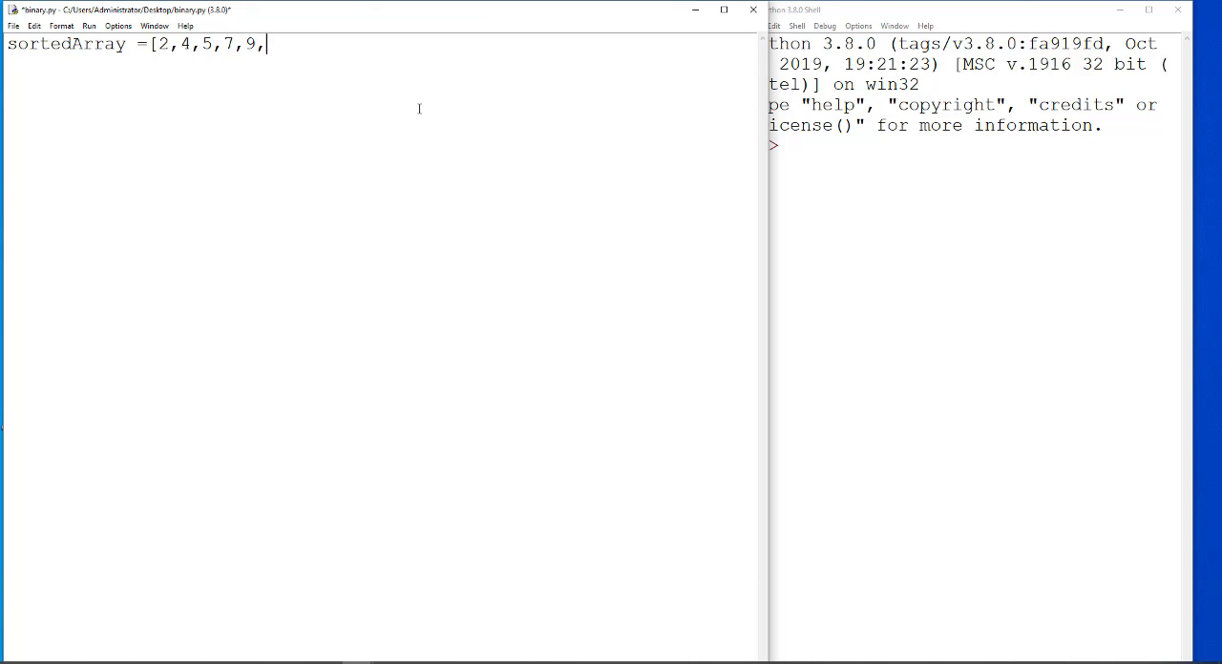
text(12,20)
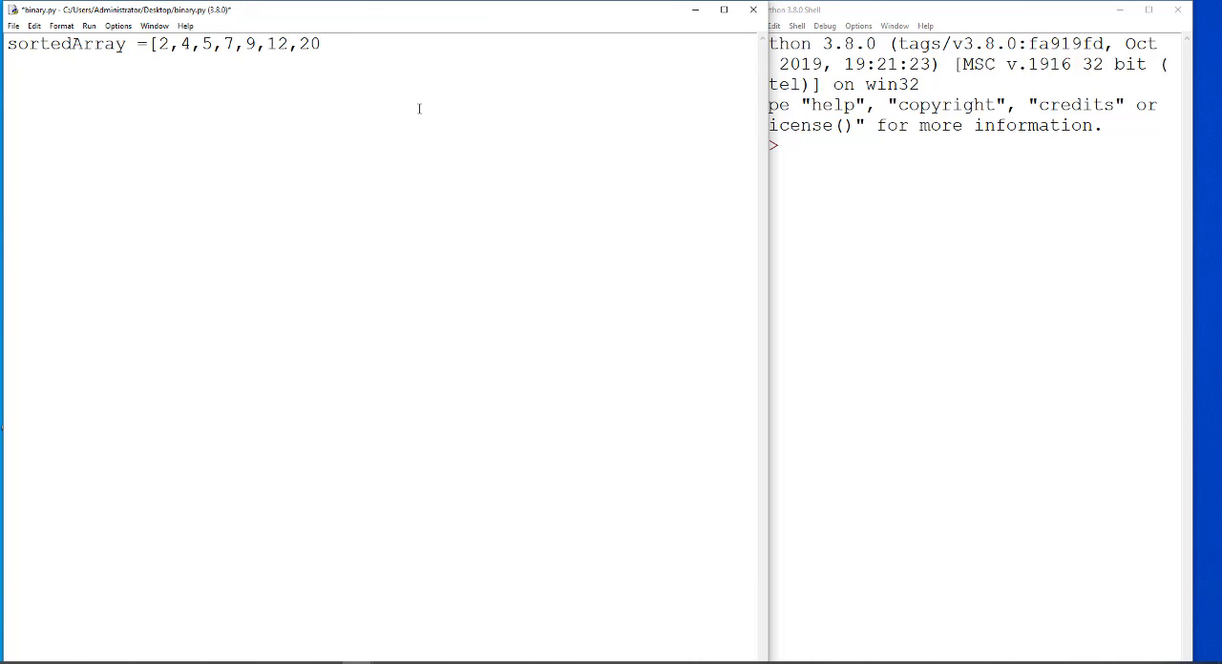
drag(151, 44, 329, 44)
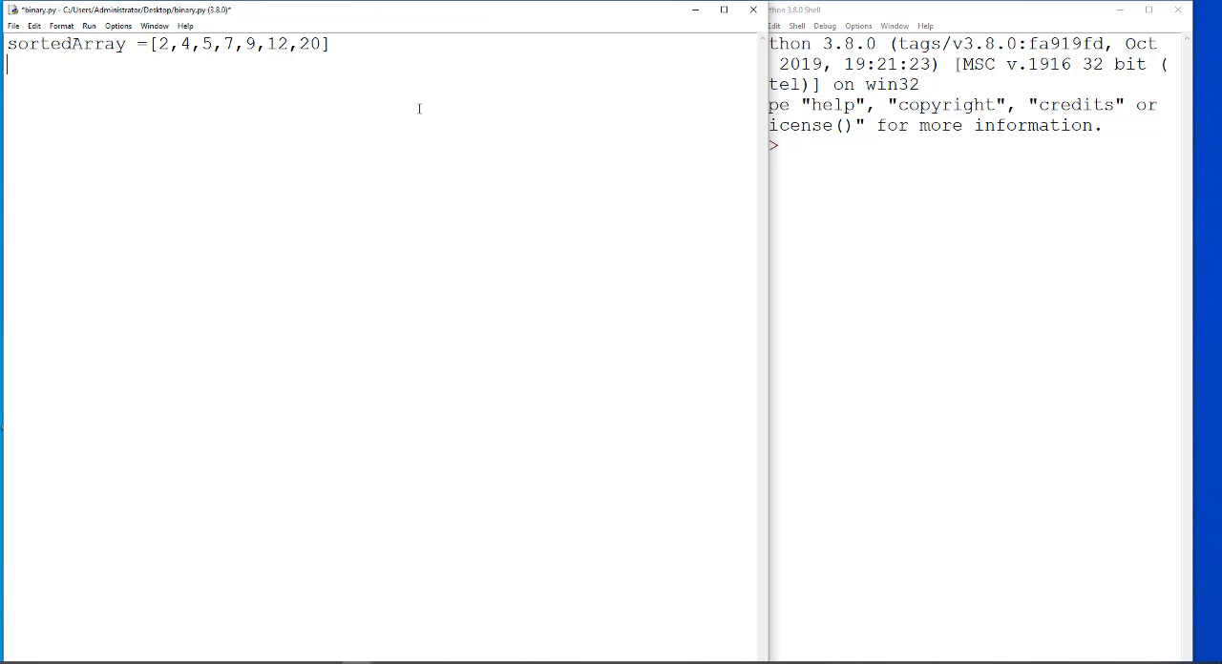
Add low = 0 and high = len(sortedArray)-1 below the list
text(low)
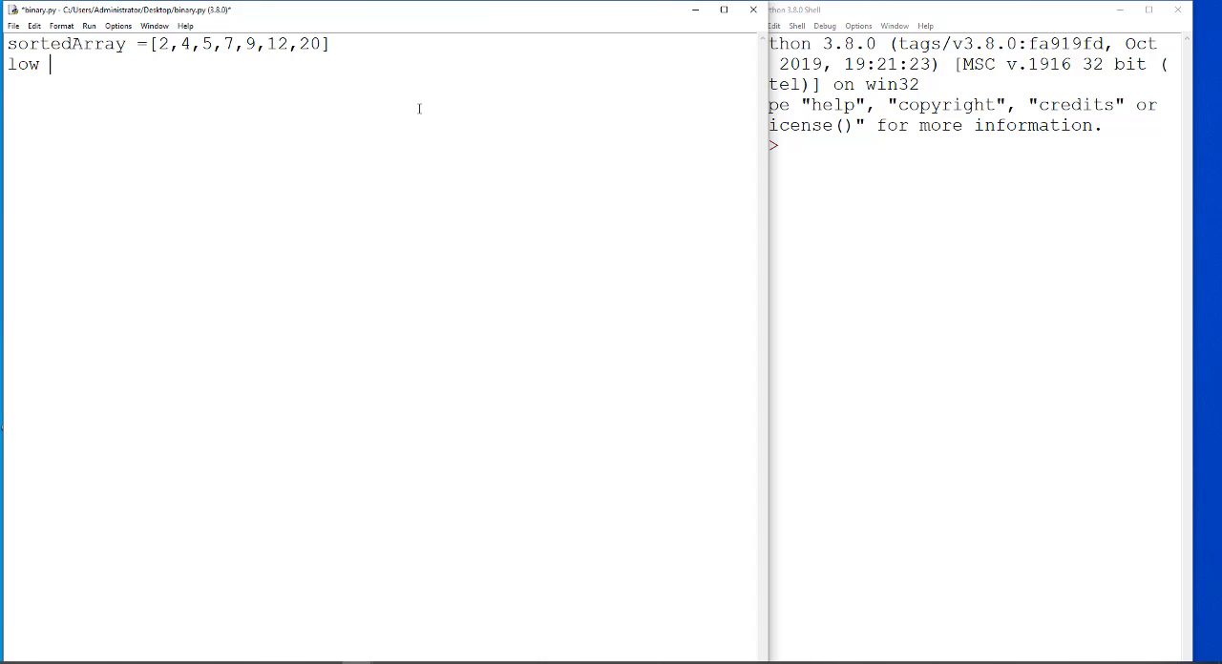
text(=0)
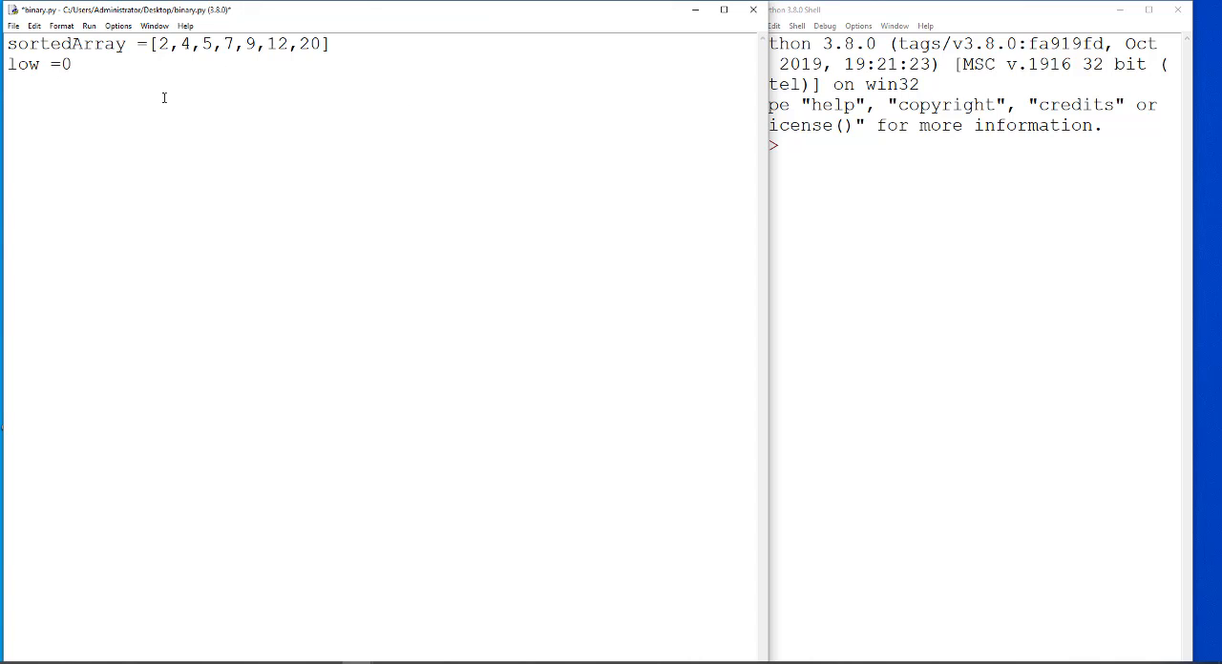
text(high)
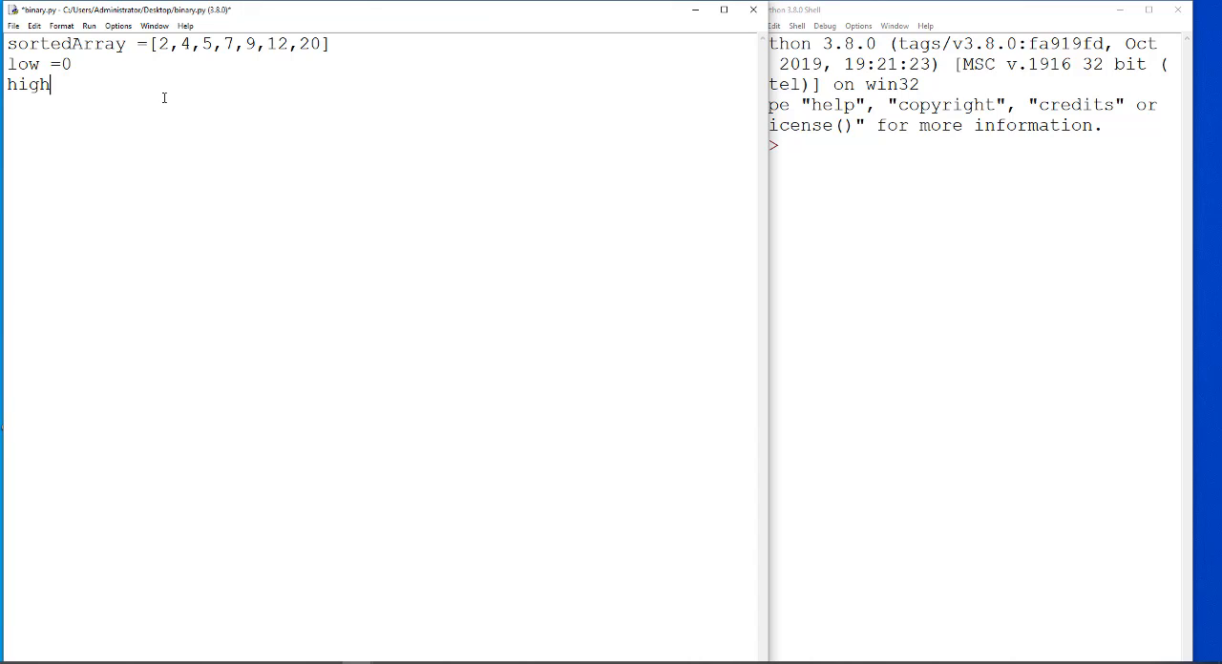
text(len)
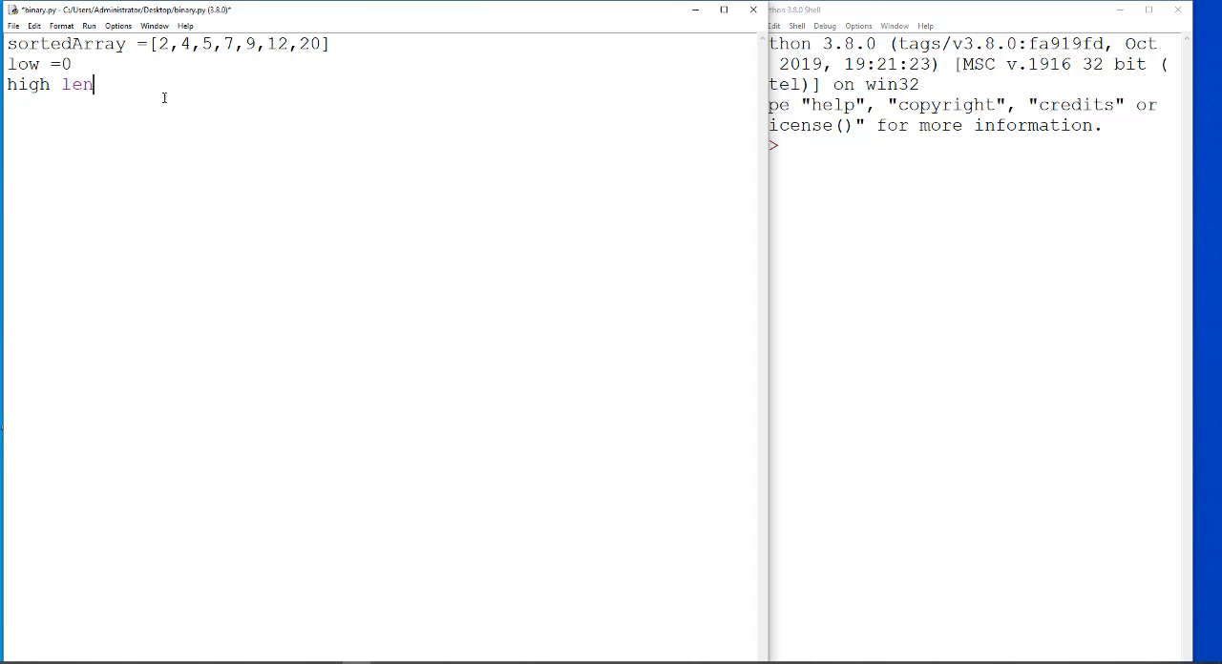
text((s)
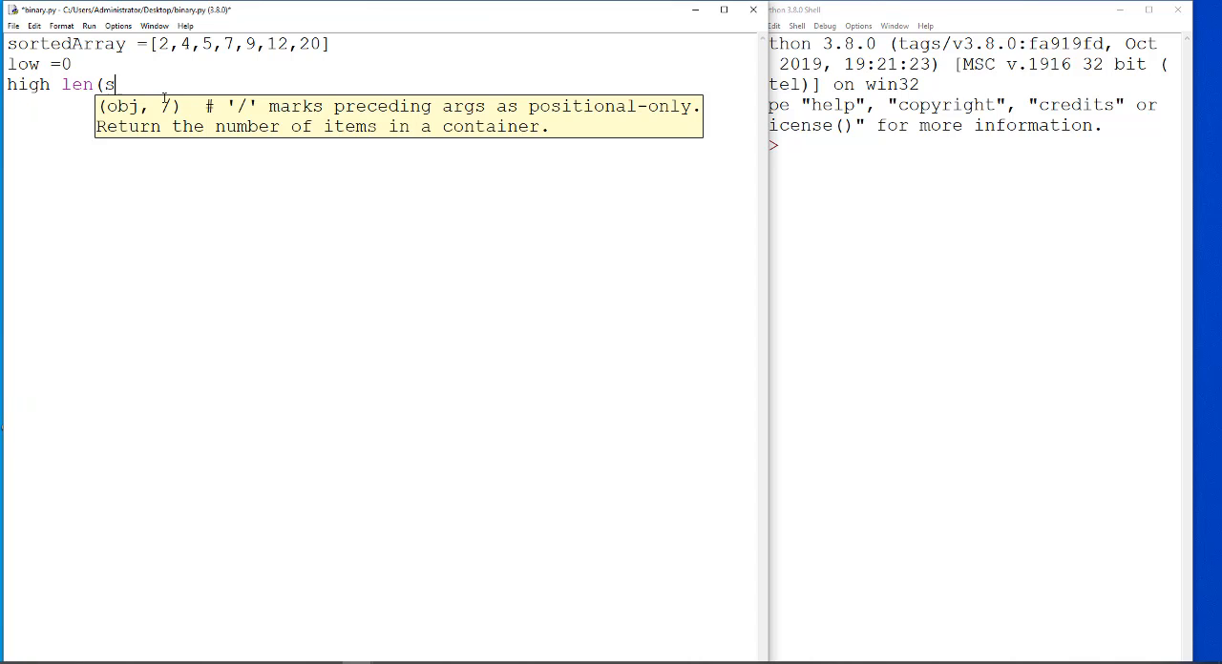
text(ortedAr)
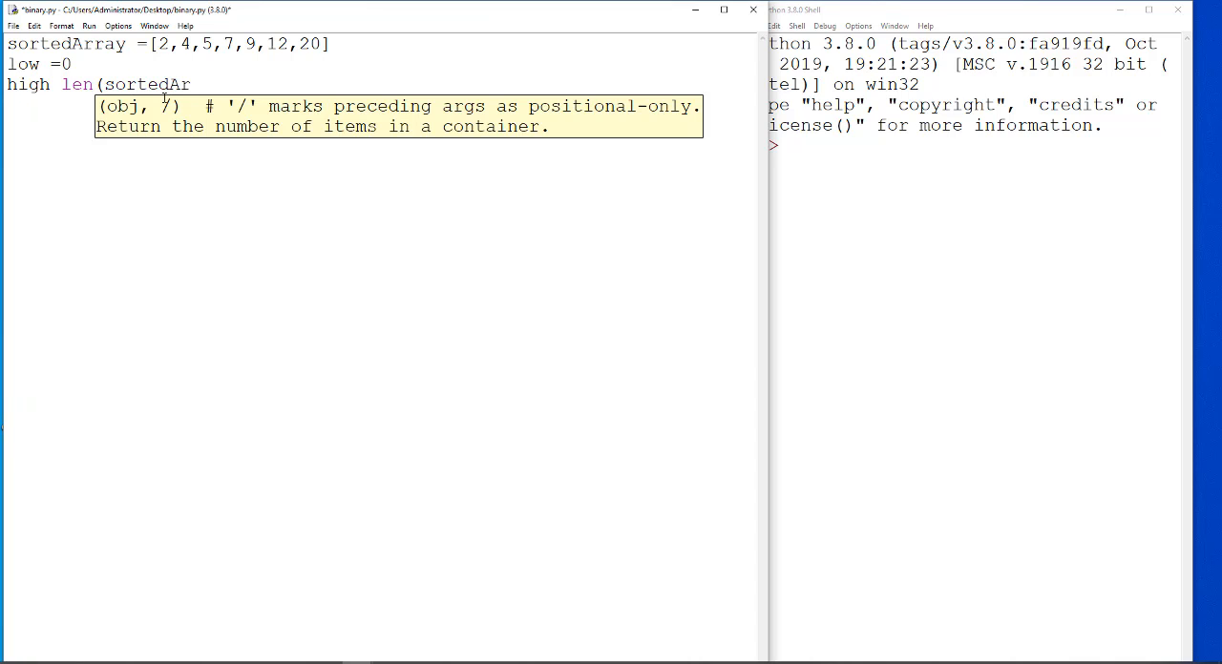
text(ray)
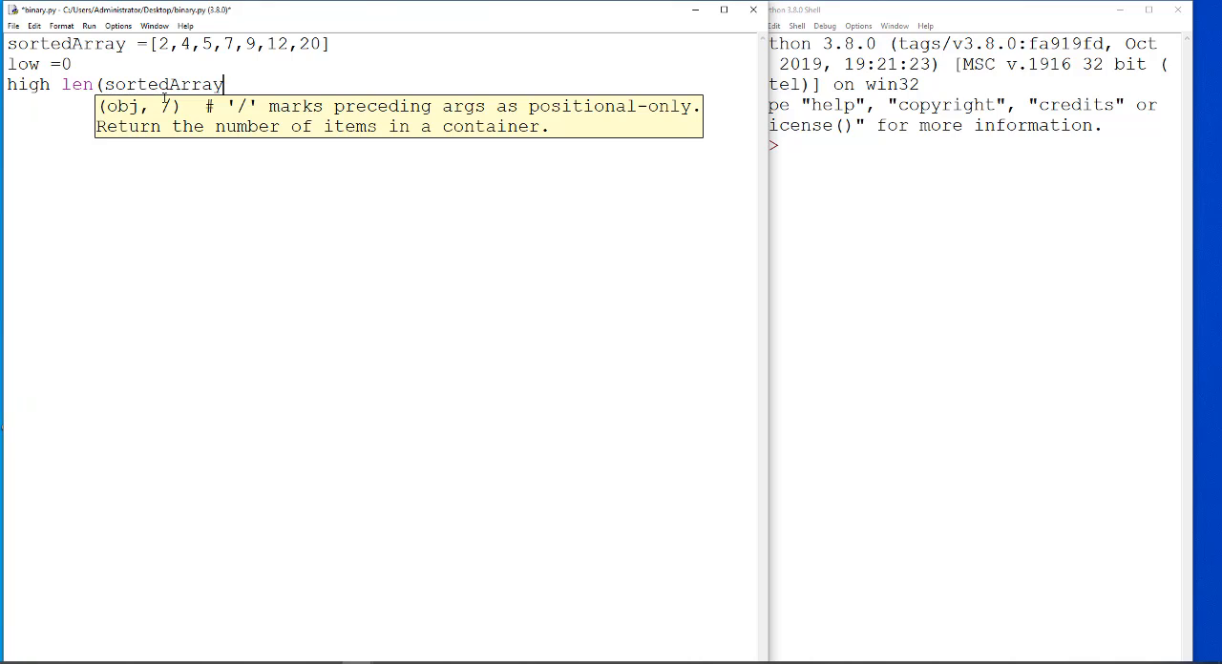
text())
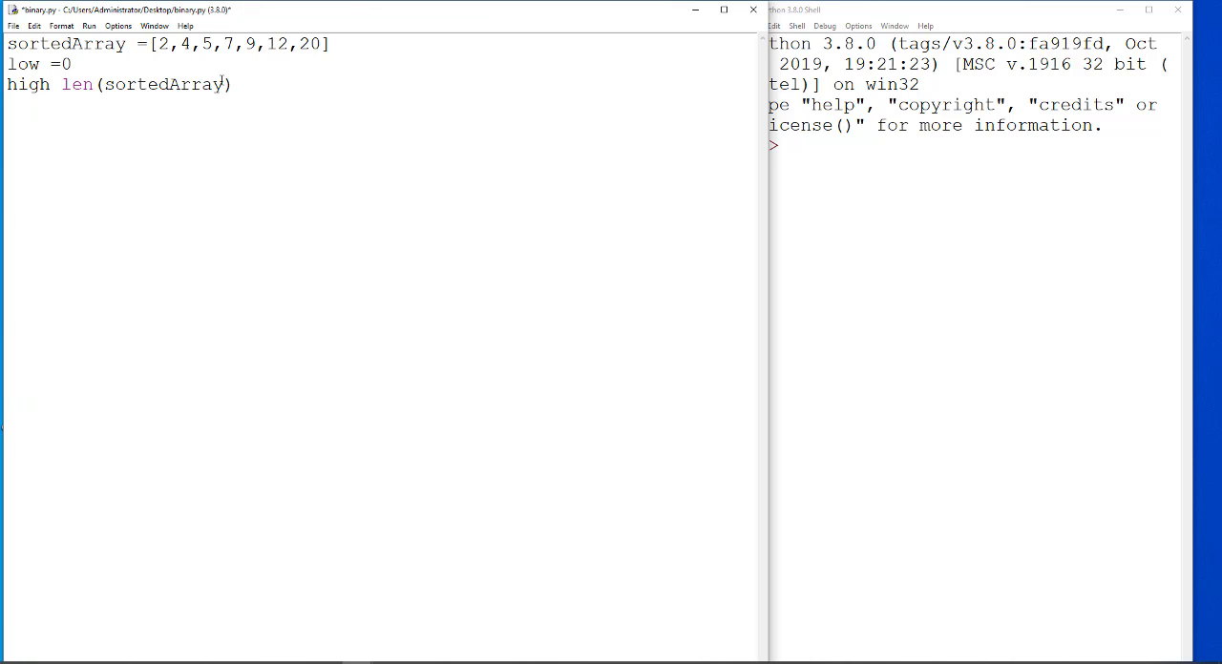
text(-1)
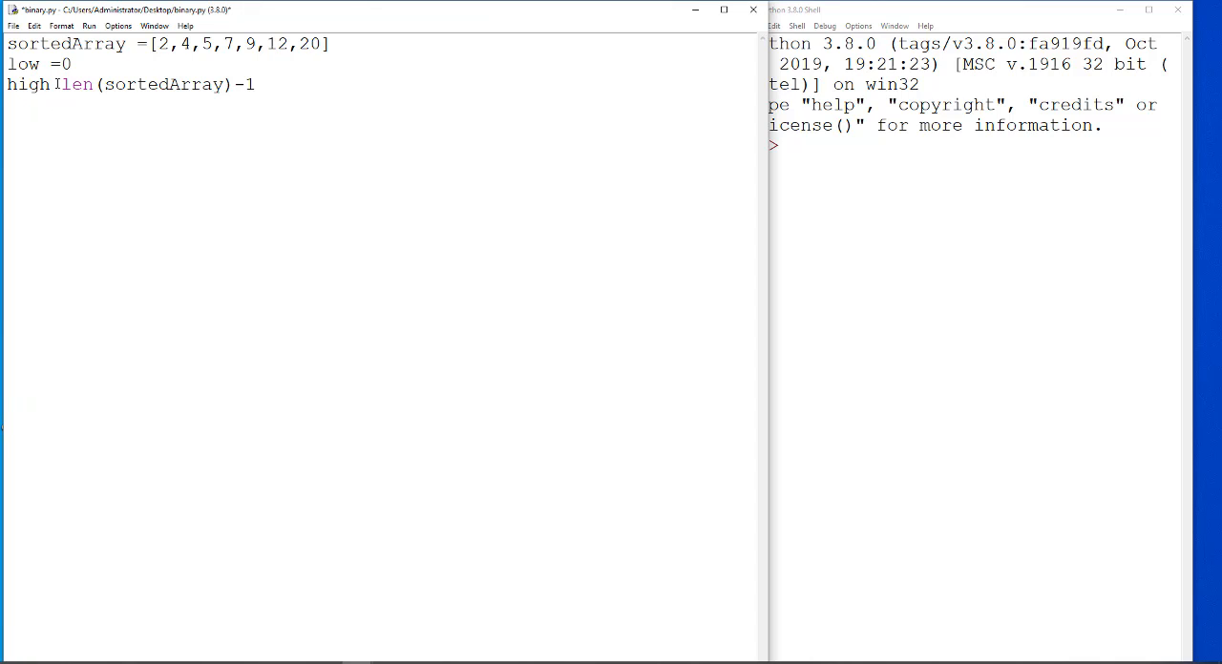
text(=)
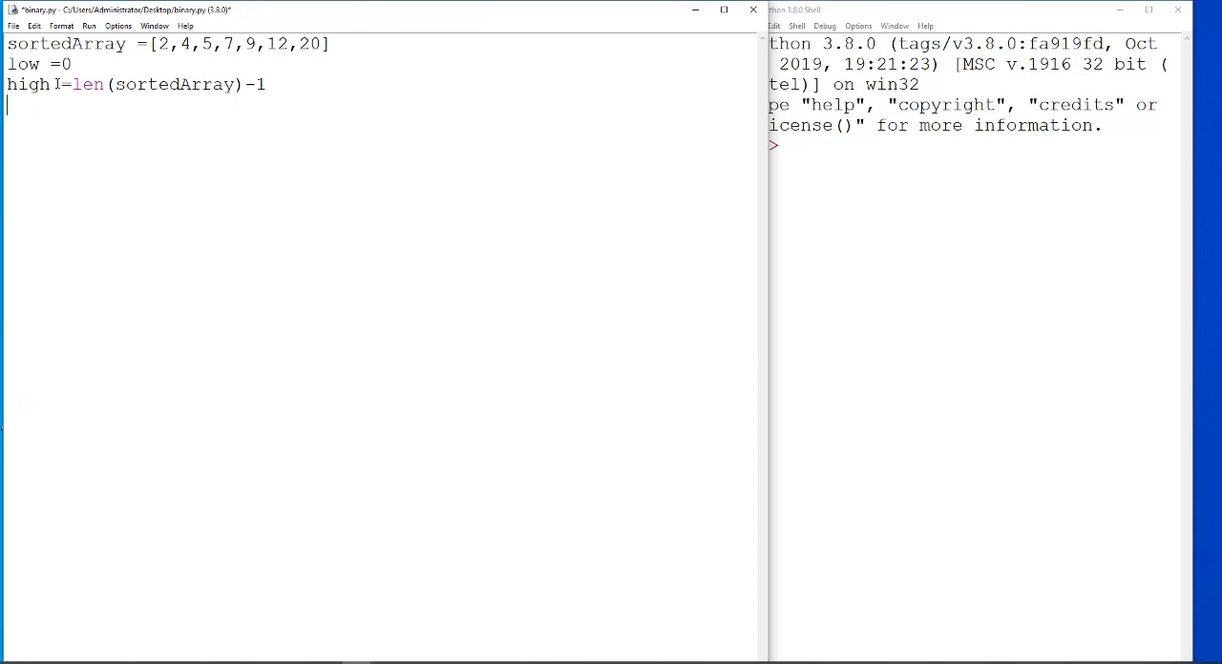
Add the found = False flag followed by a blank line
text(found)
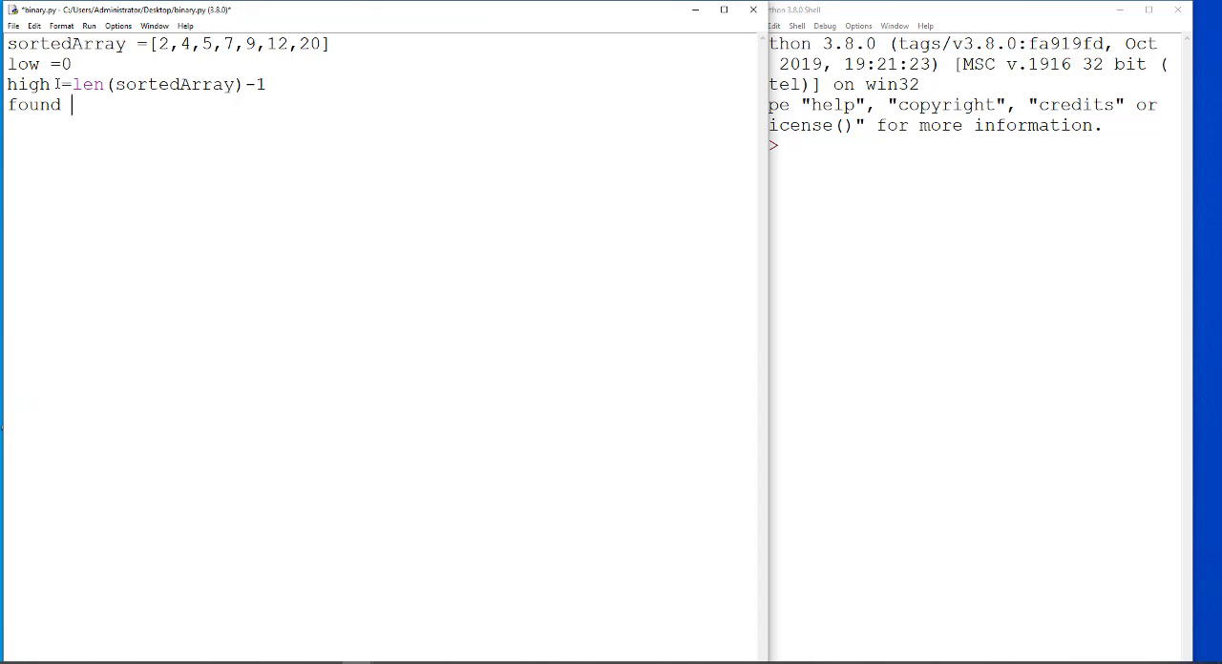
text(= False)
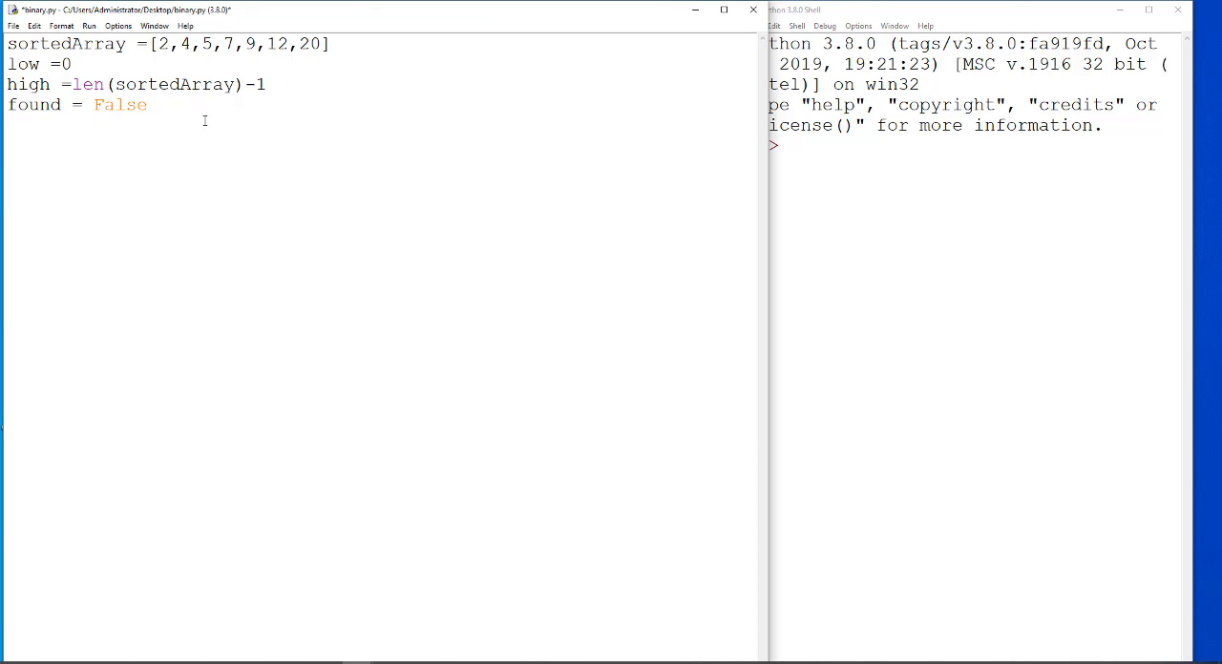
key(enter)
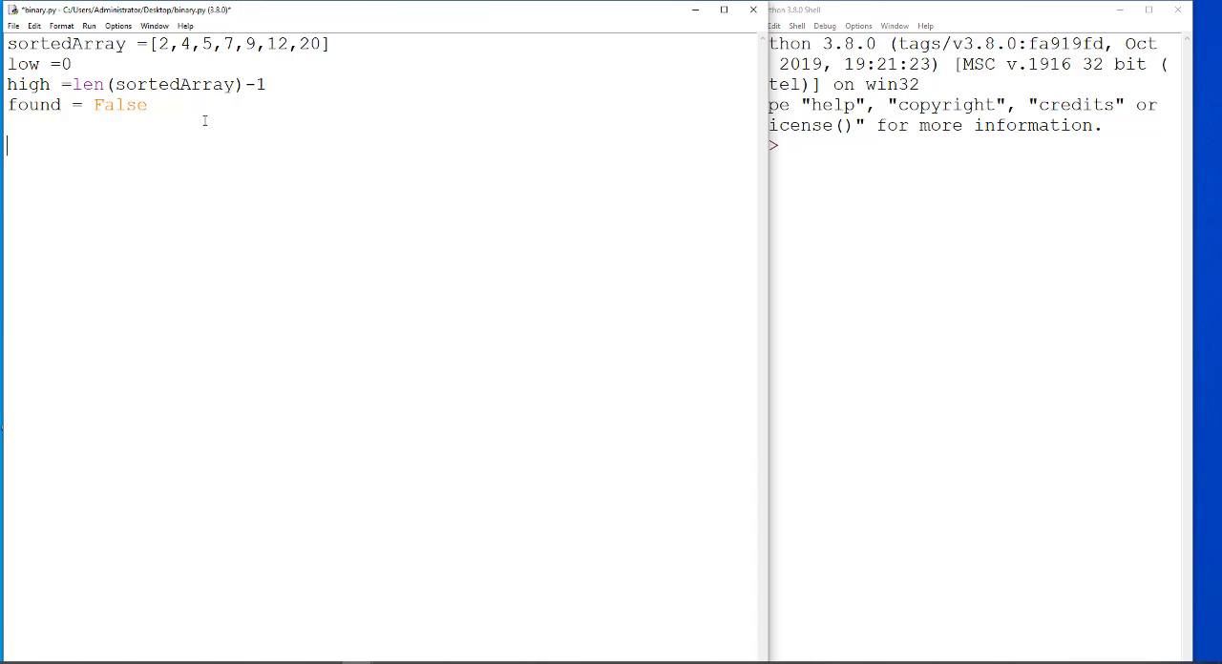
Read the target with enter = int(input("Enter a number"))
text(enter)
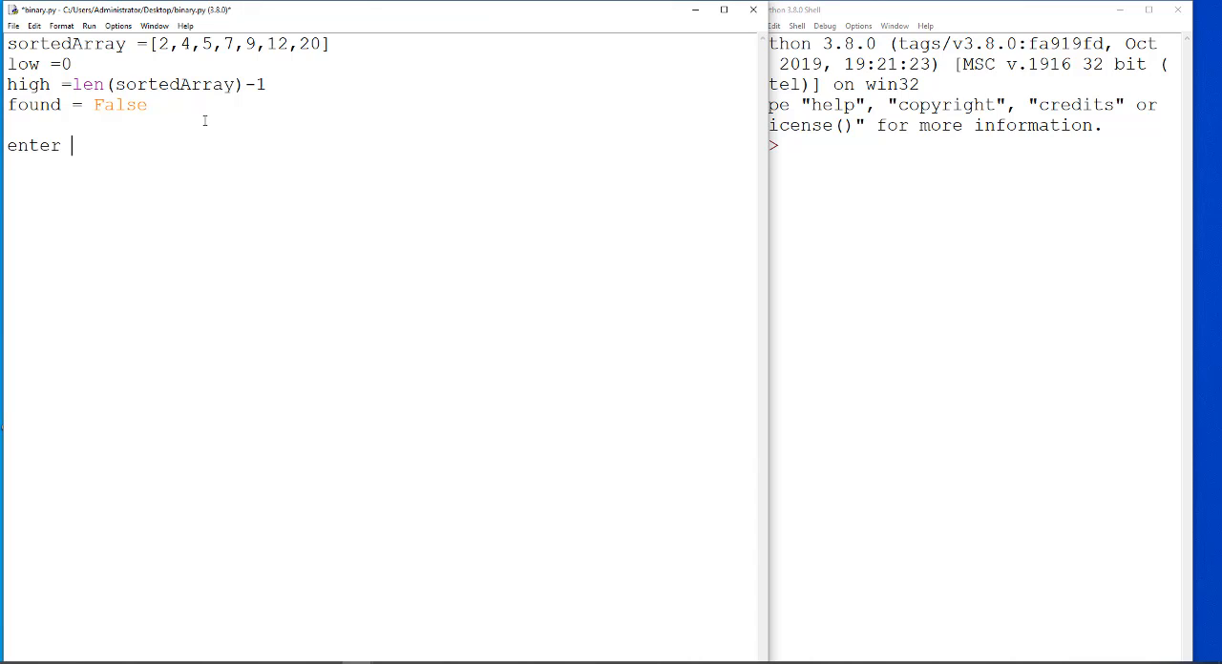
text(=int)
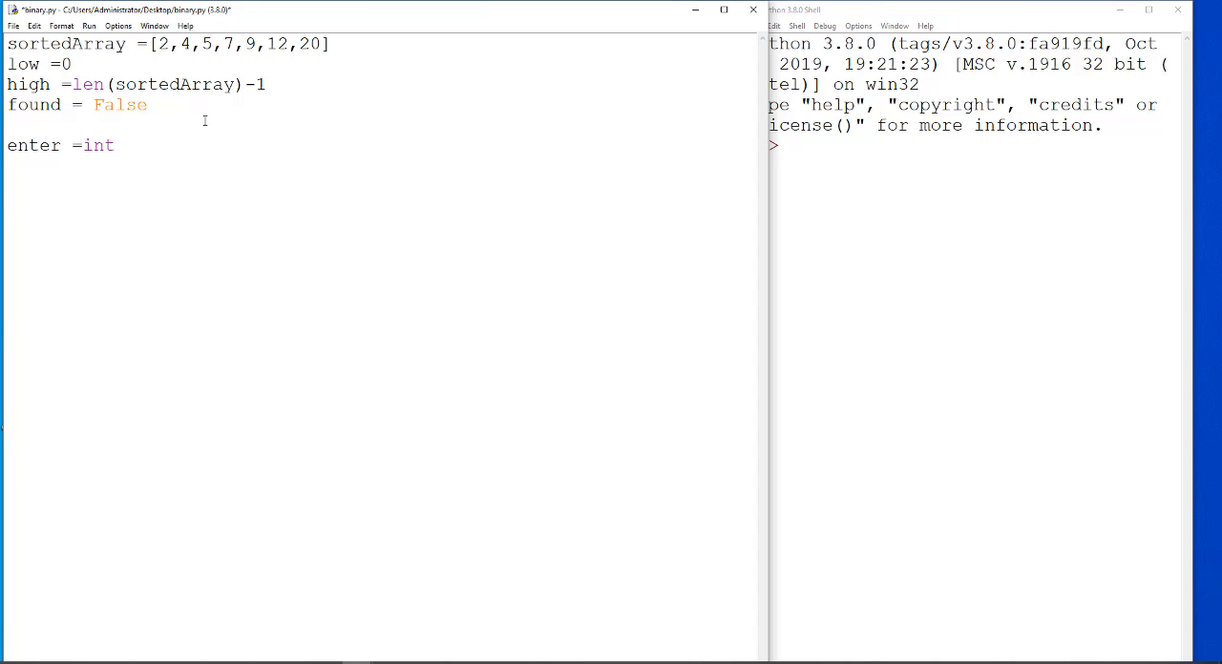
text((input)
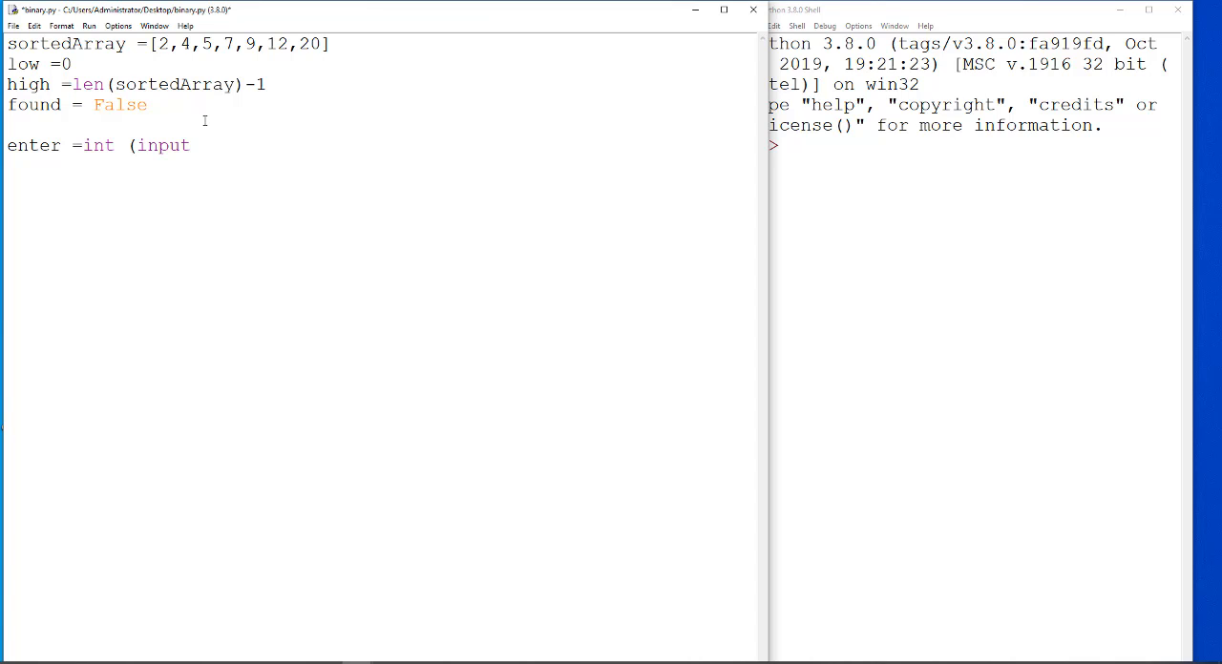
text(("Enter a)
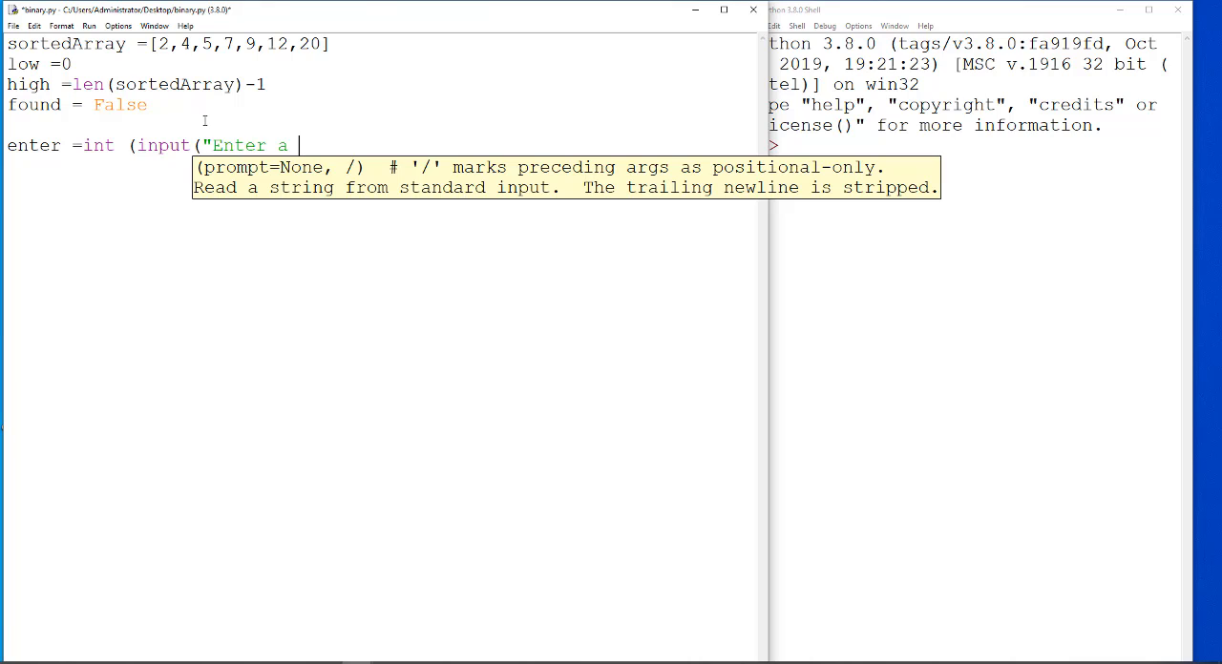
text(number")
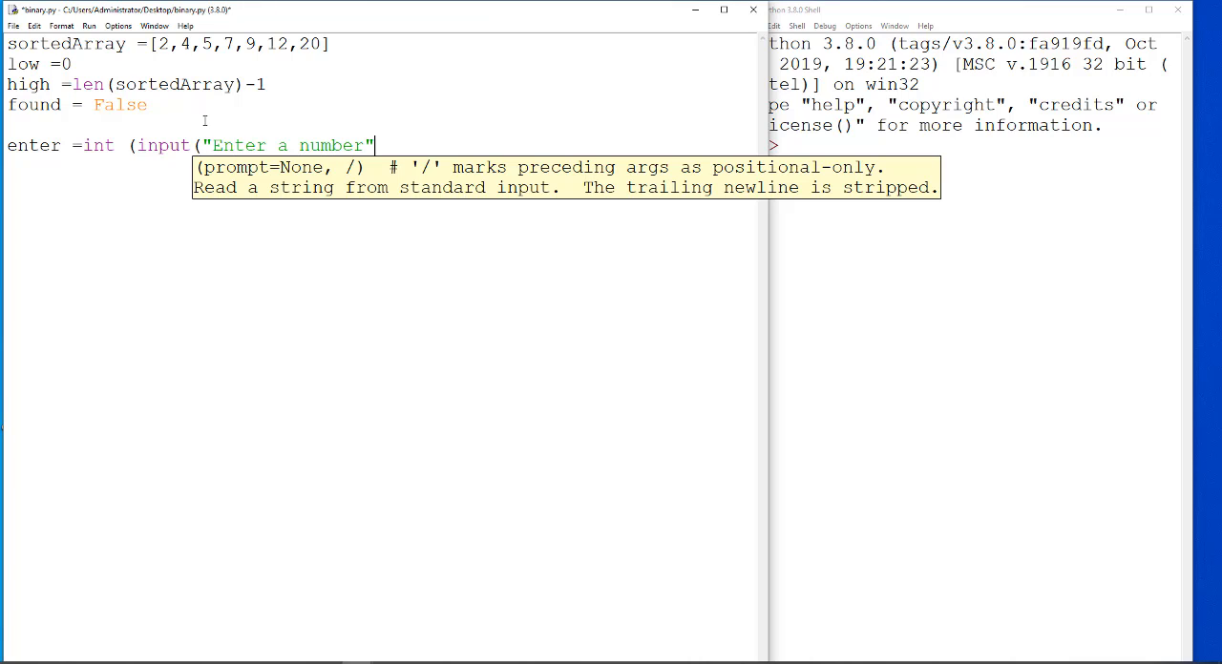
text()))
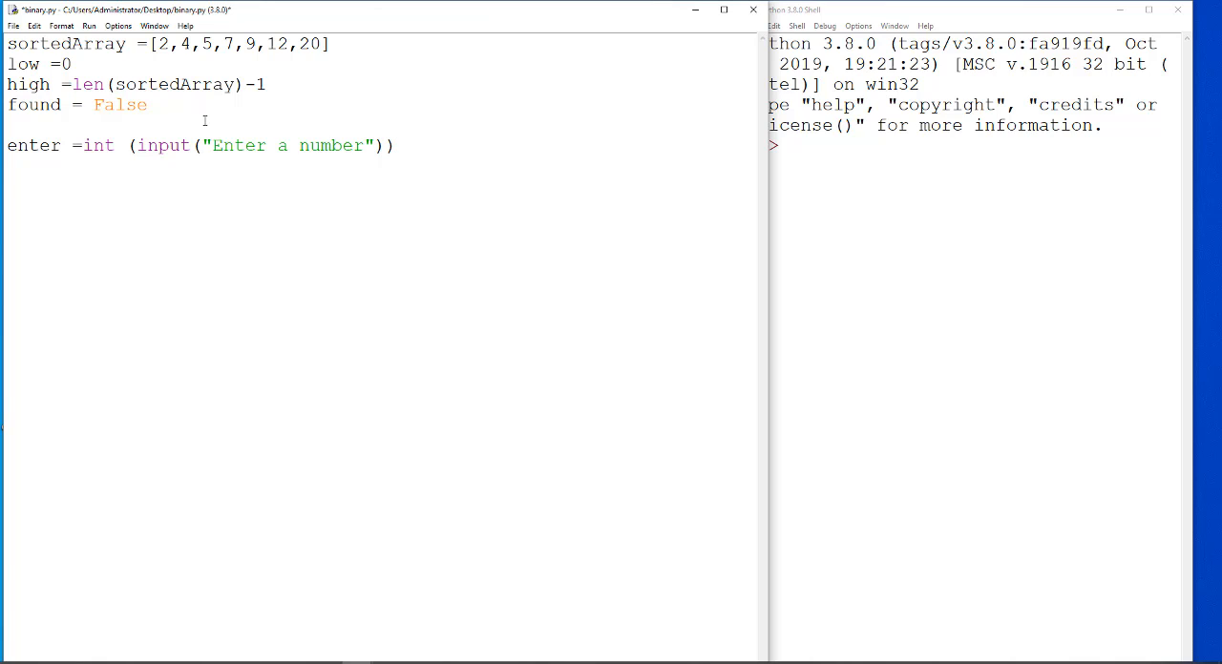
key(enter)
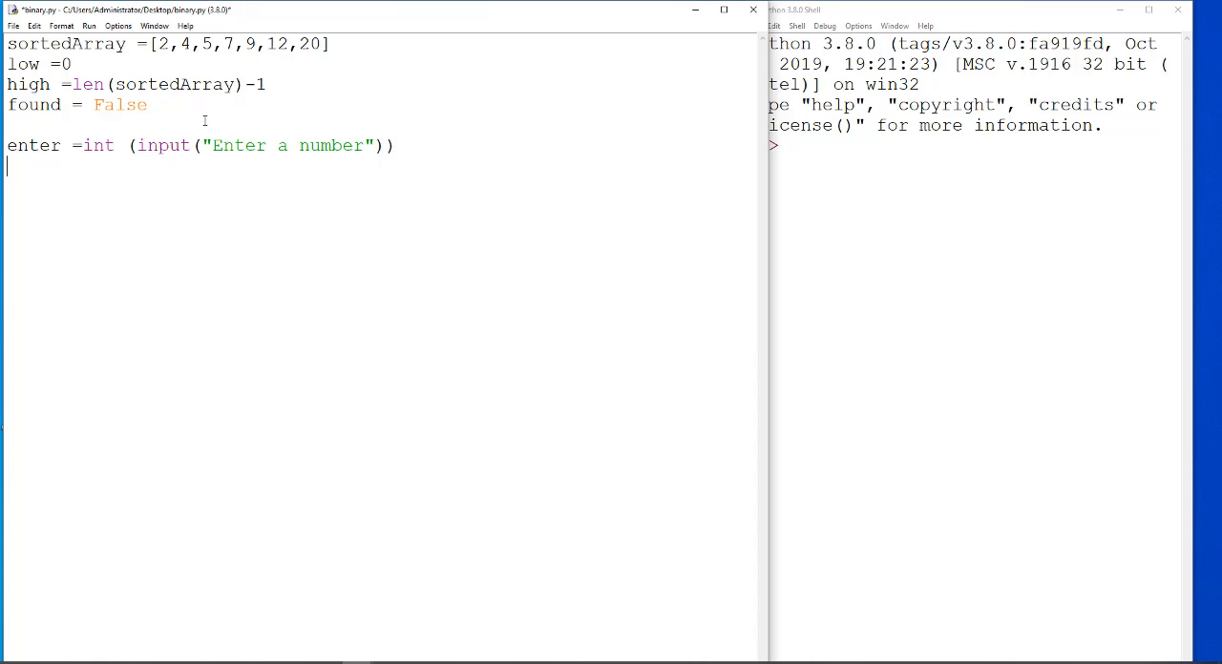
Compute the midpoint with middle = (high+low)//2, noted with a #DIV comment
text(middle)
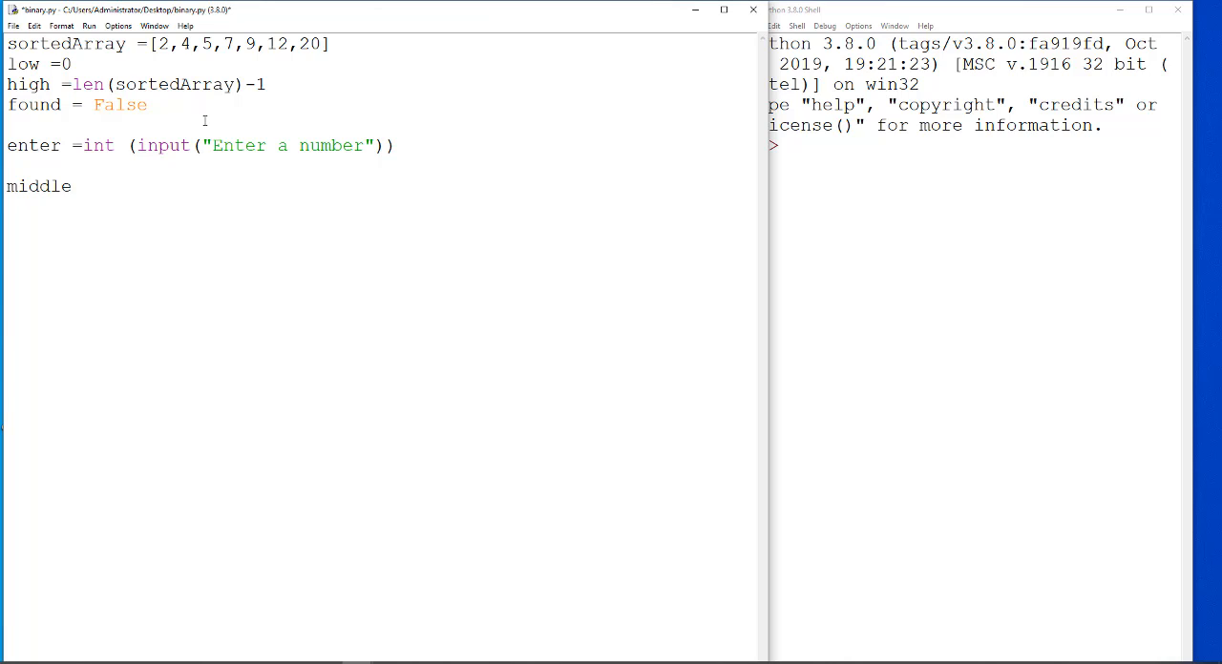
text(= ()
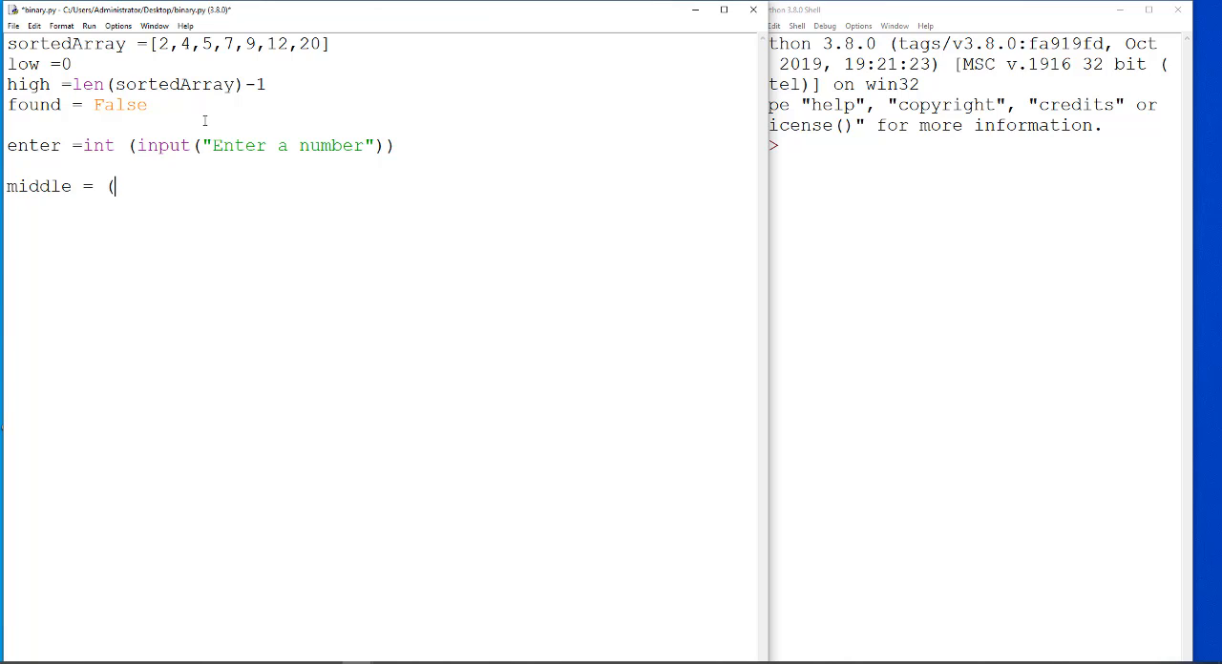
text(high)
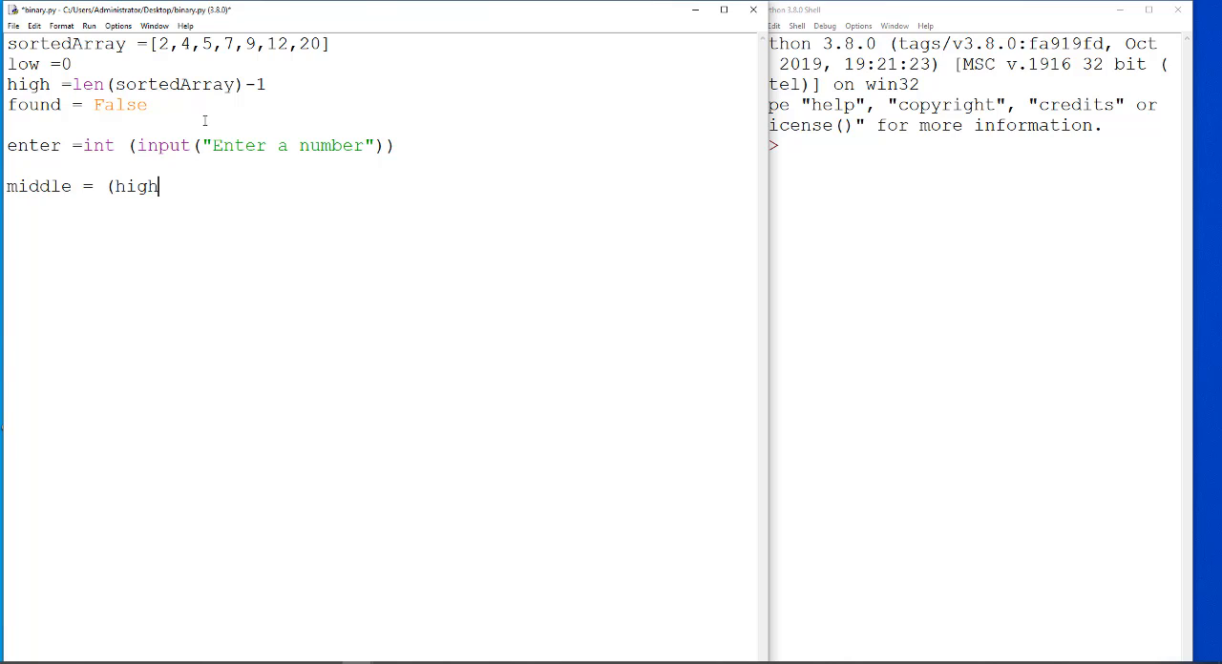
text(+1)
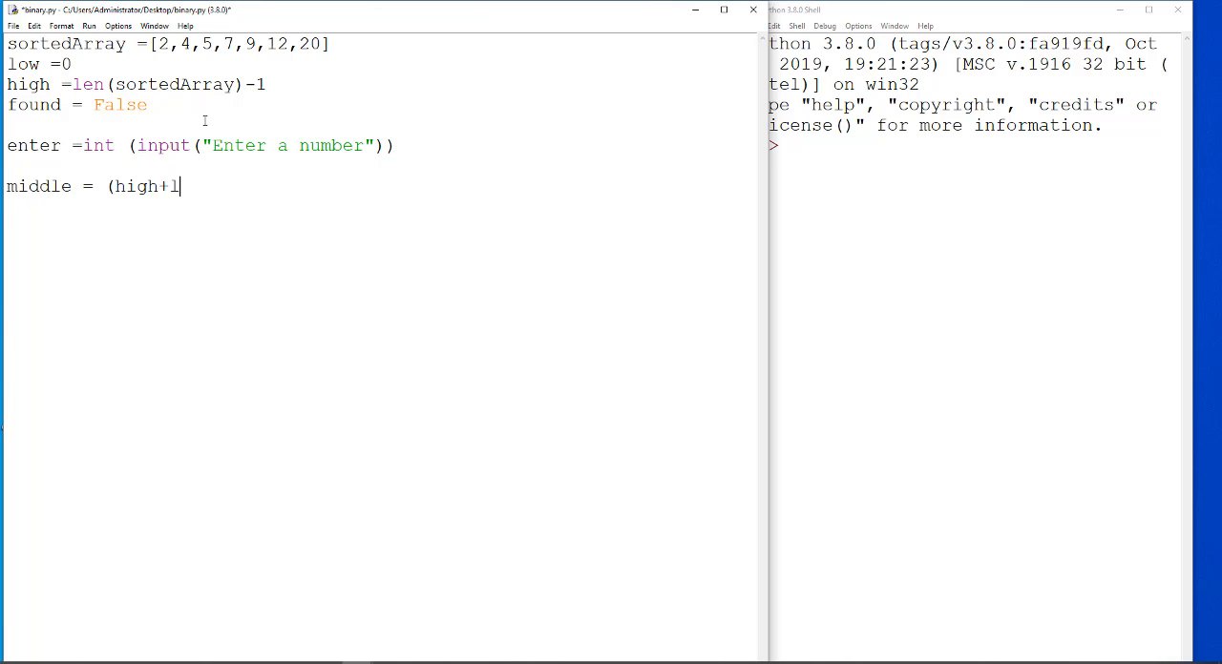
text(ow)
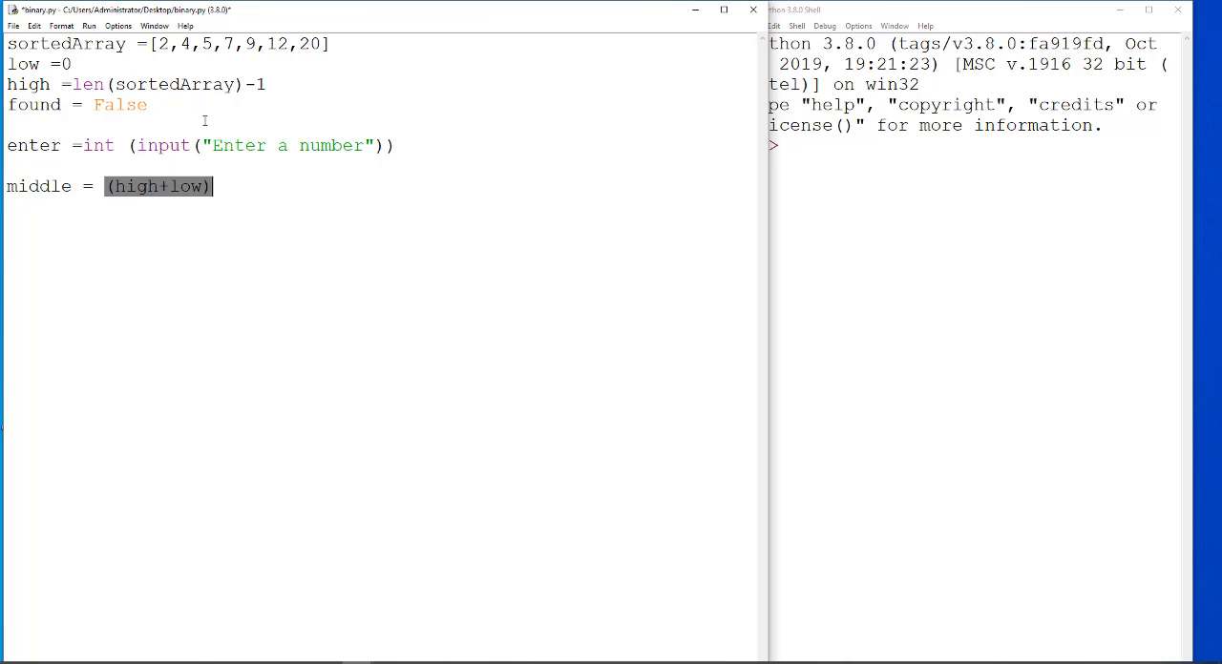
click(214, 185)
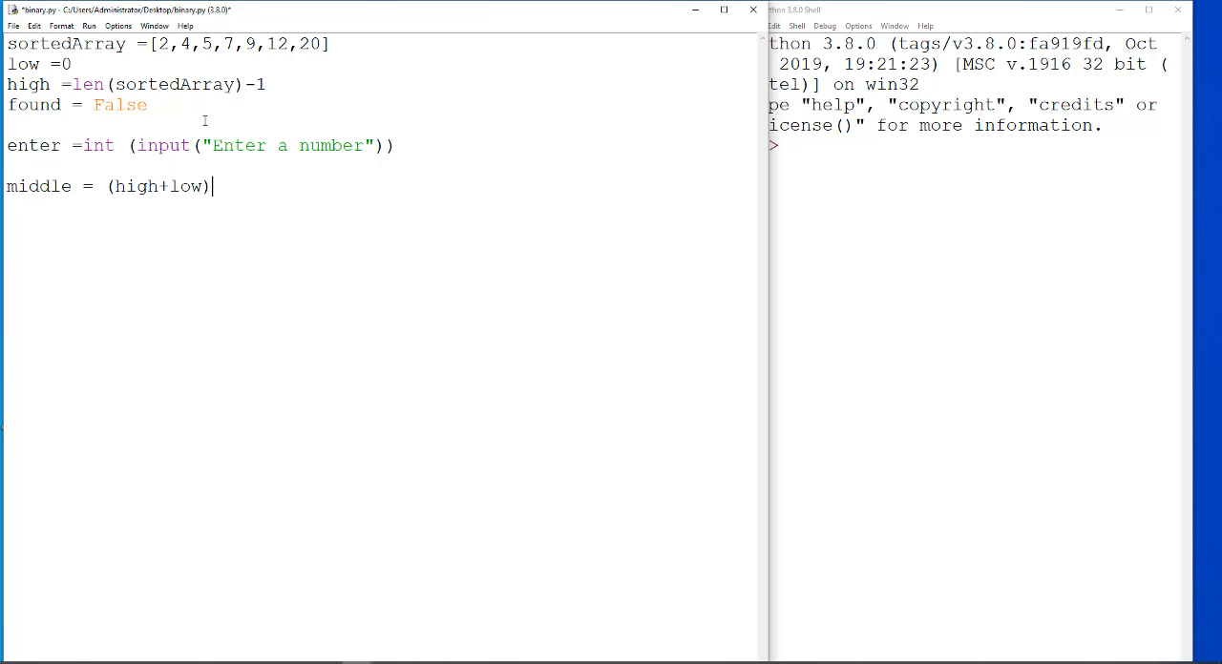
text(#D)
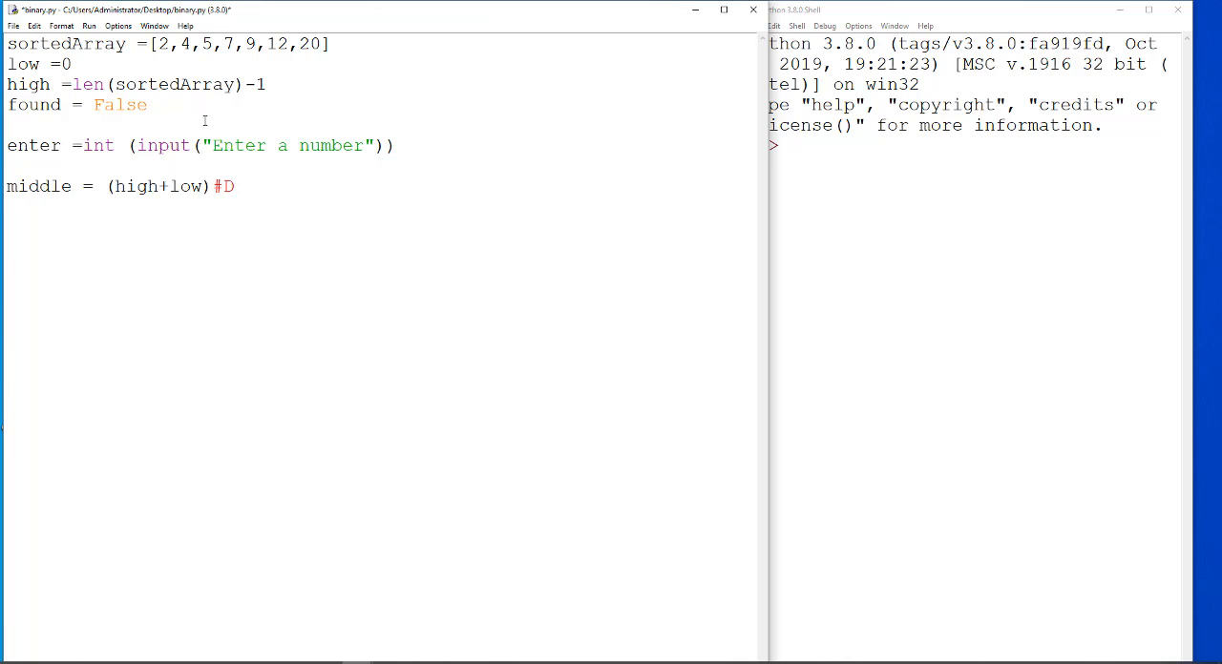
text(IV)
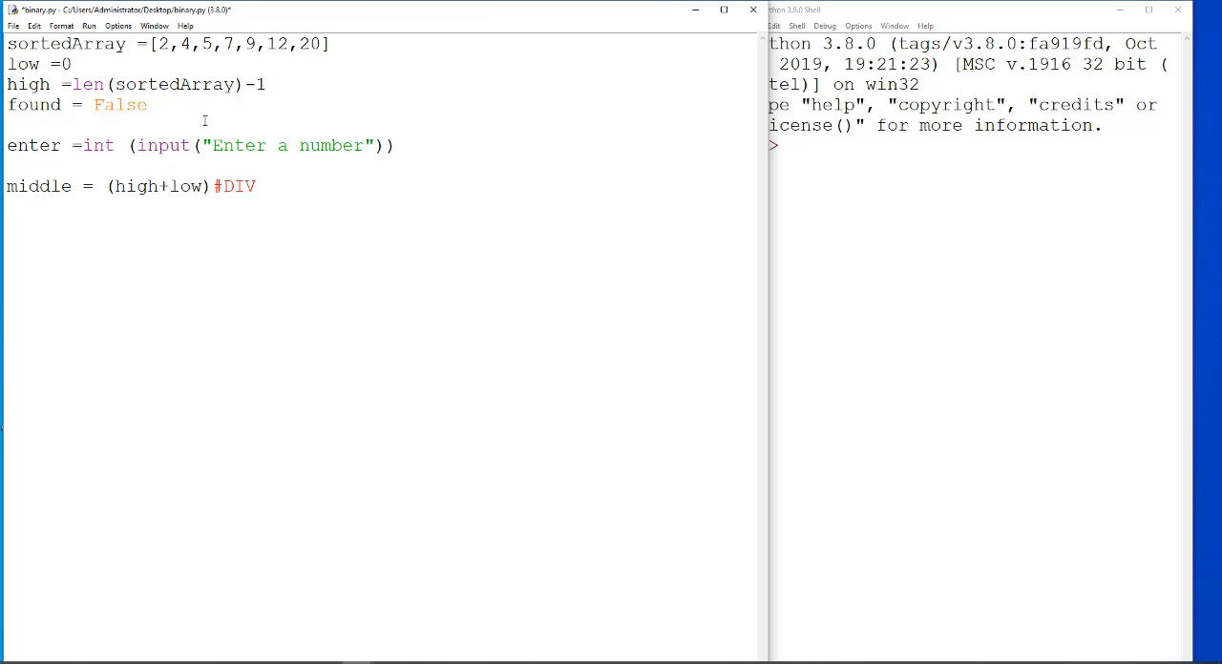
text(//)
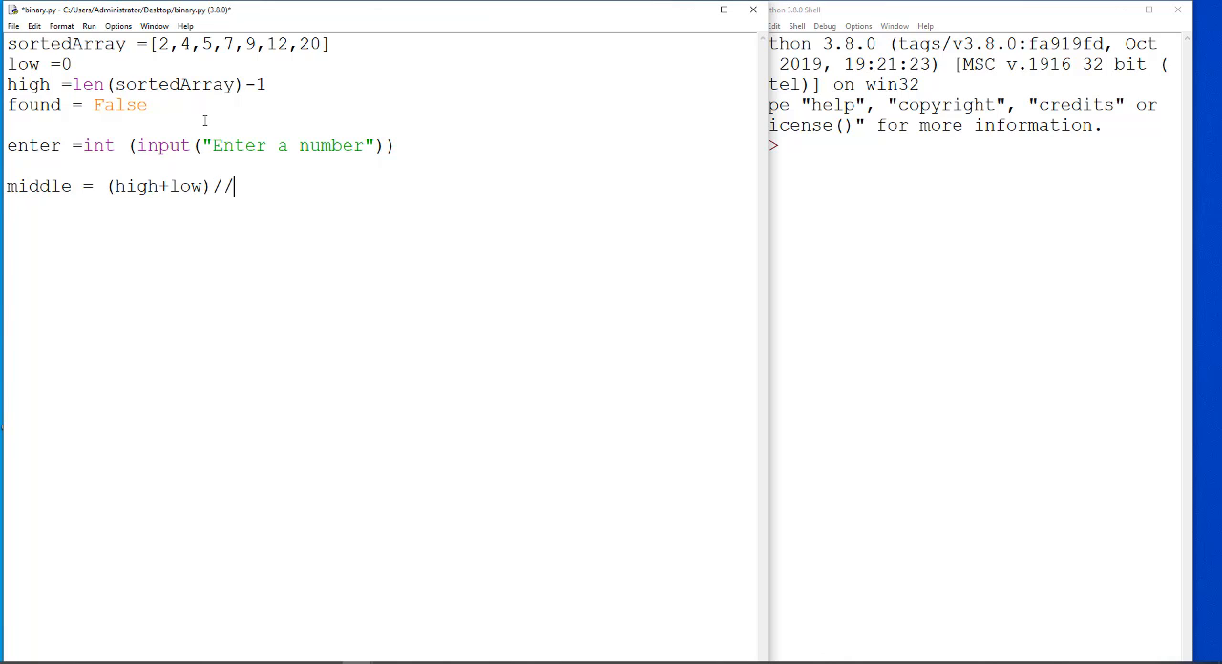
text(2)
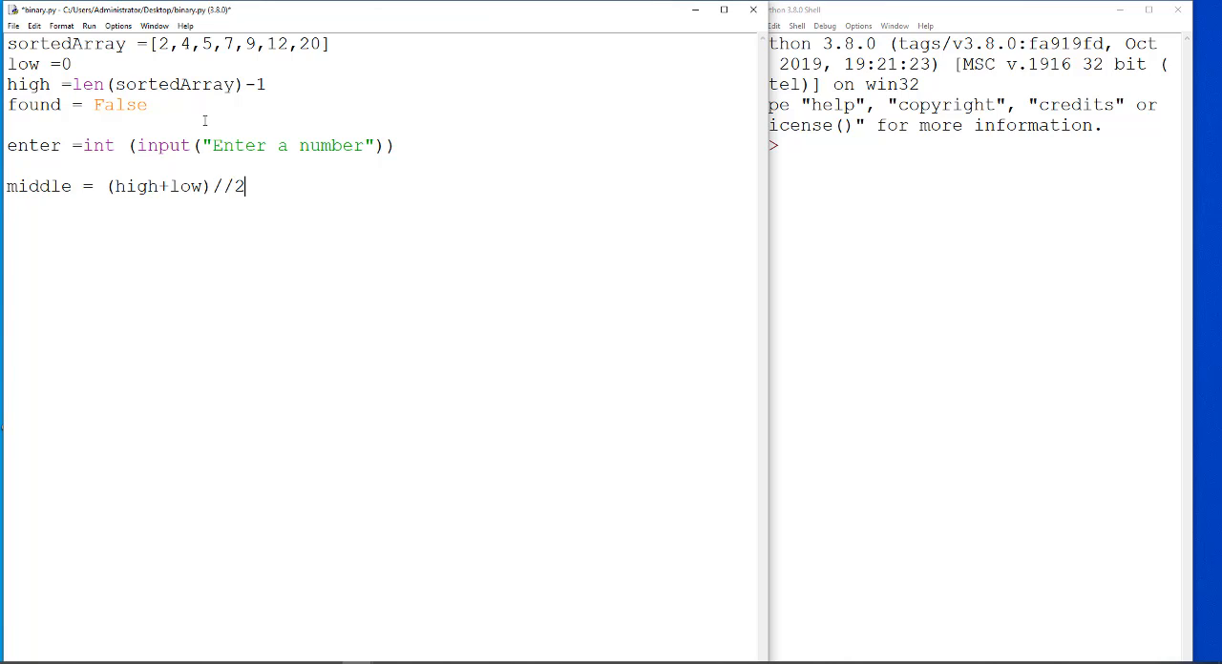
mouse_move(126, 195)
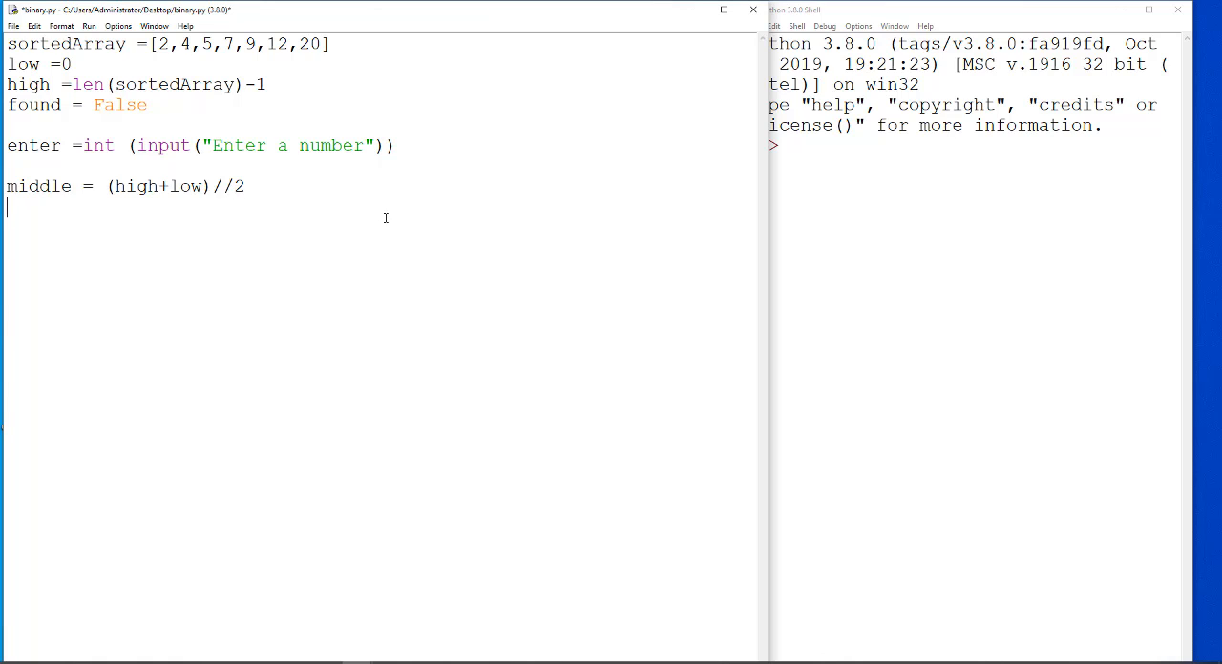
Add if enter == sortedArray[middle]: setting found = True
text(if enter)
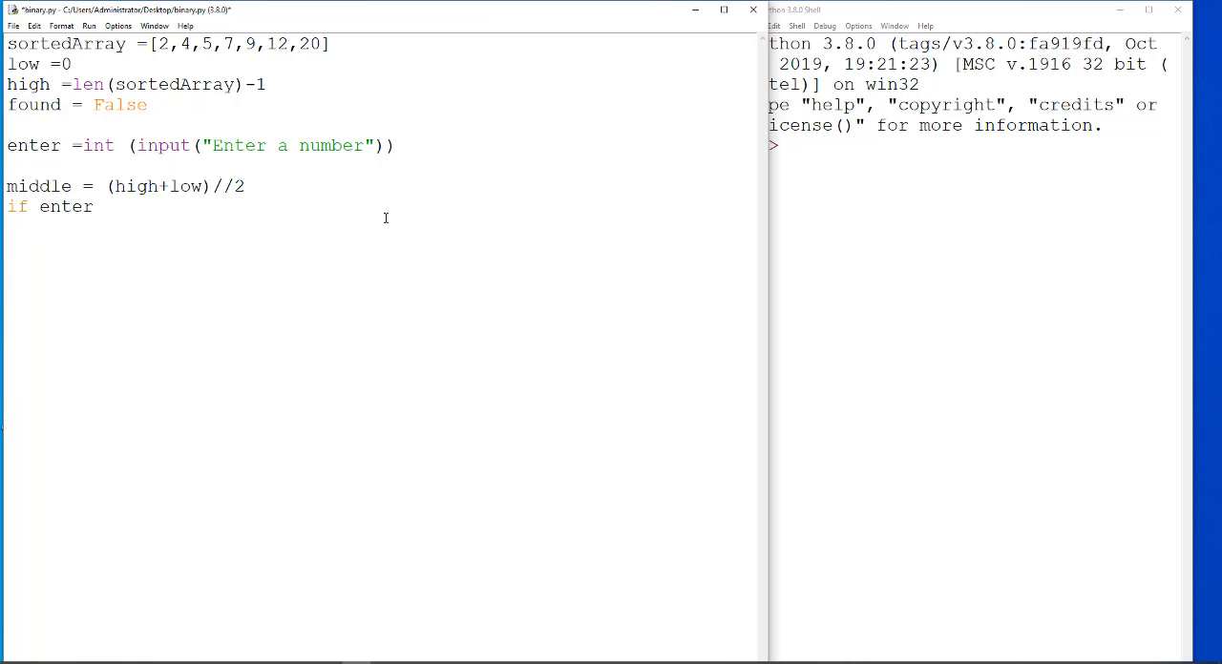
text(==)
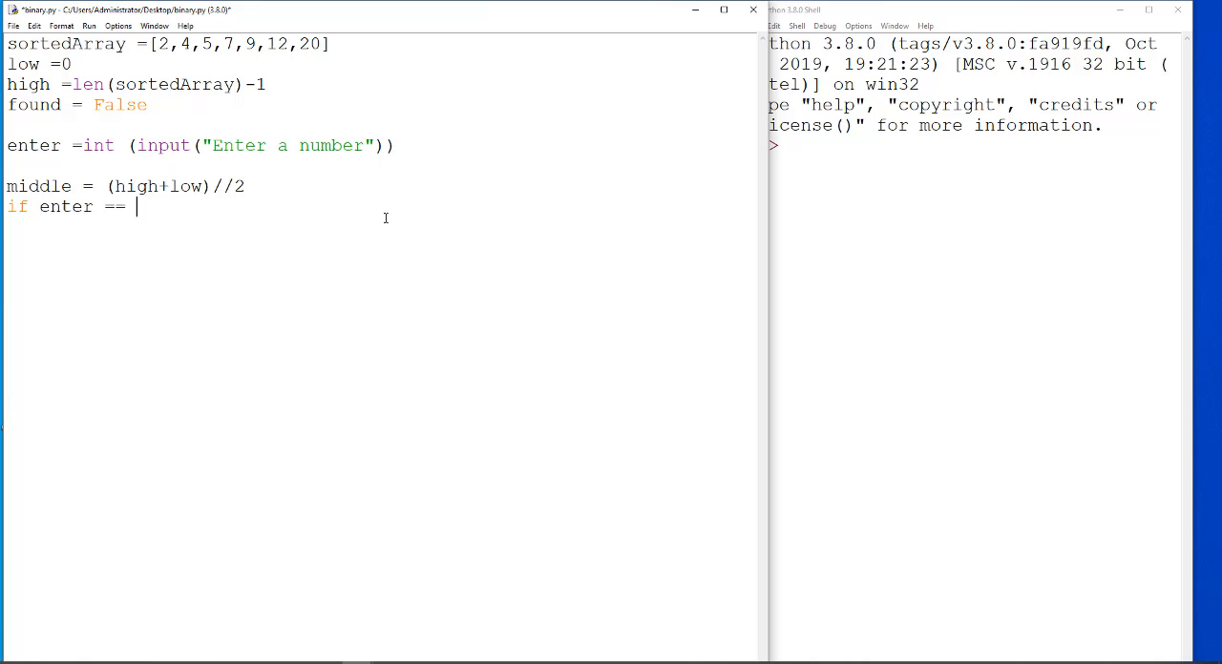
text(sorted)
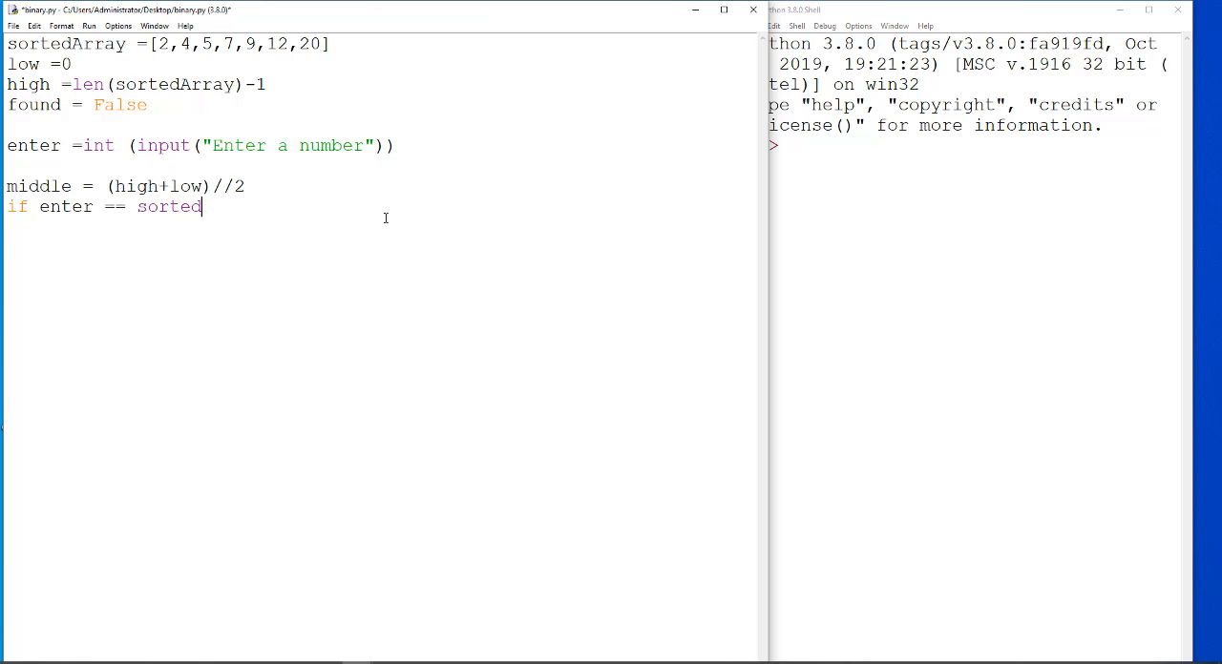
text(Array)
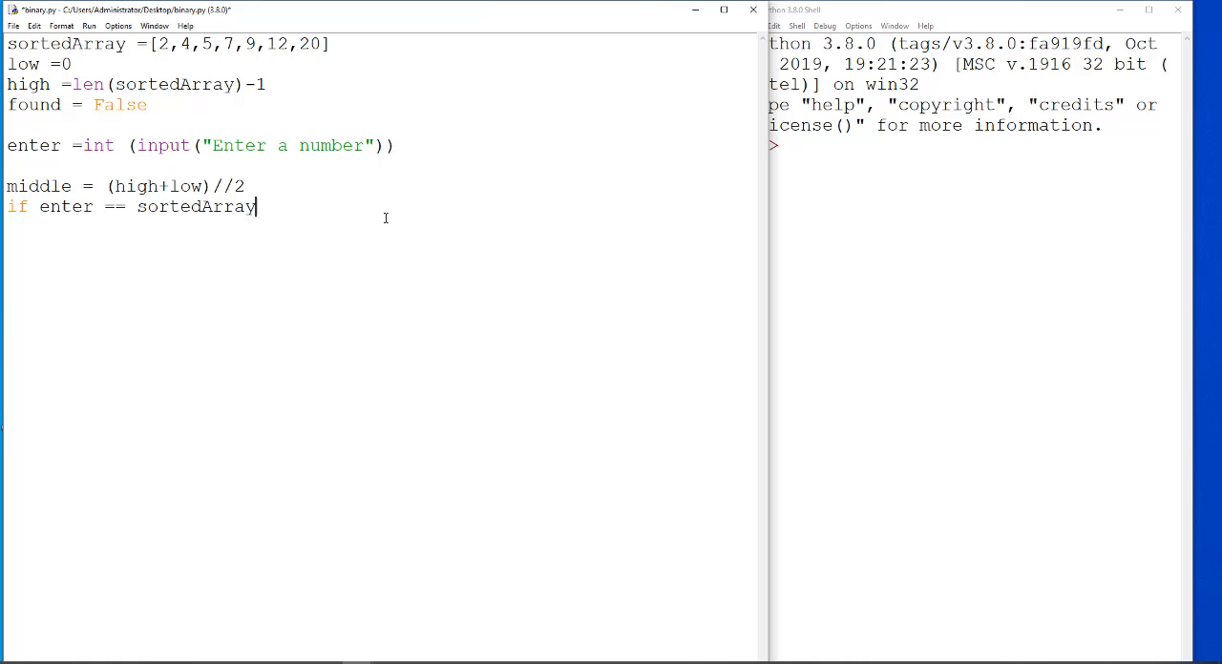
text([)
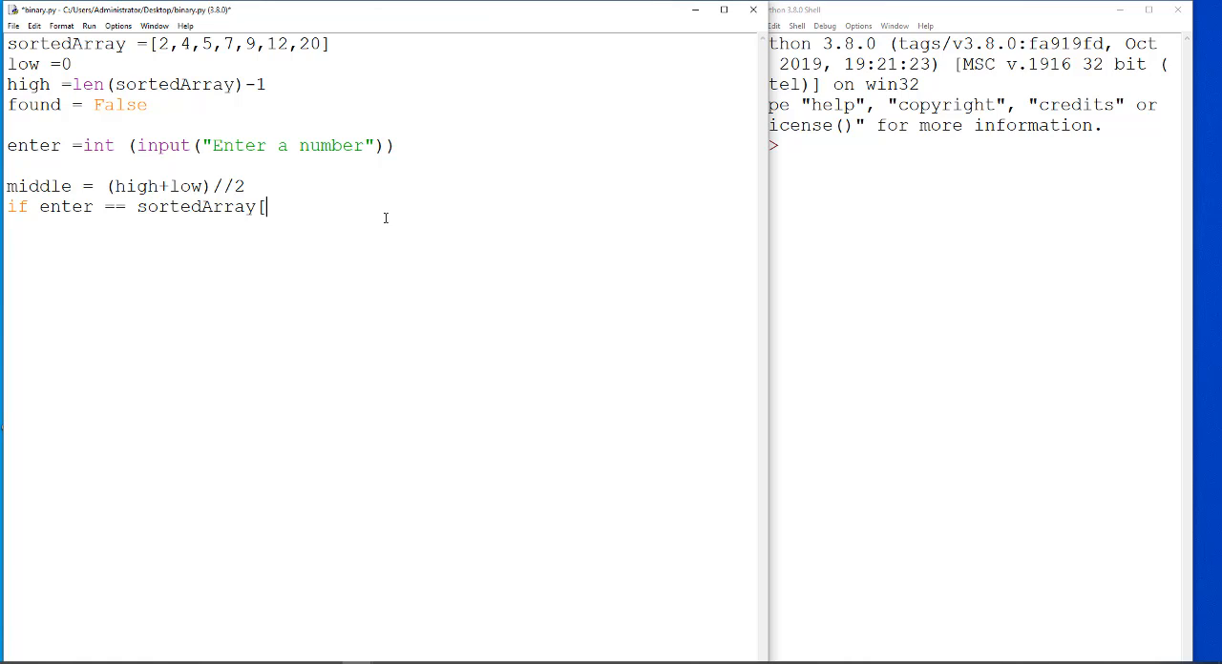
text(middle)
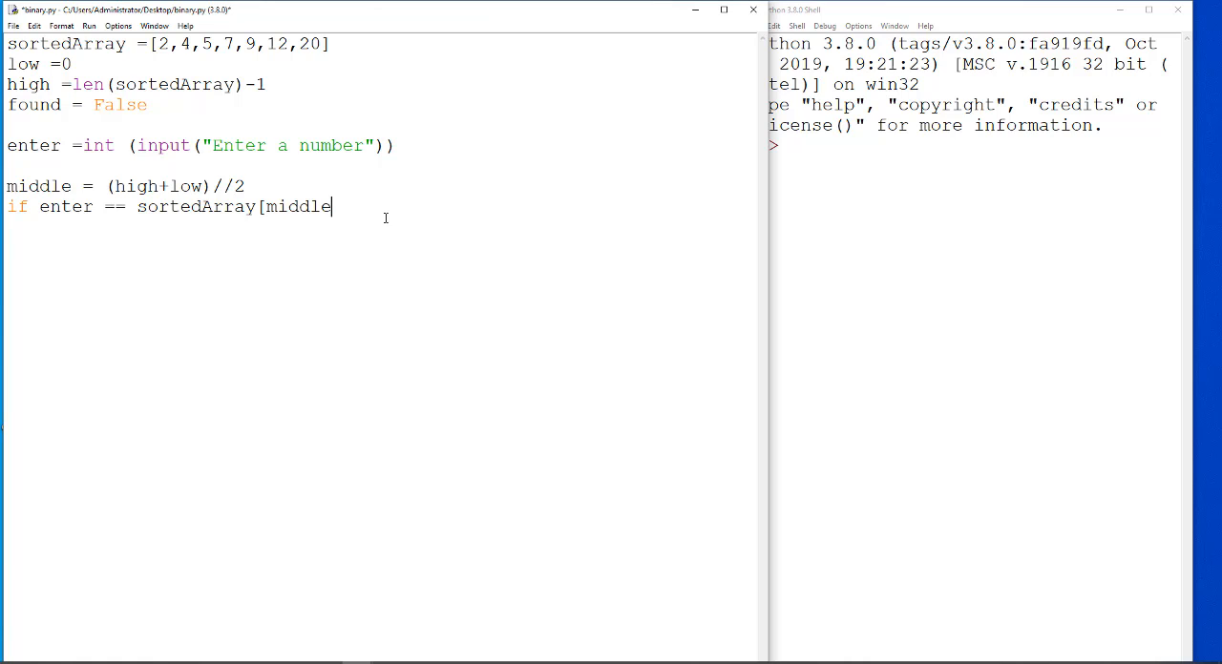
text(])
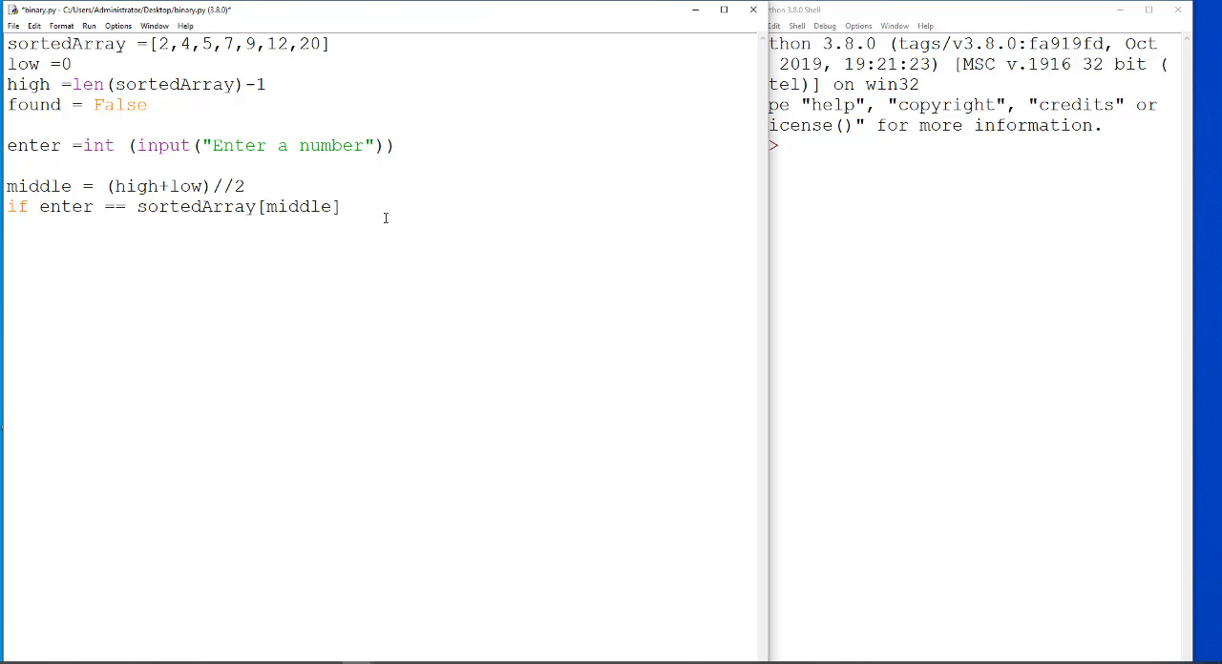
text(:)
text(found =)
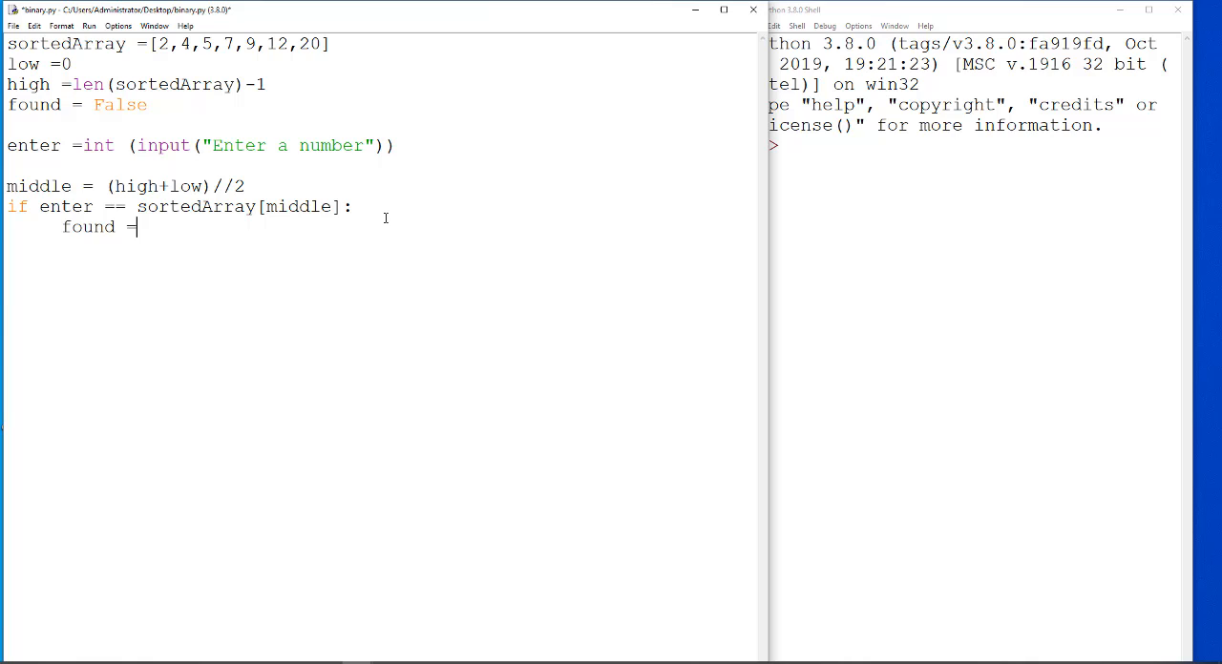
text(True)
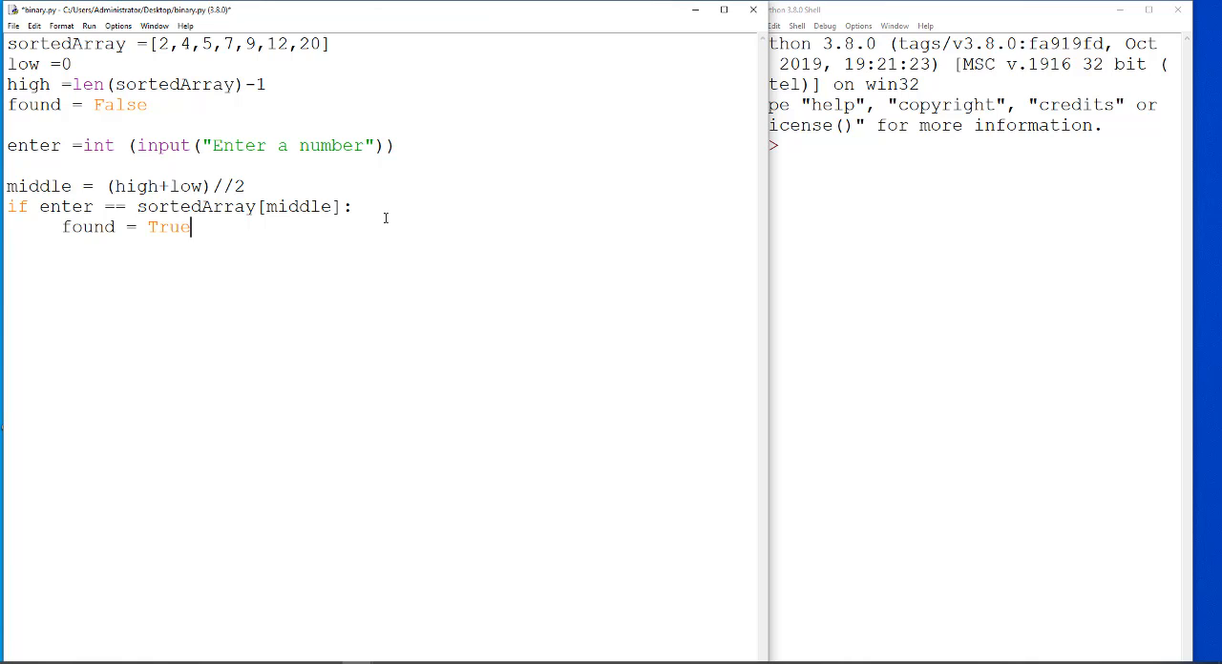
key(enter)
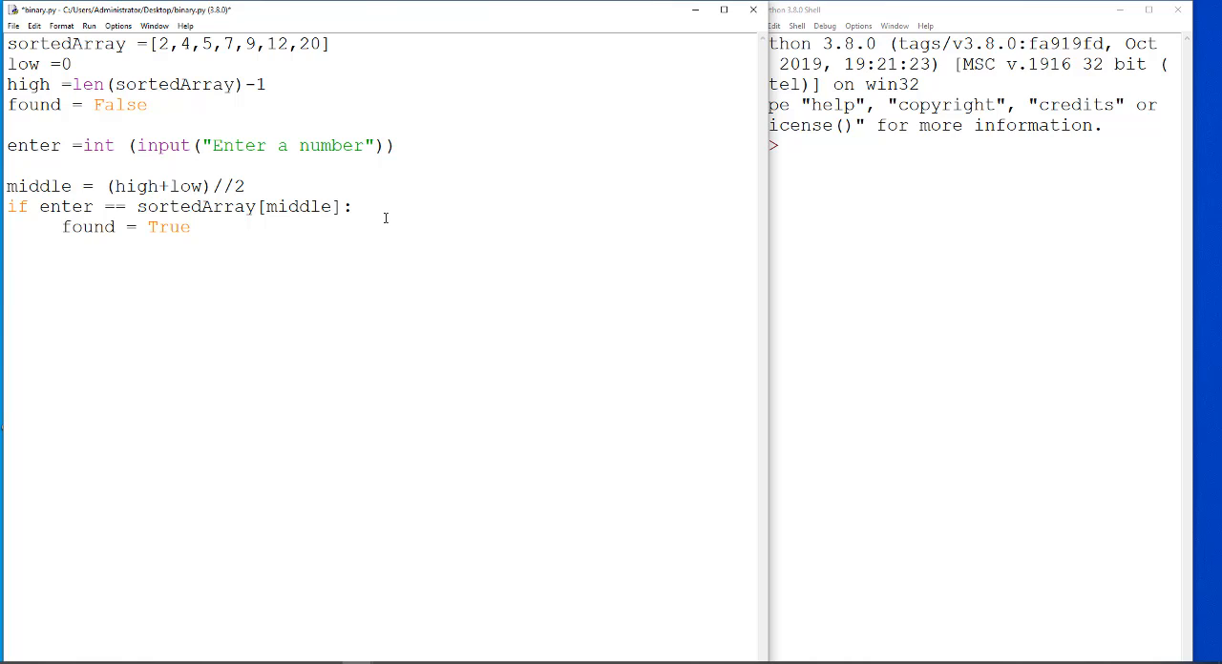
Add elif enter > sortedArray[middle]: moving low to middle+1
text(elif)
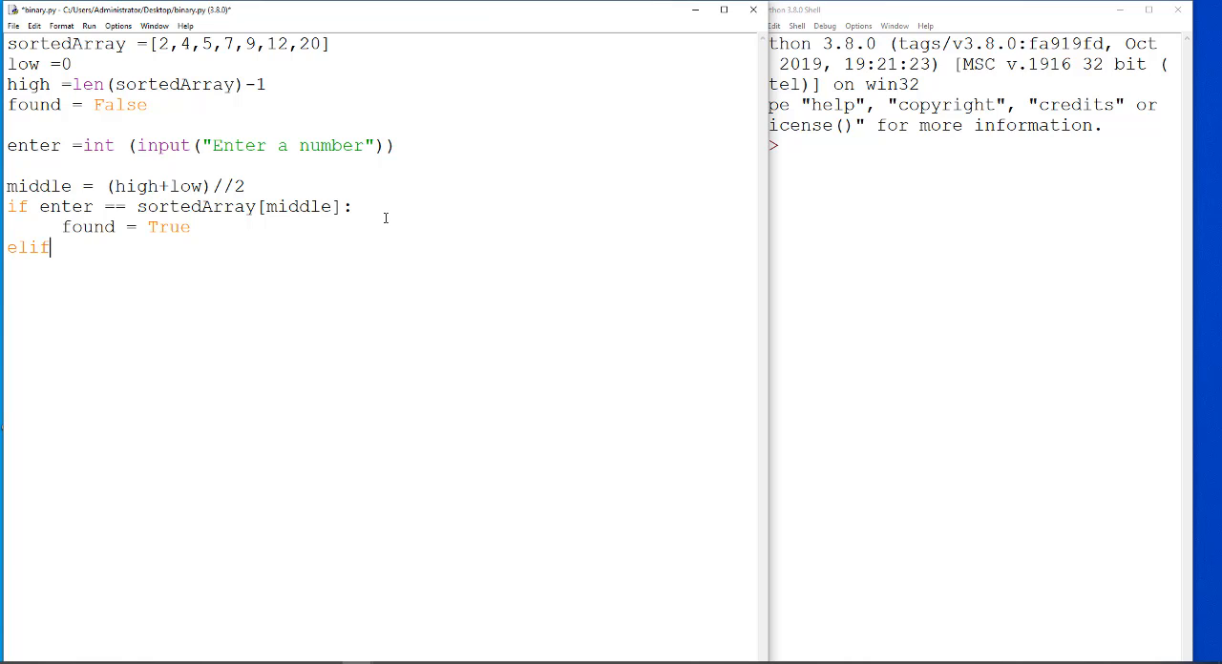
text(enter)
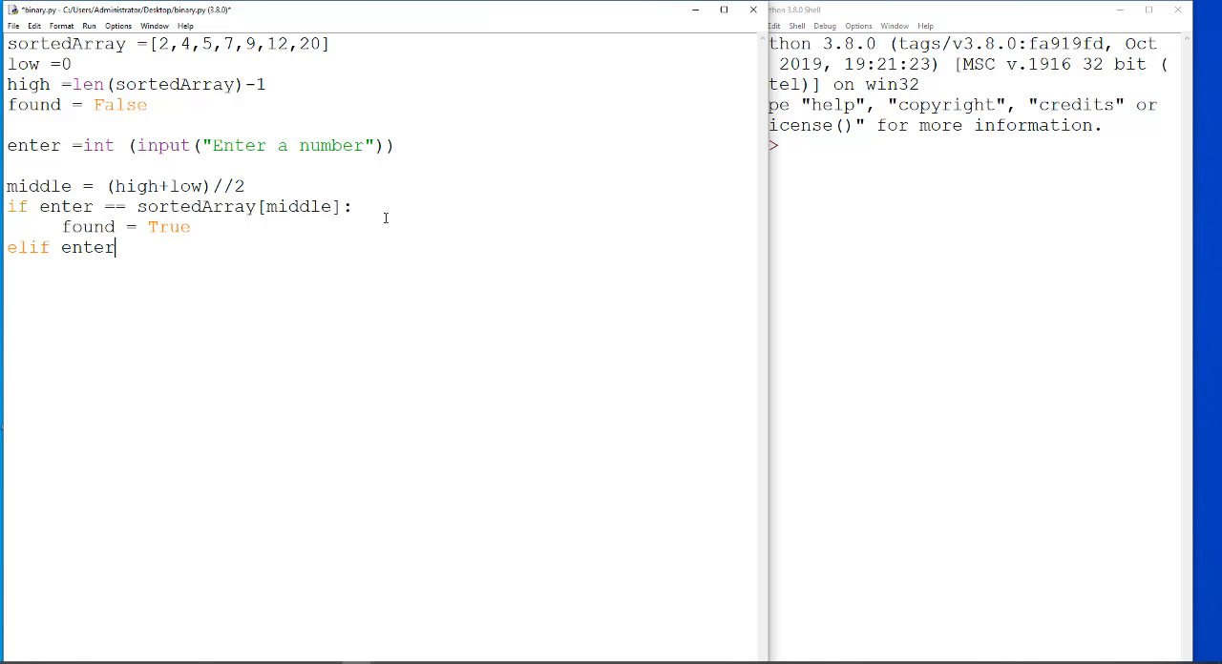
text(>)
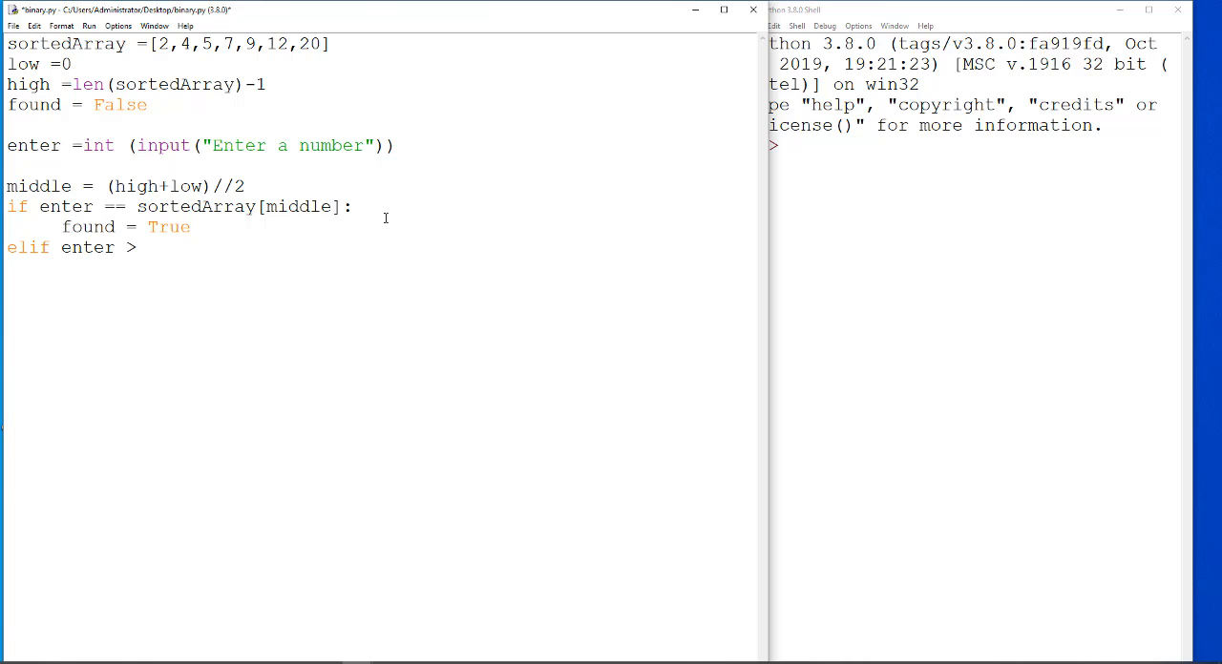
text(sortedArr)
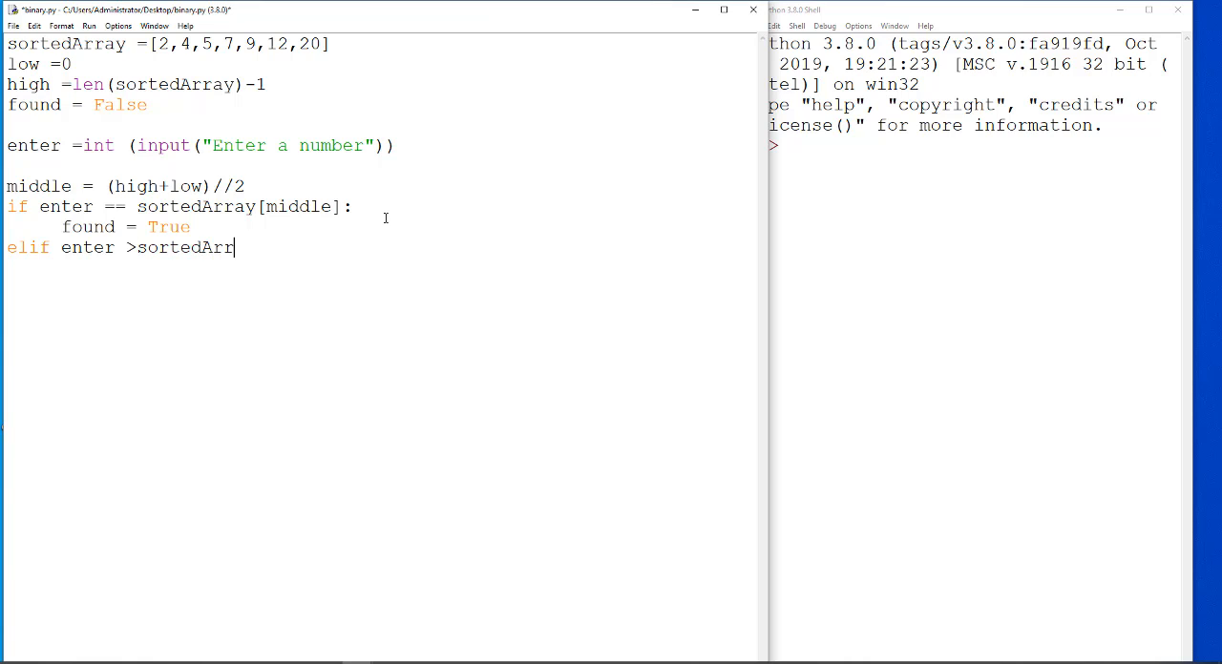
text(ay)
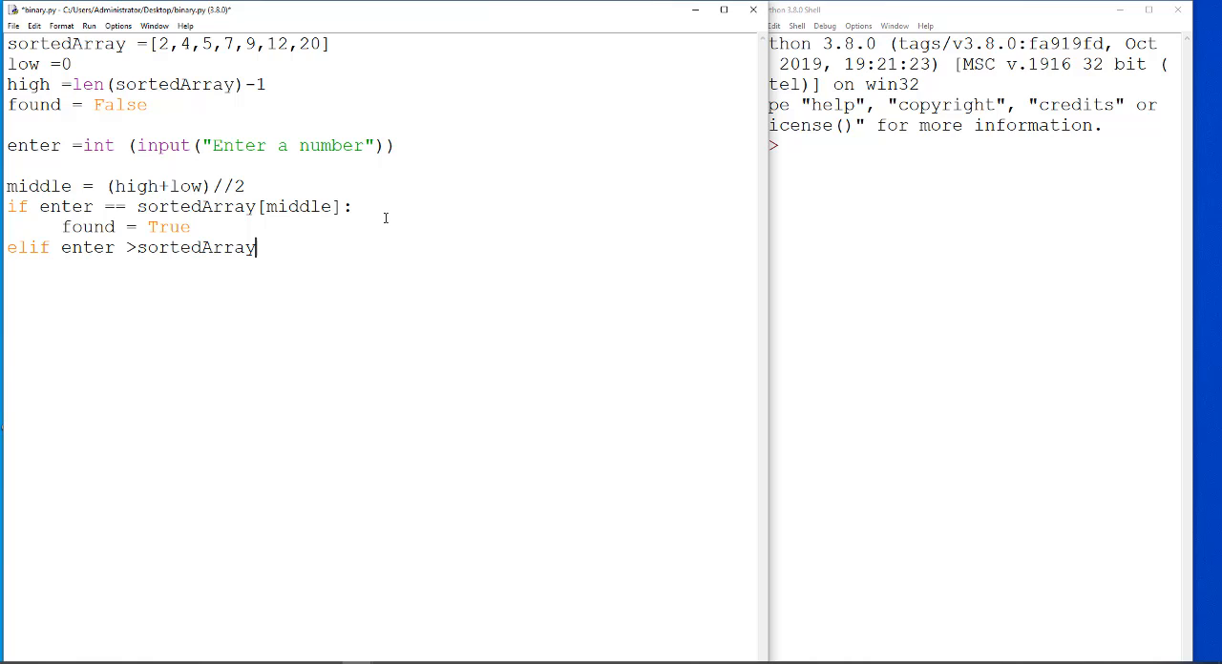
text([midd)
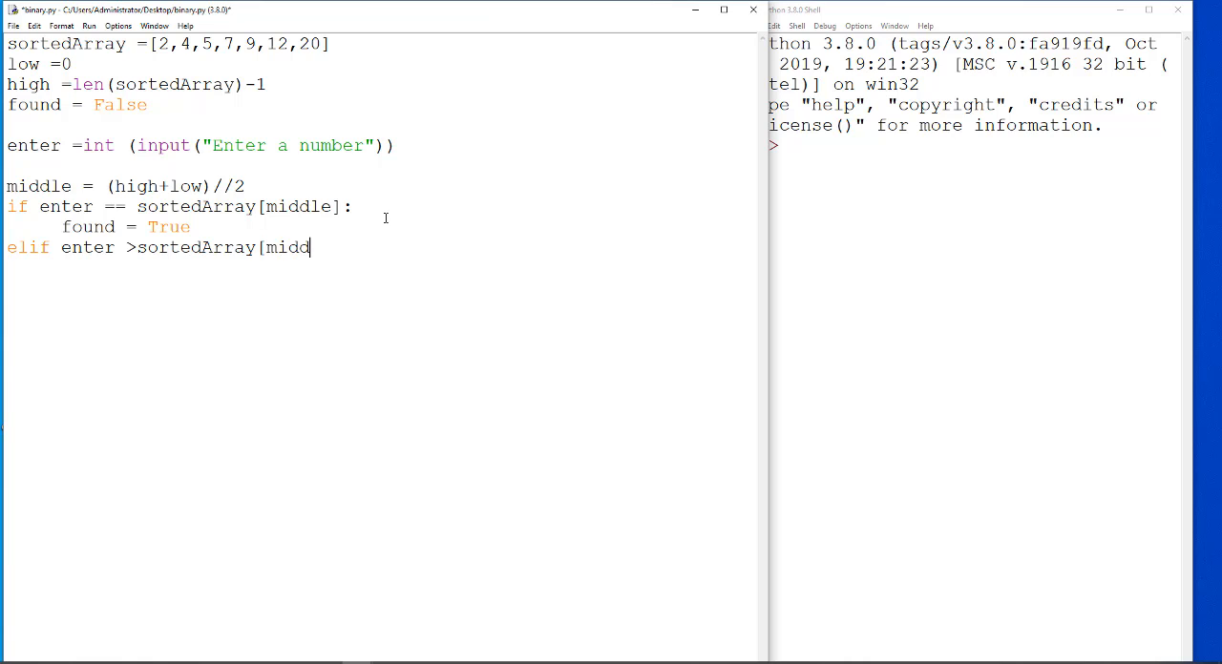
text(le])
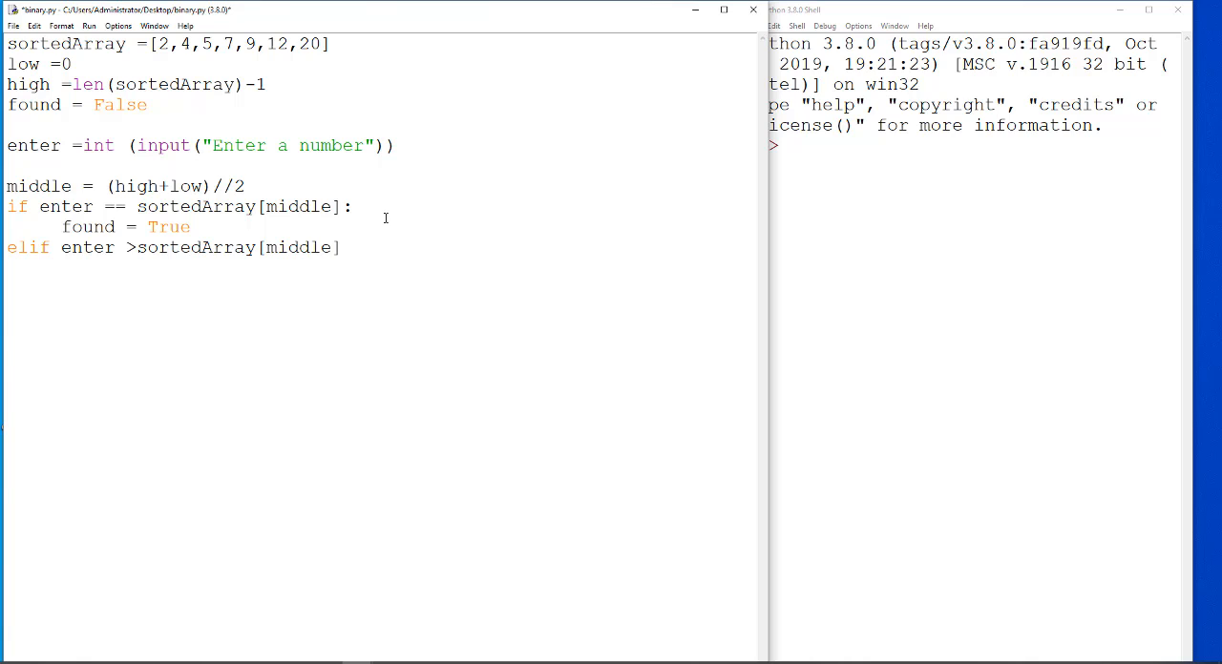
text(:)
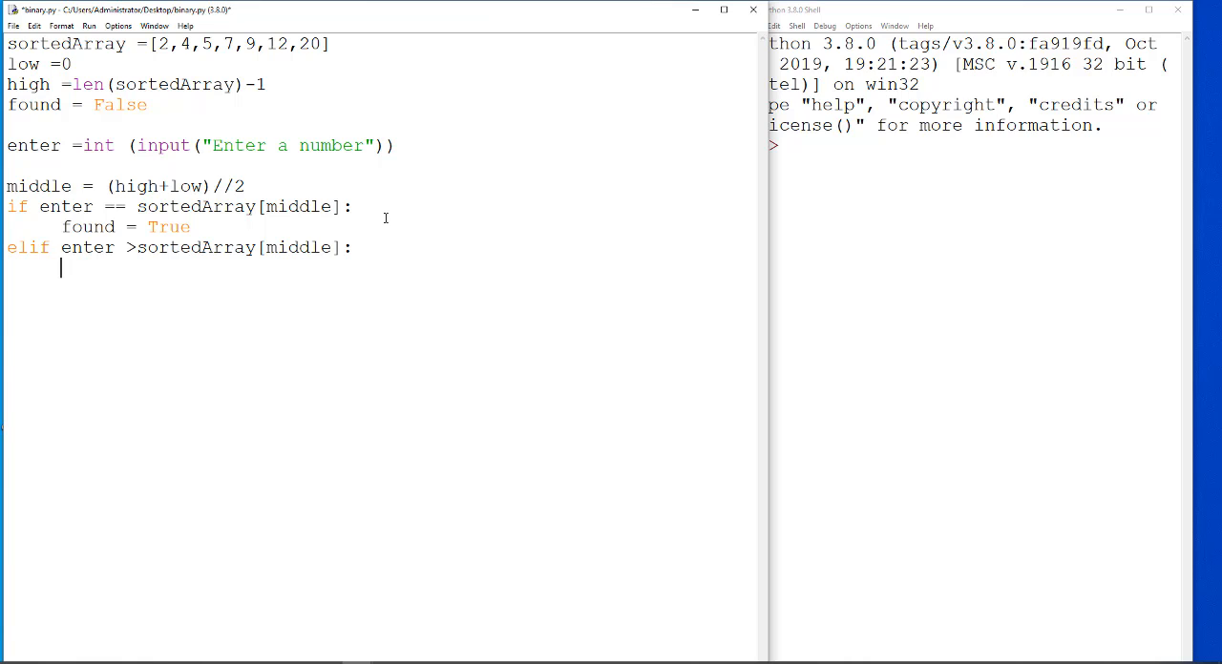
text(low= midd)
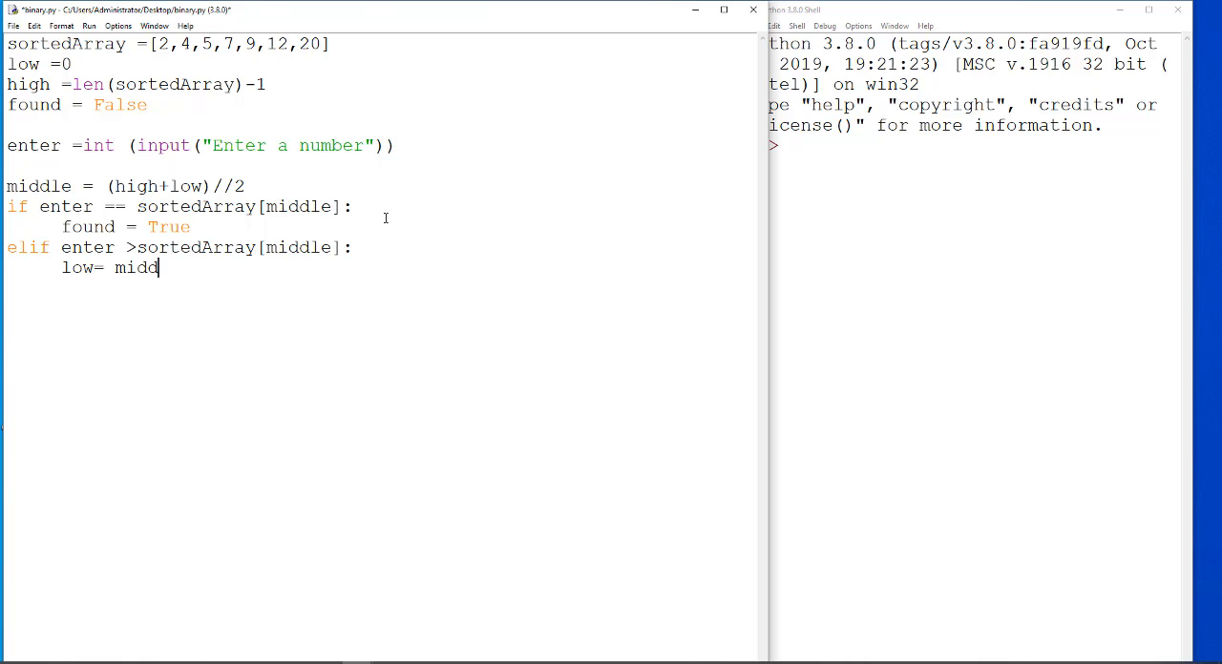
text(le)
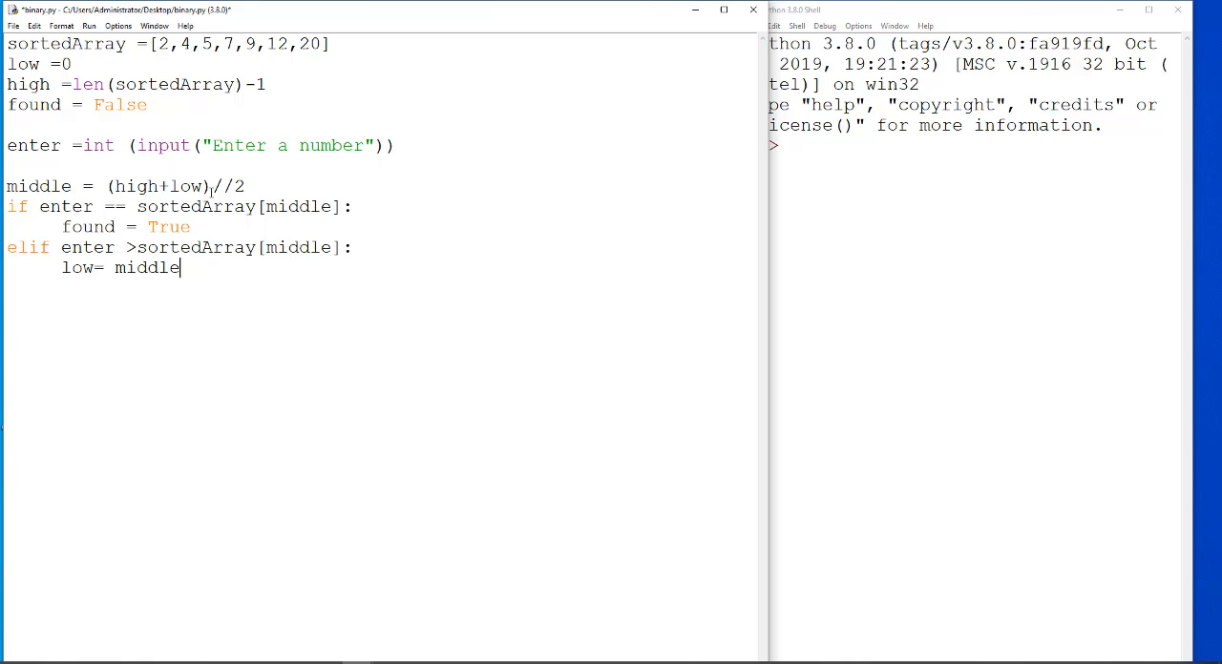
text(+1)
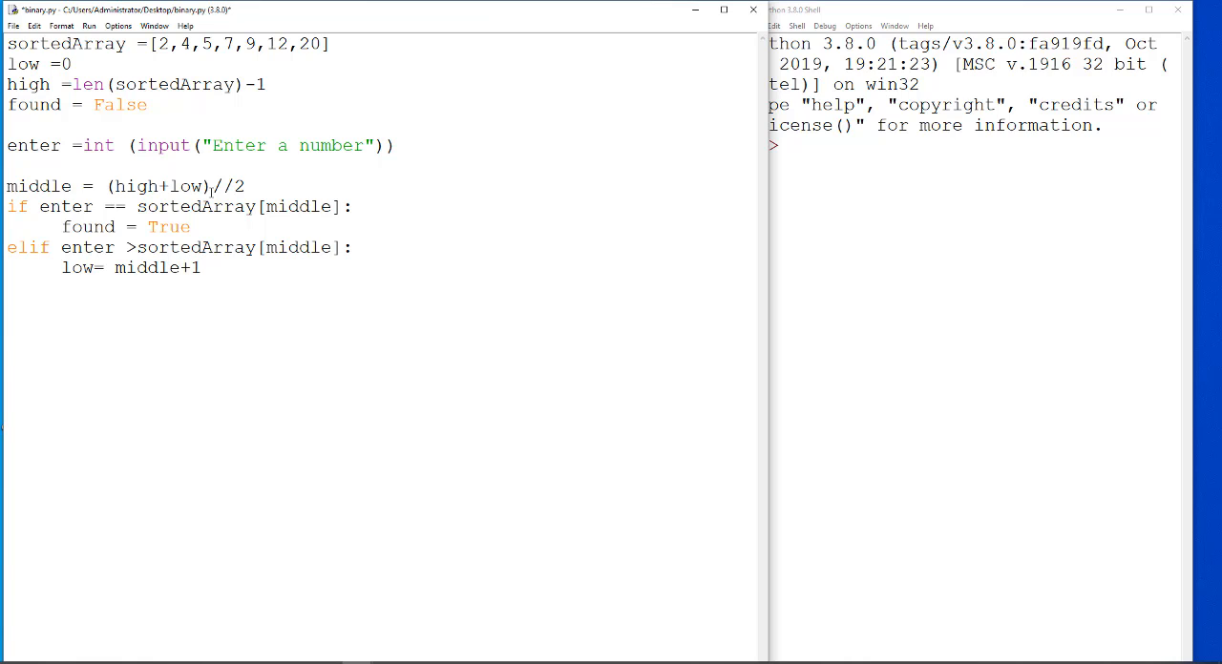
key(Return)
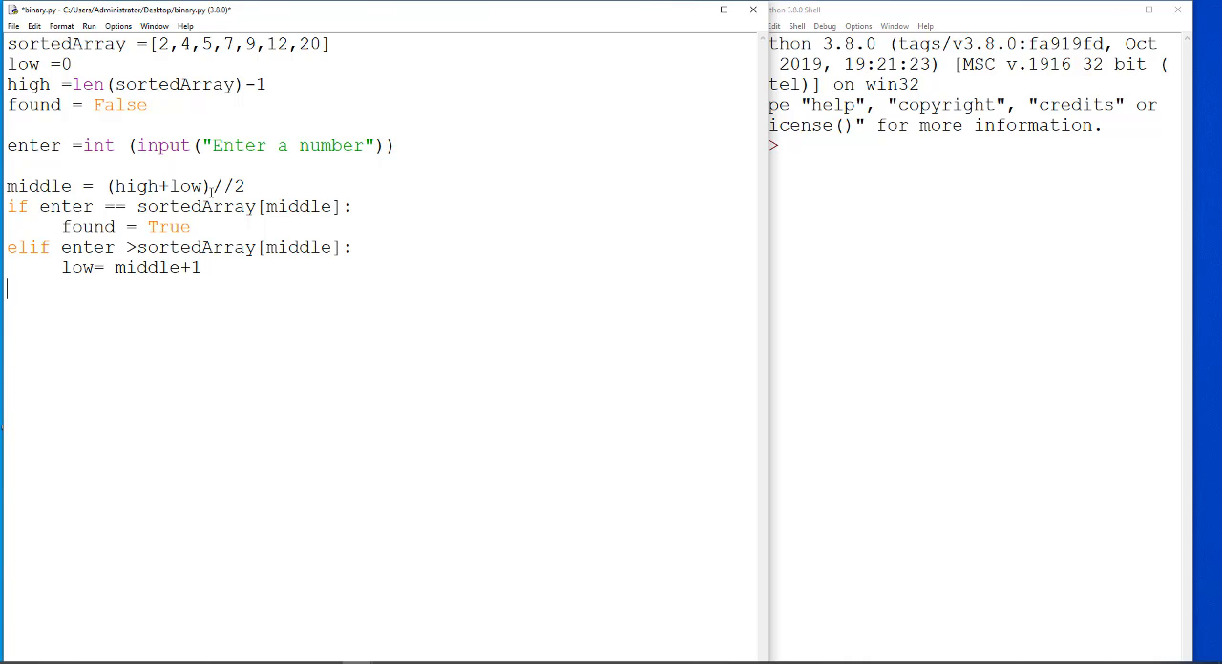
Add the else: branch setting high = middle-1
text(else)
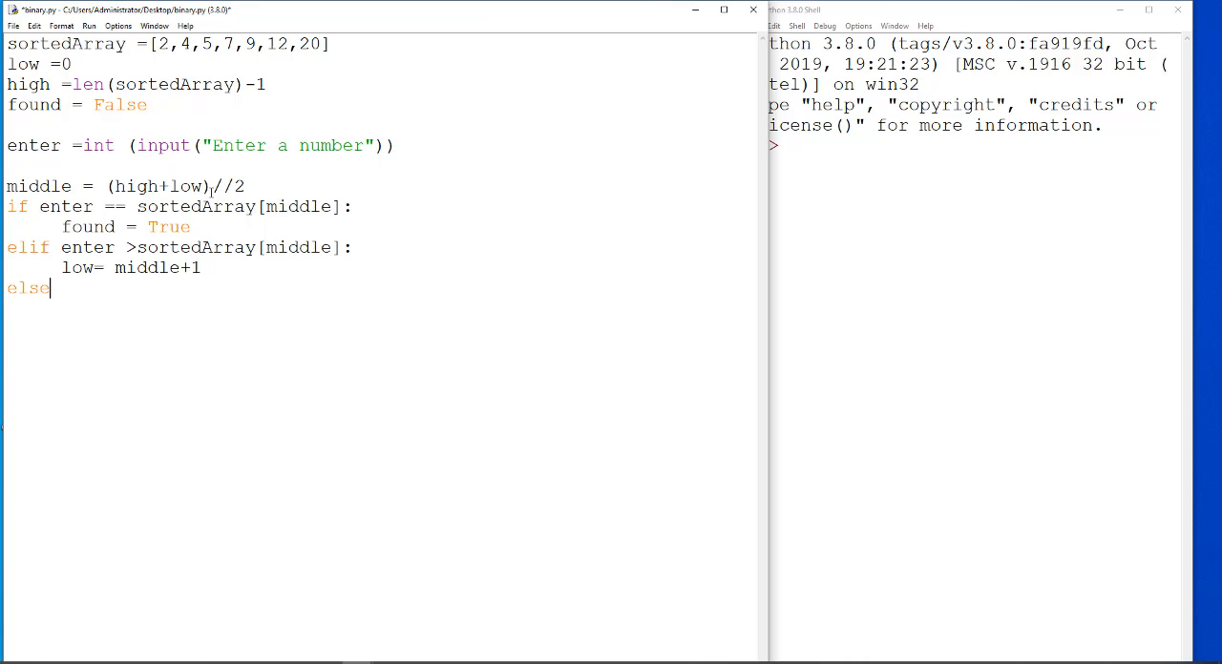
text(:)
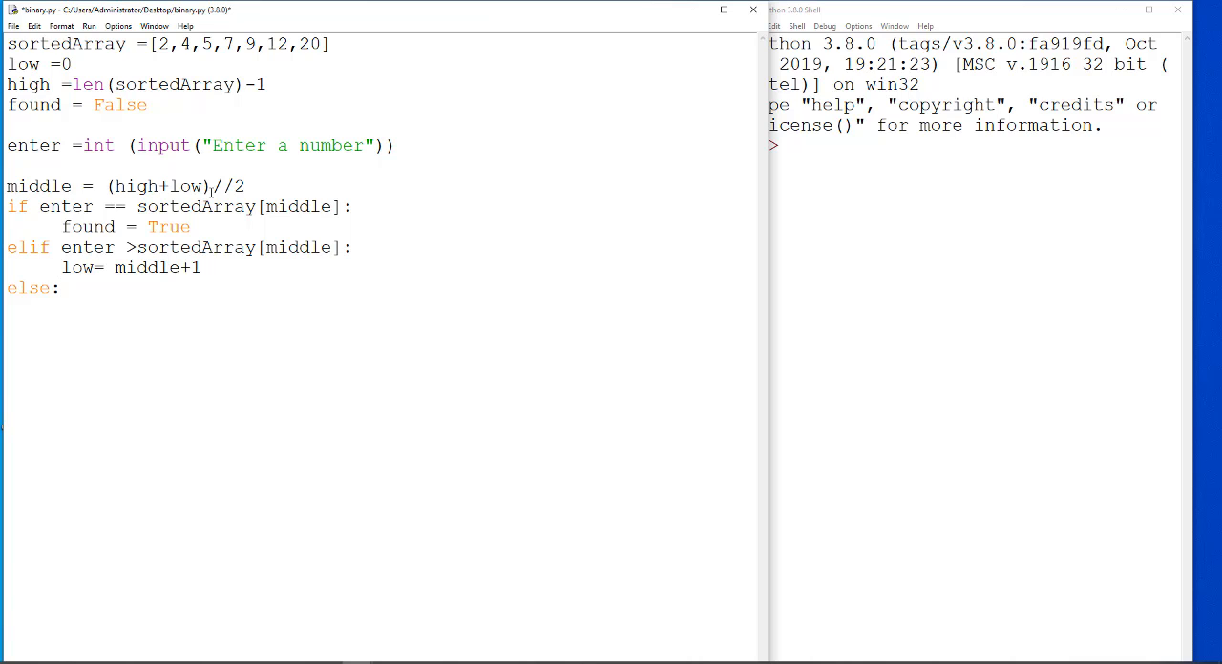
key(Enter)
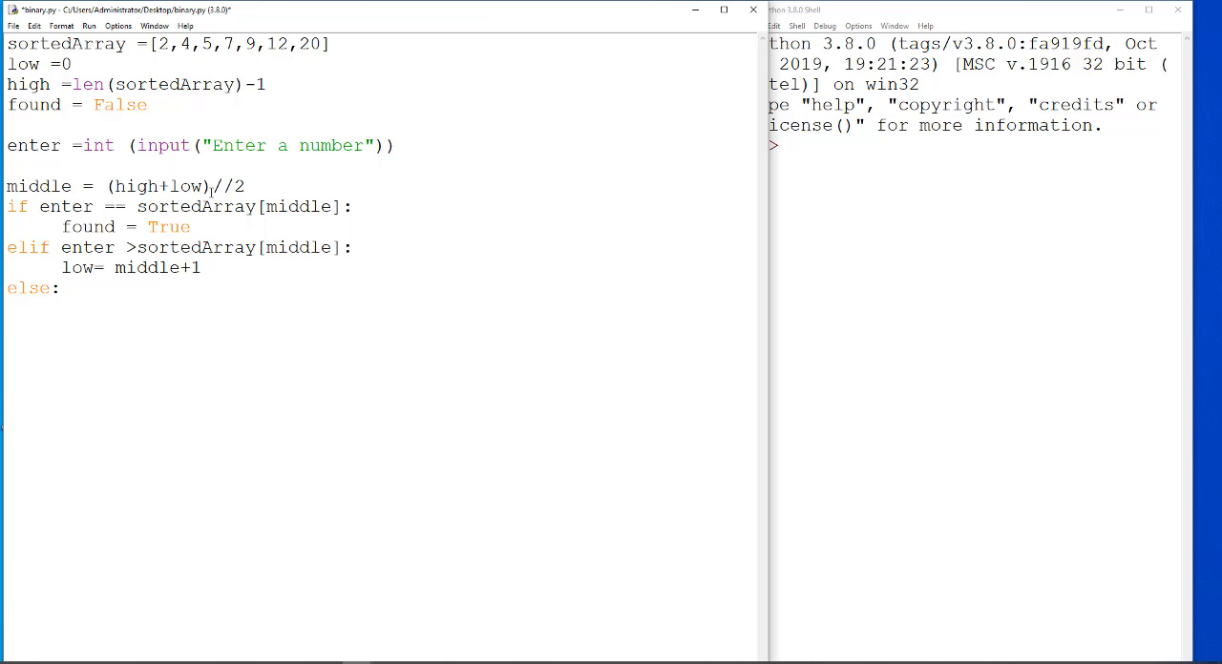
text(high)
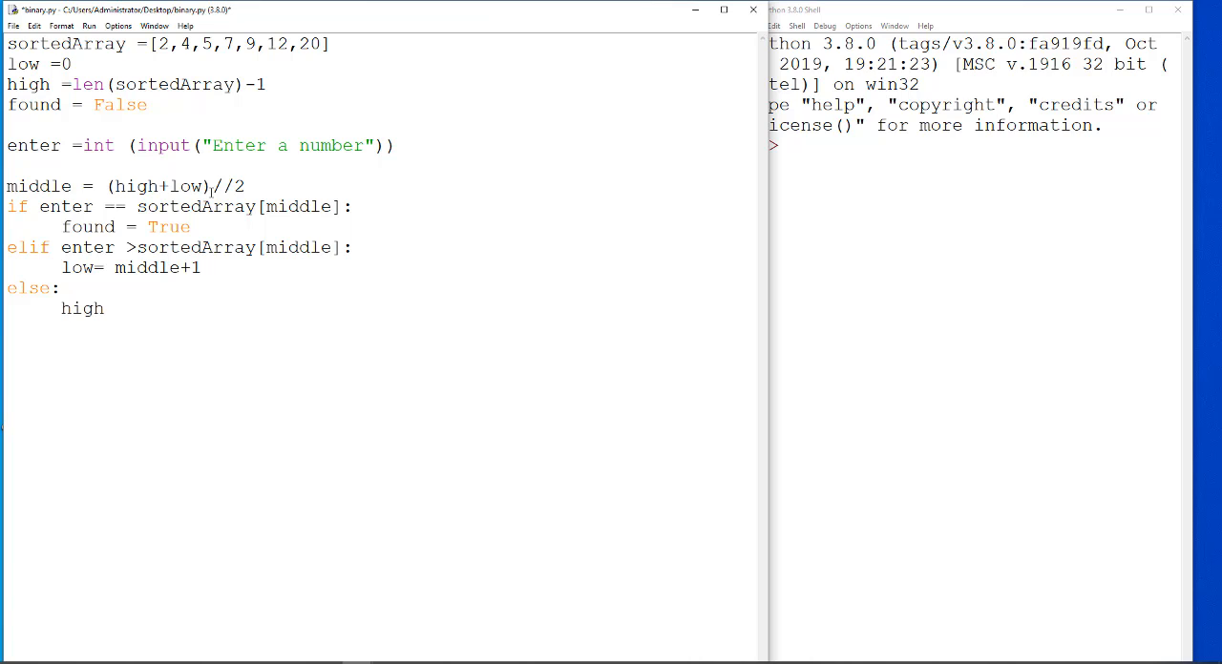
text(=)
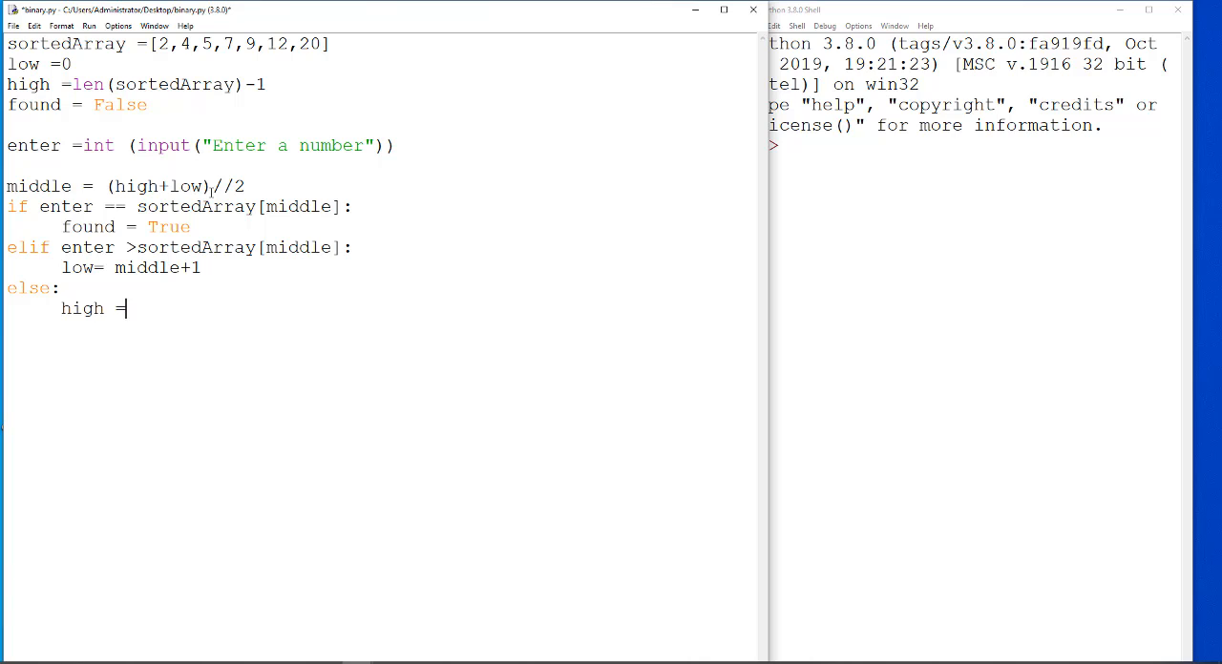
text(middle)
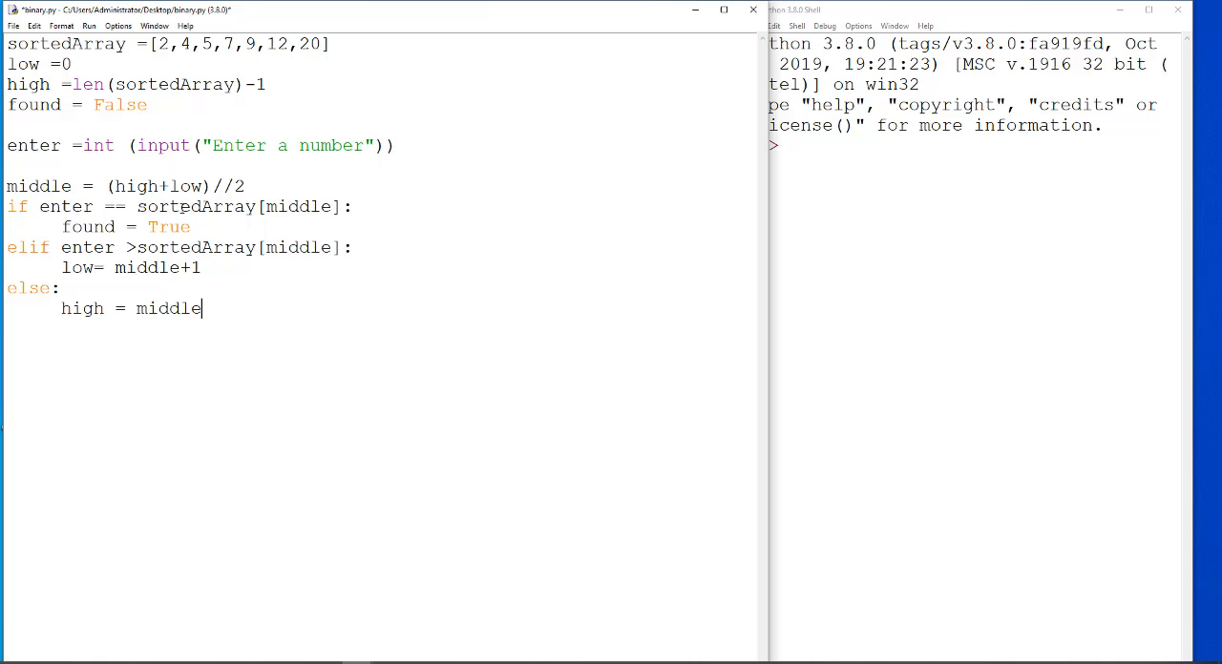
text(-1)
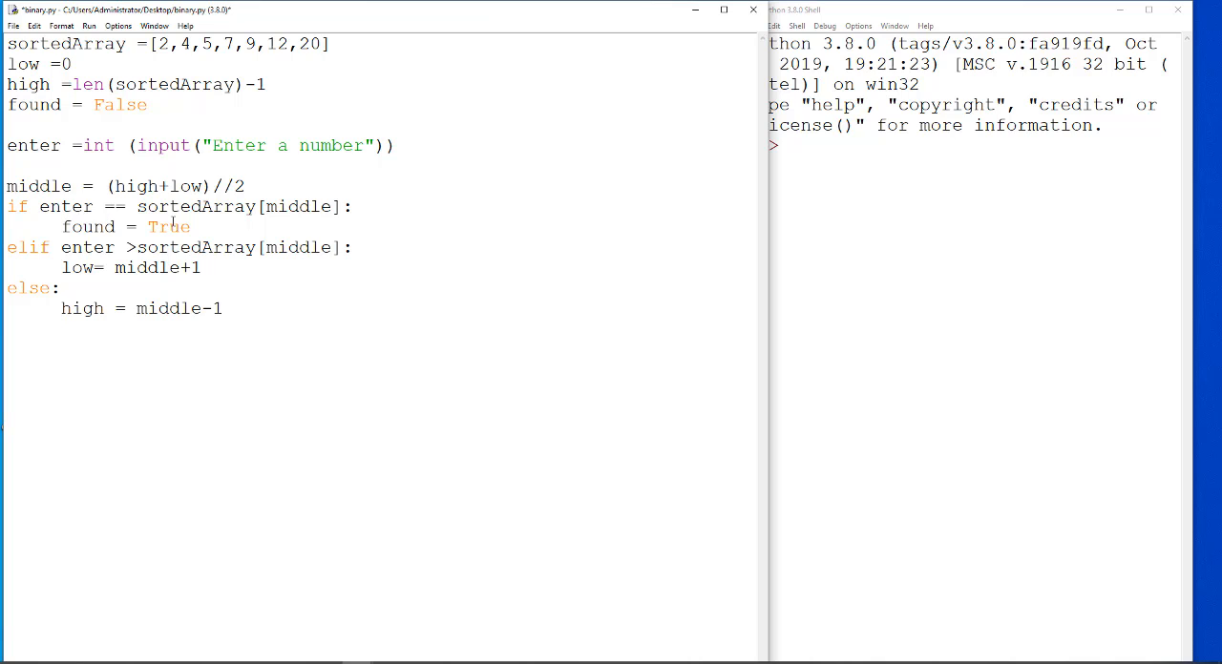
click(222, 310)
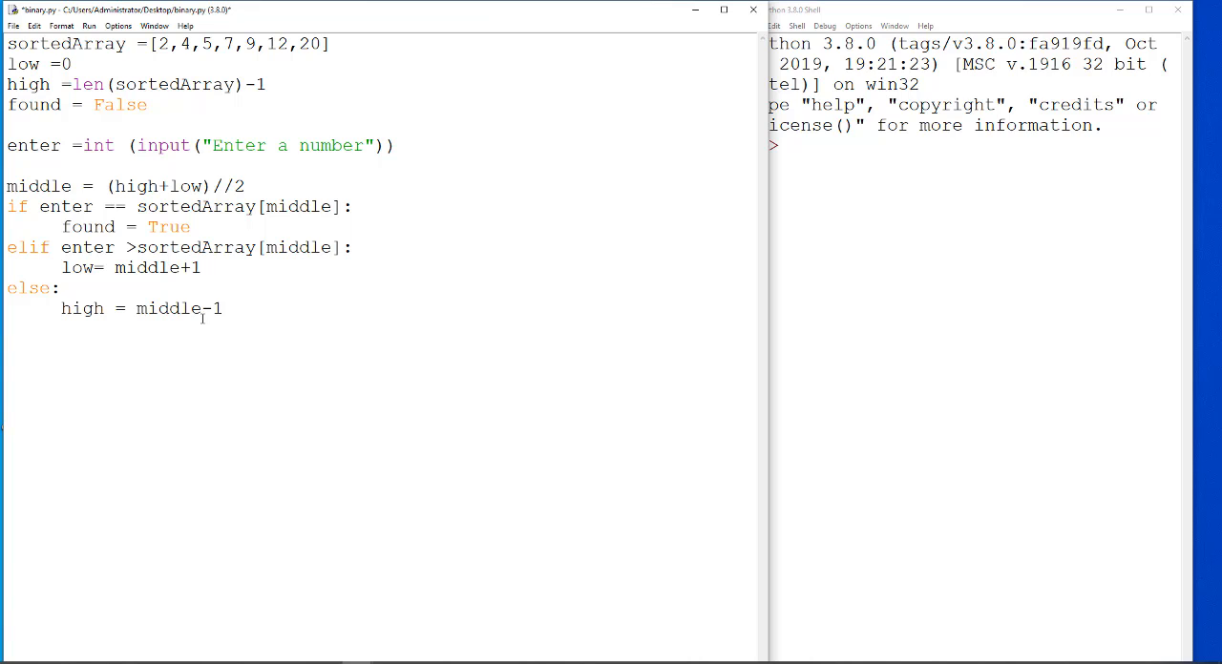
Add if found == True: printing "The value has been found"
text(if found)
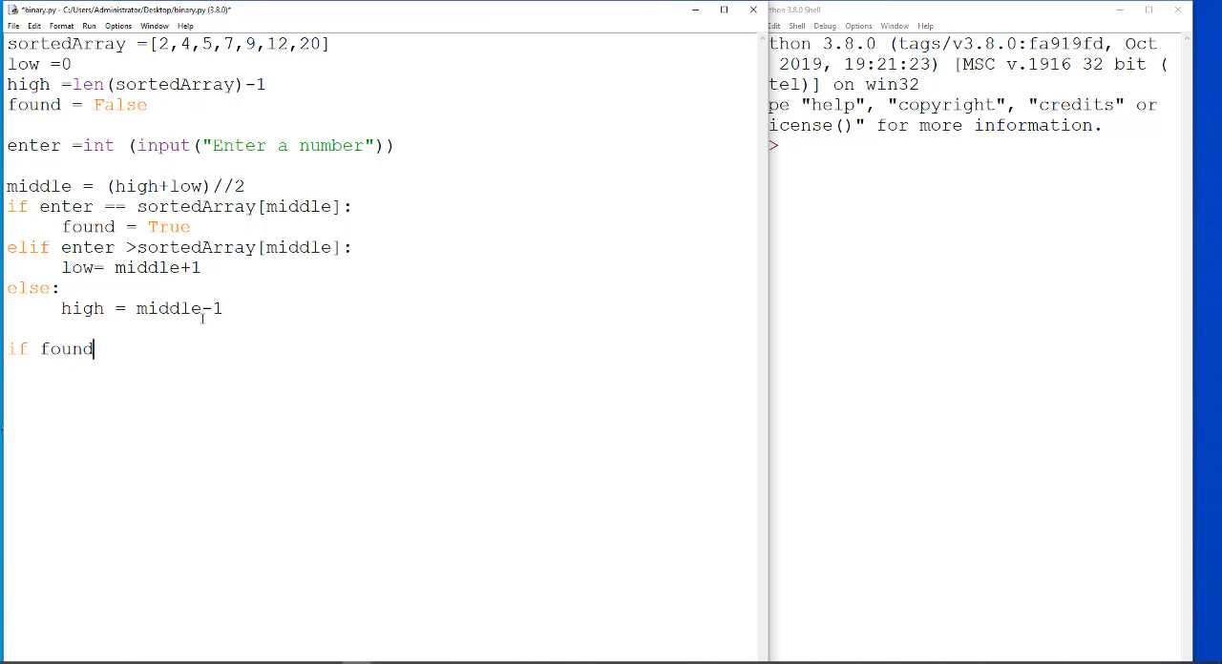
text(== True)
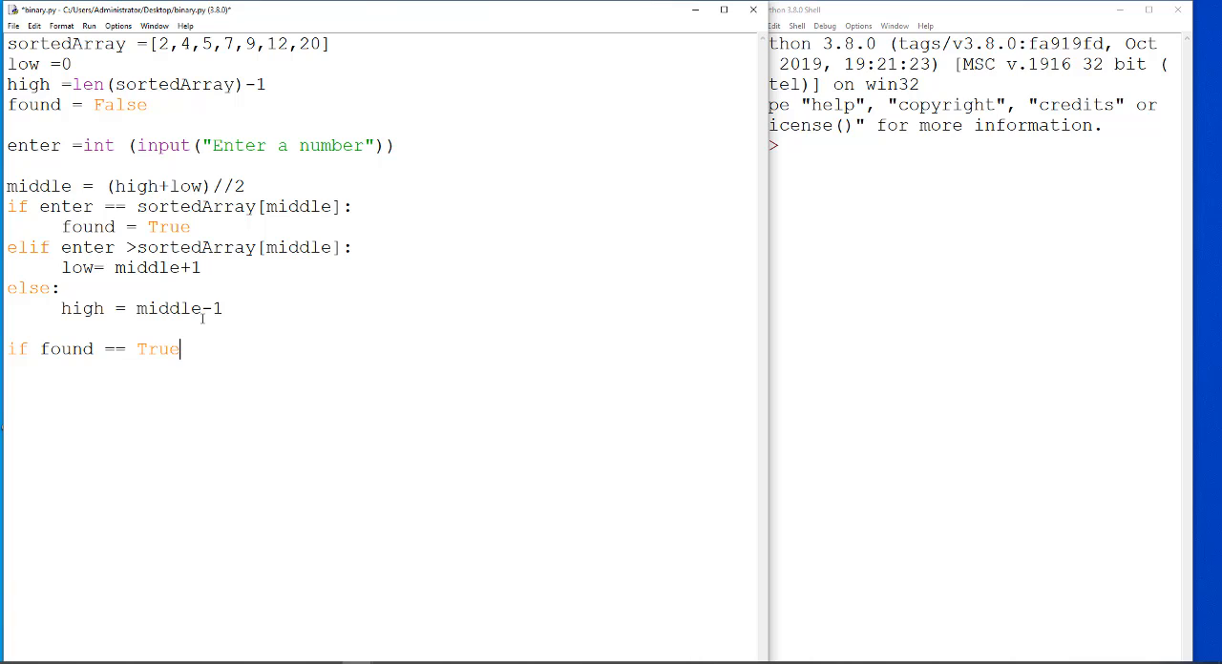
text(:)
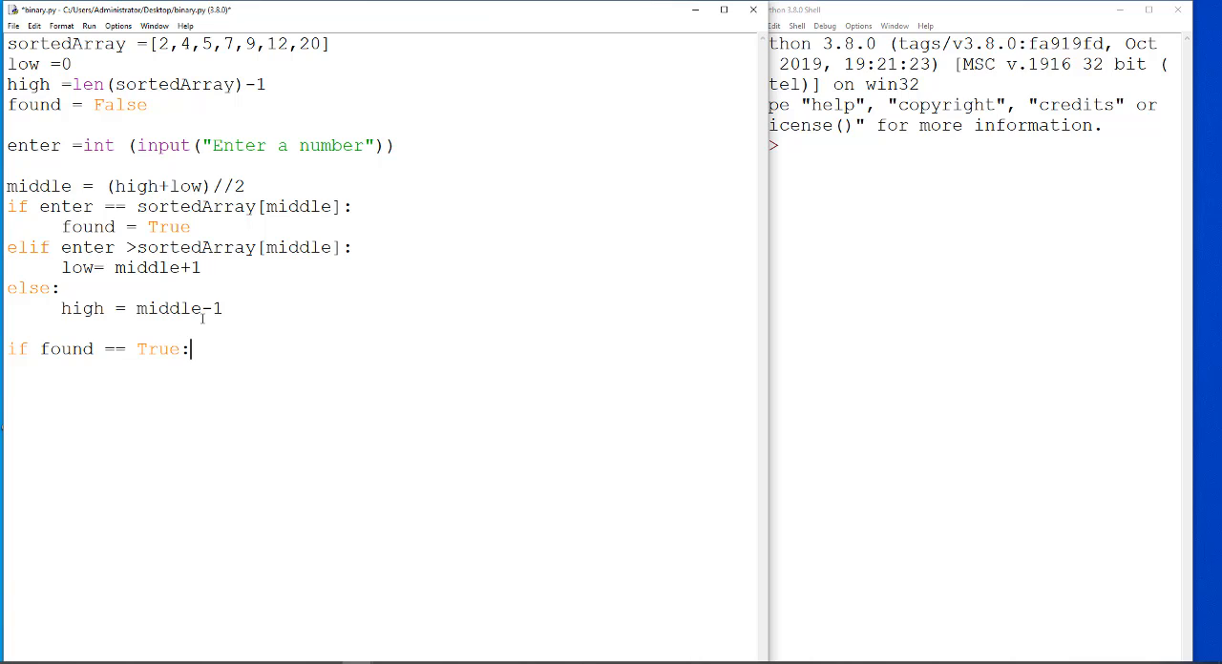
text(print)
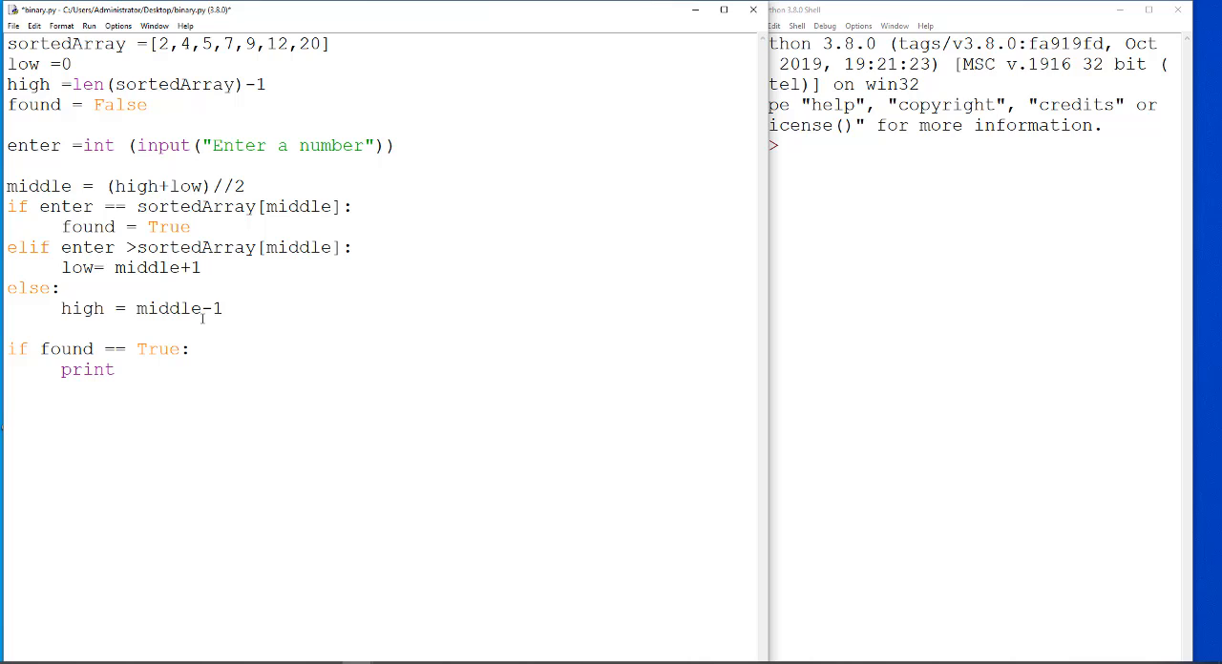
text(("T)
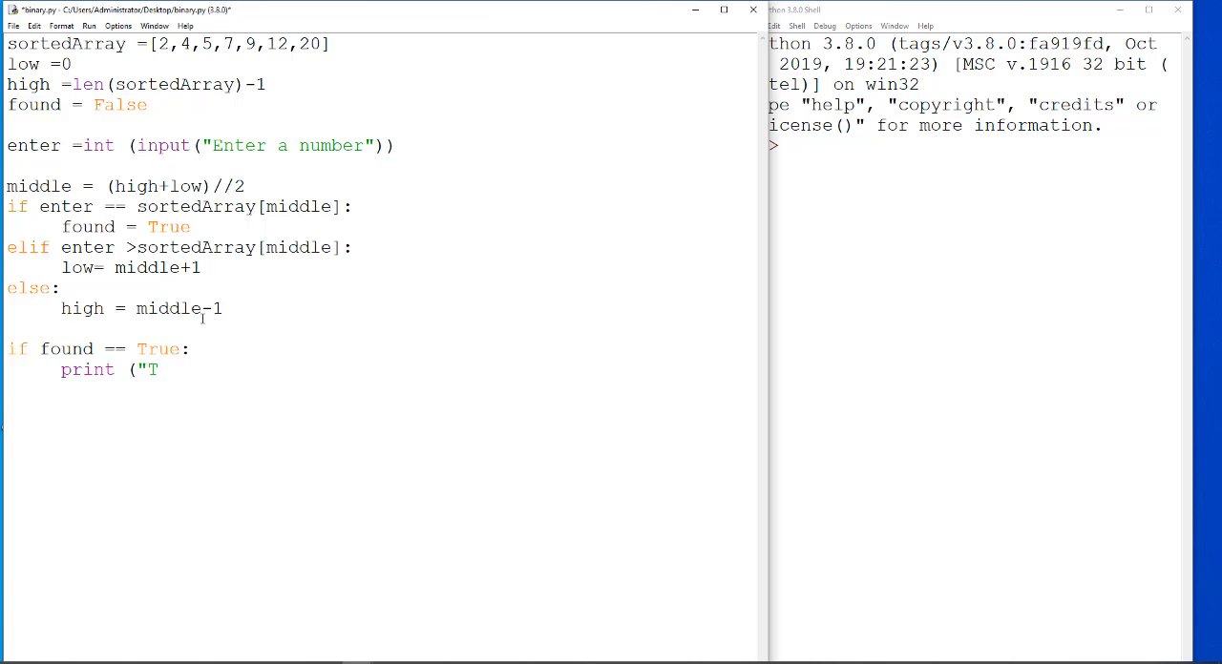
text(he value has)
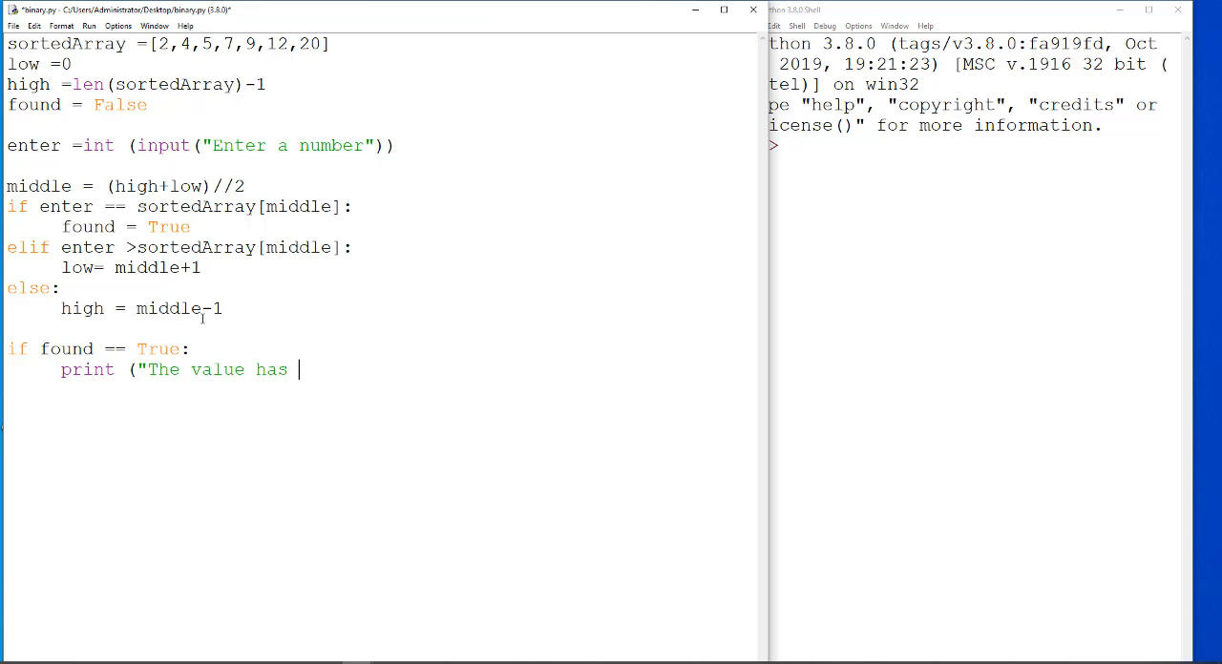
text(been found)
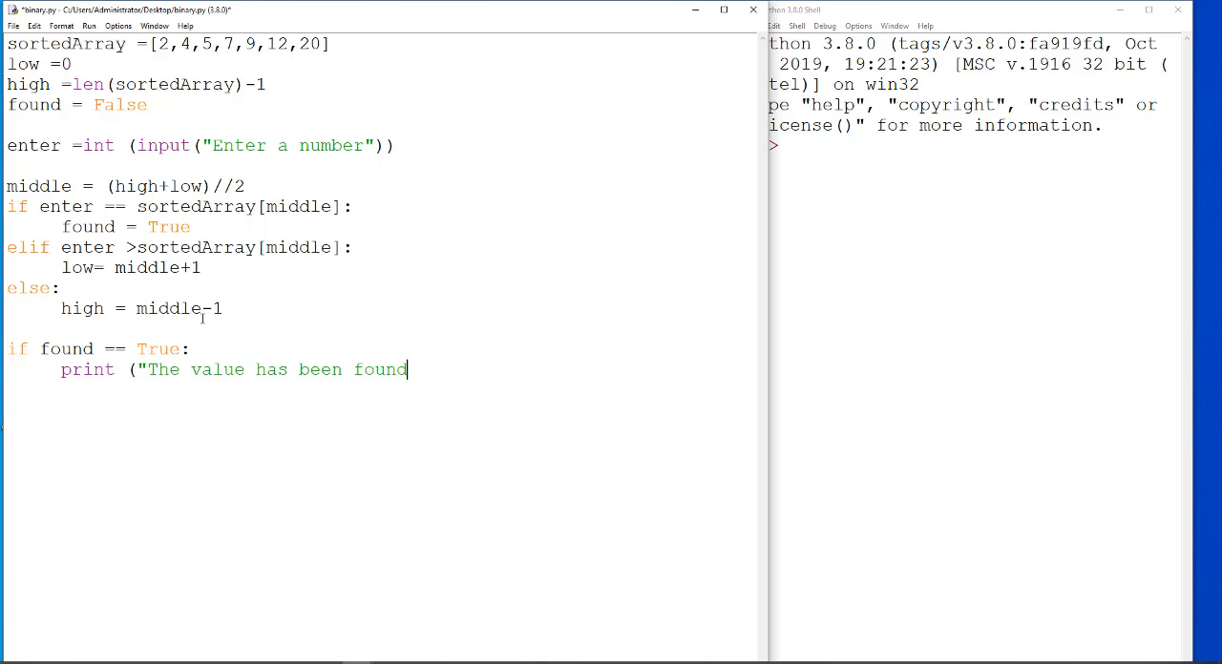
text("))
text(else:)
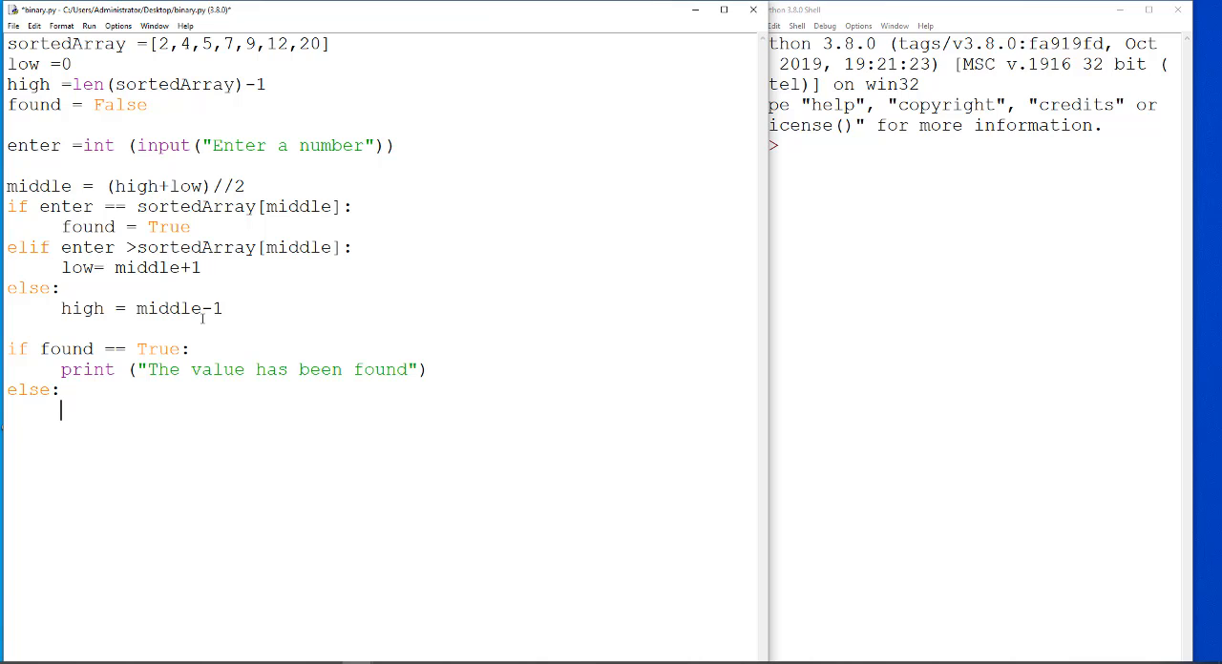
Add the else branch printing "The value is not in the list"
text(print ("The value is not in the l)
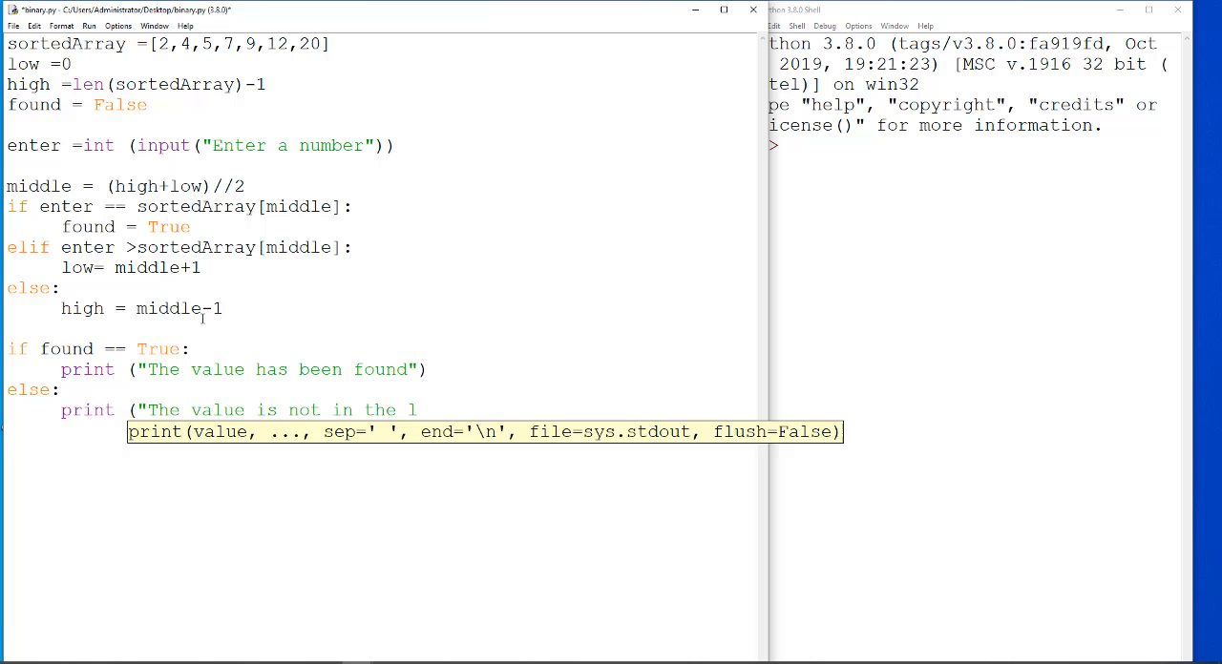
text(ist")
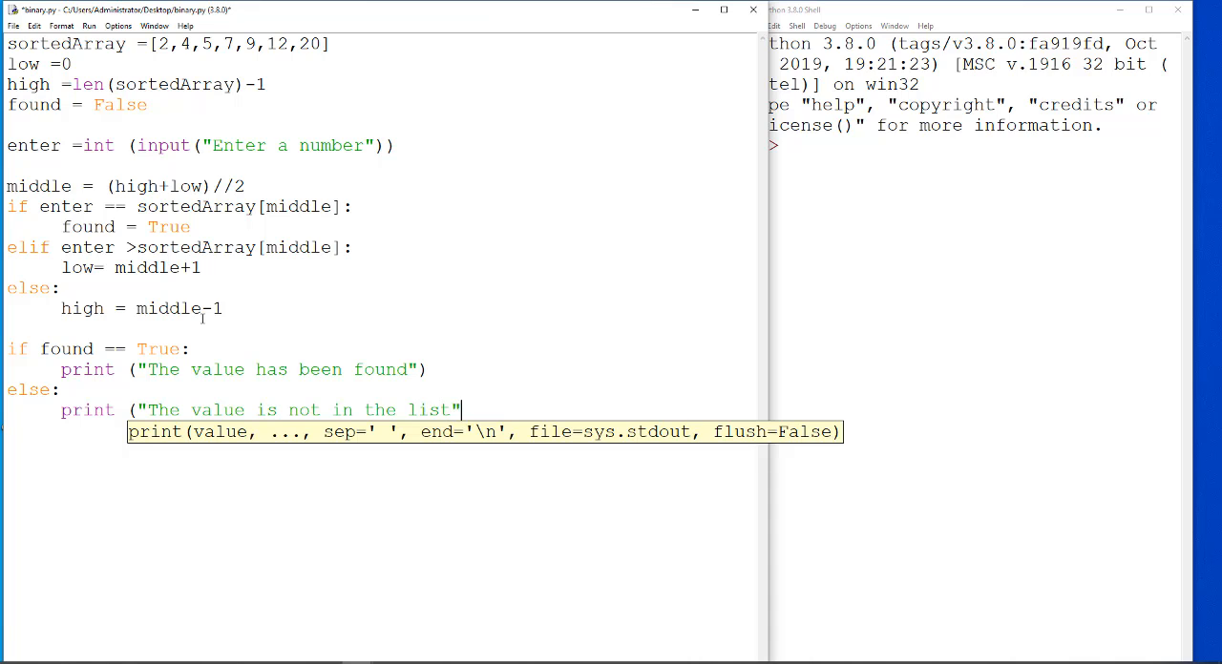
text())
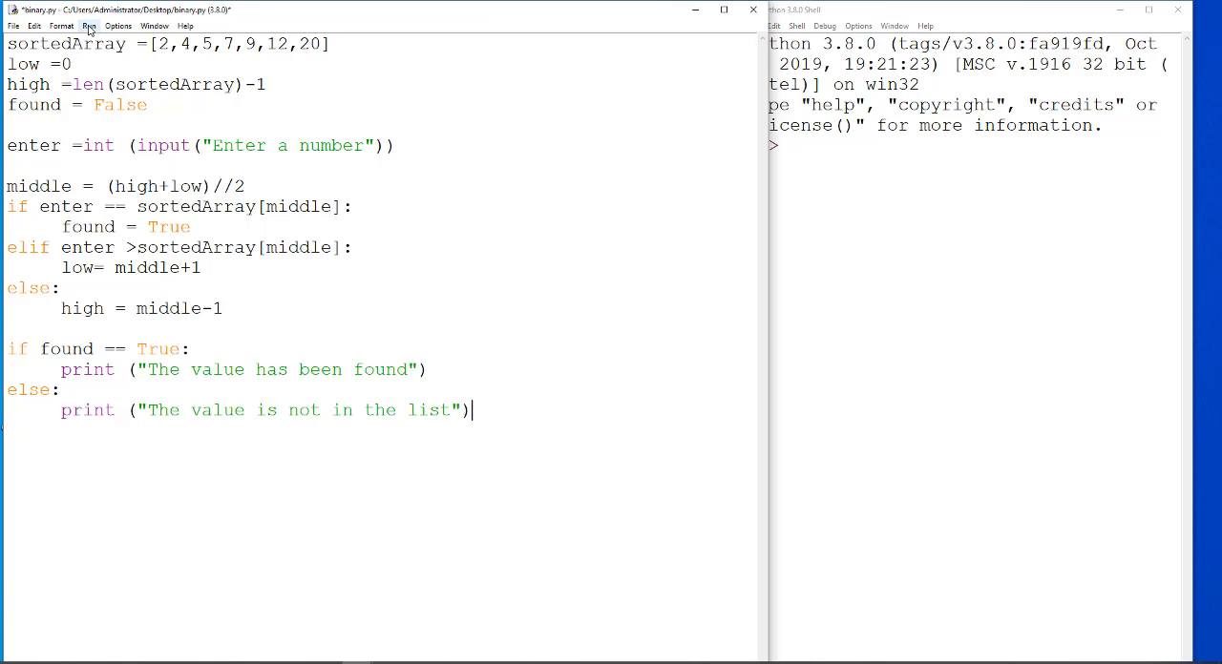
Run the module, test with input 7 to get "The value has been found", then close the shell
click(88, 27)
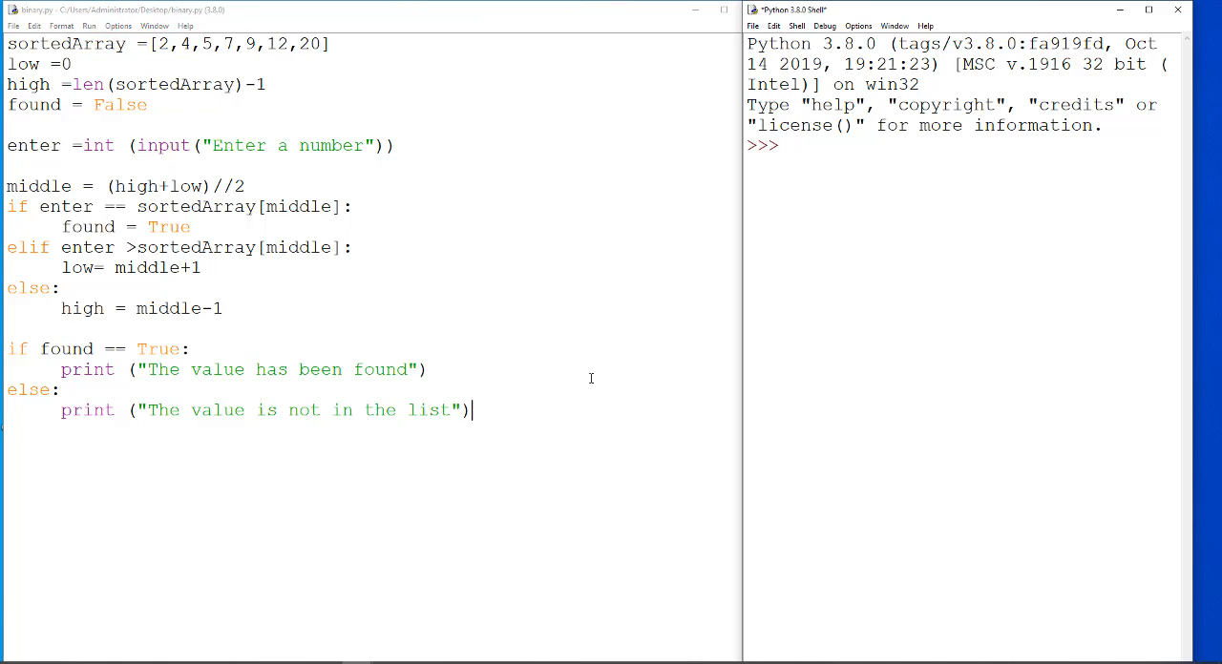
text(7)
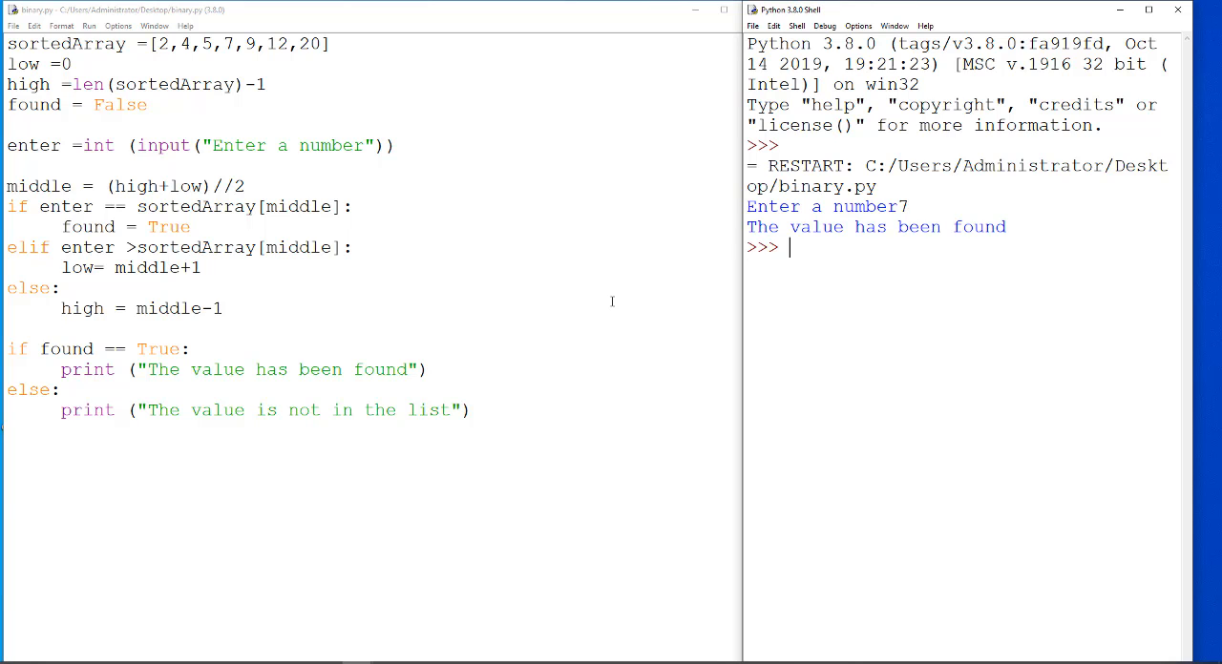
mouse_move(1176, 10)
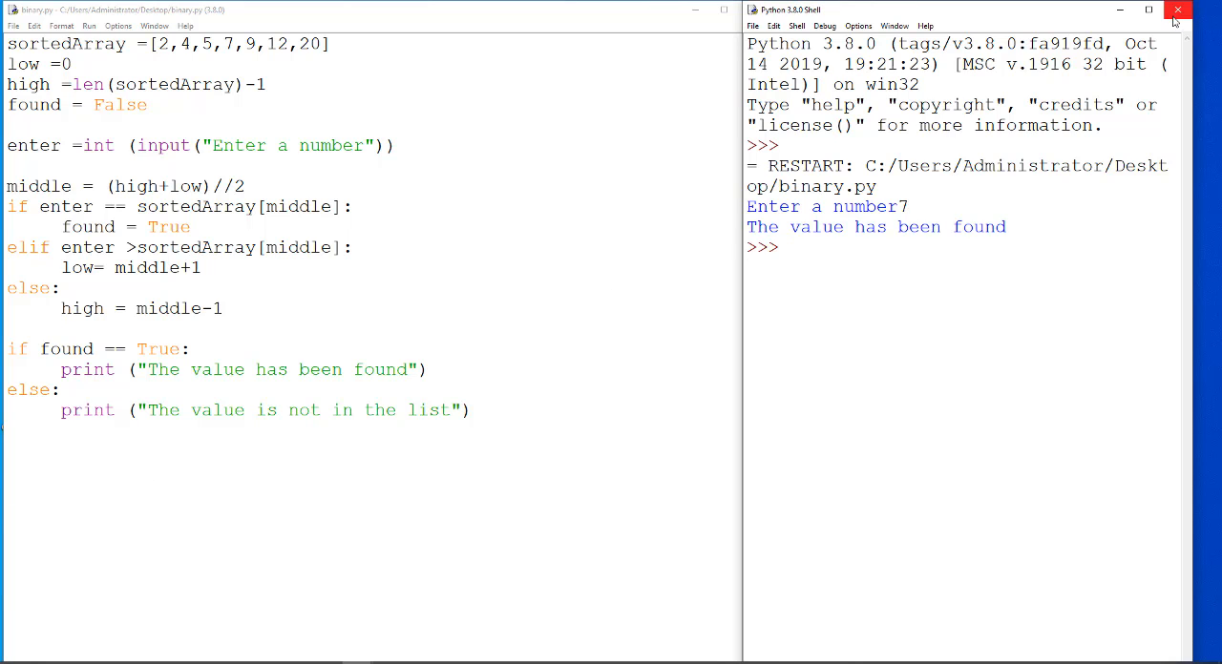
click(88, 27)
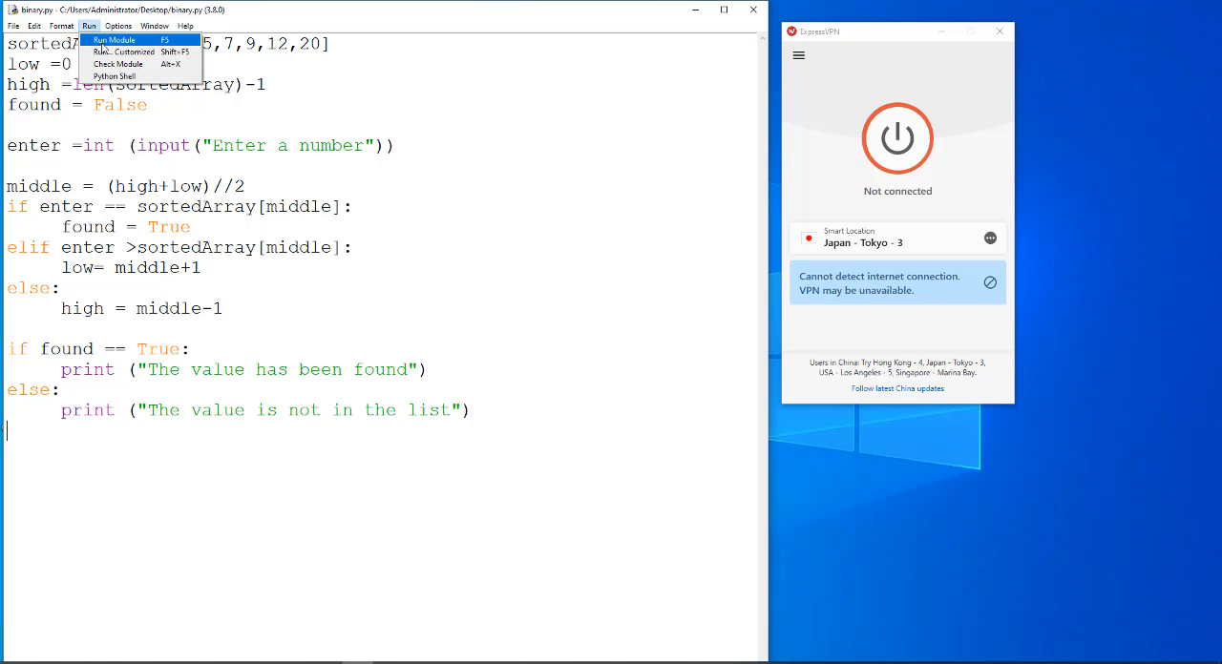
click(115, 38)
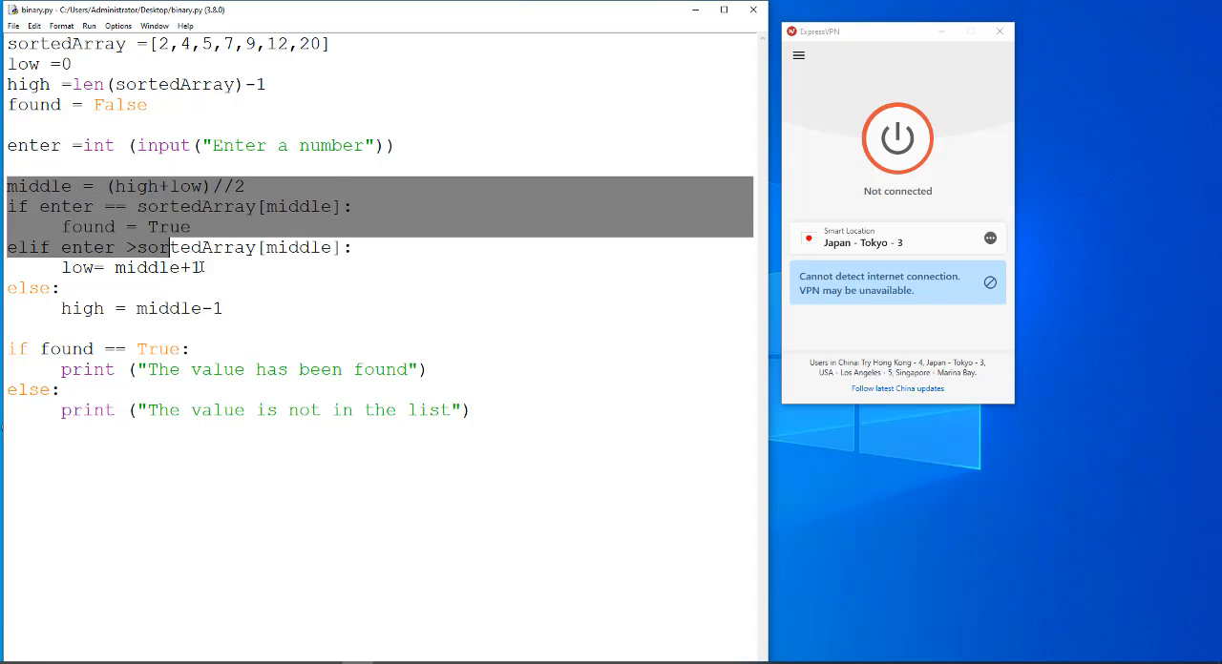
Add the loop header while found ==False: on the blank line above the middle calculation
click(242, 485)
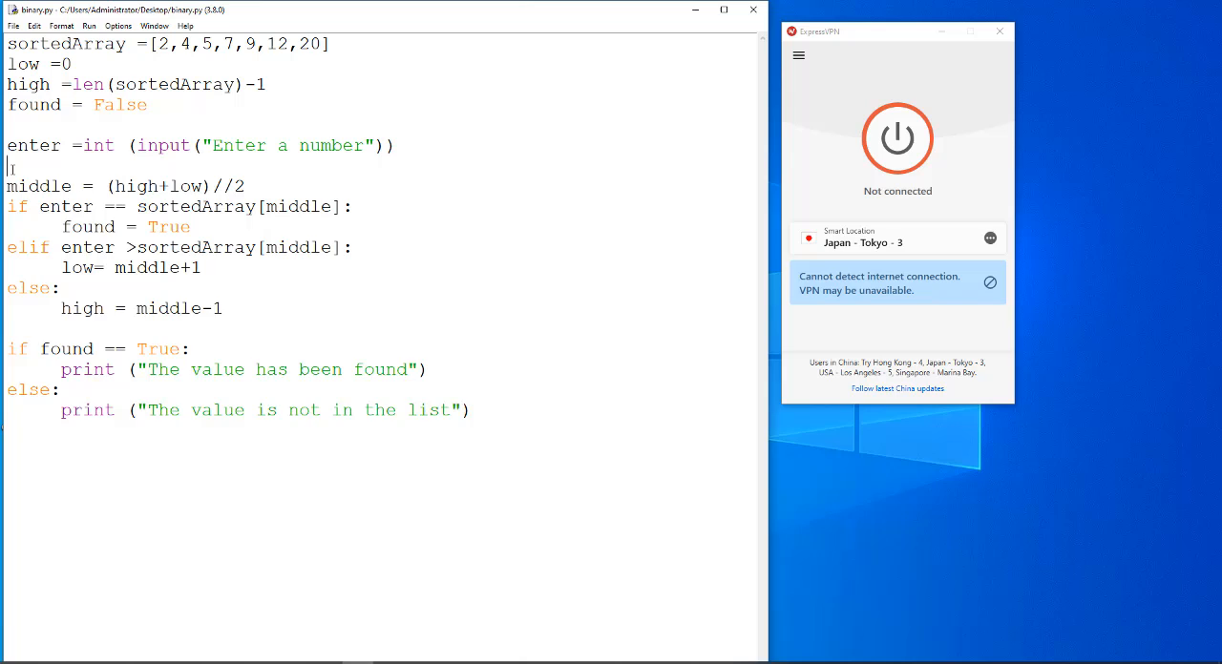
text(while)
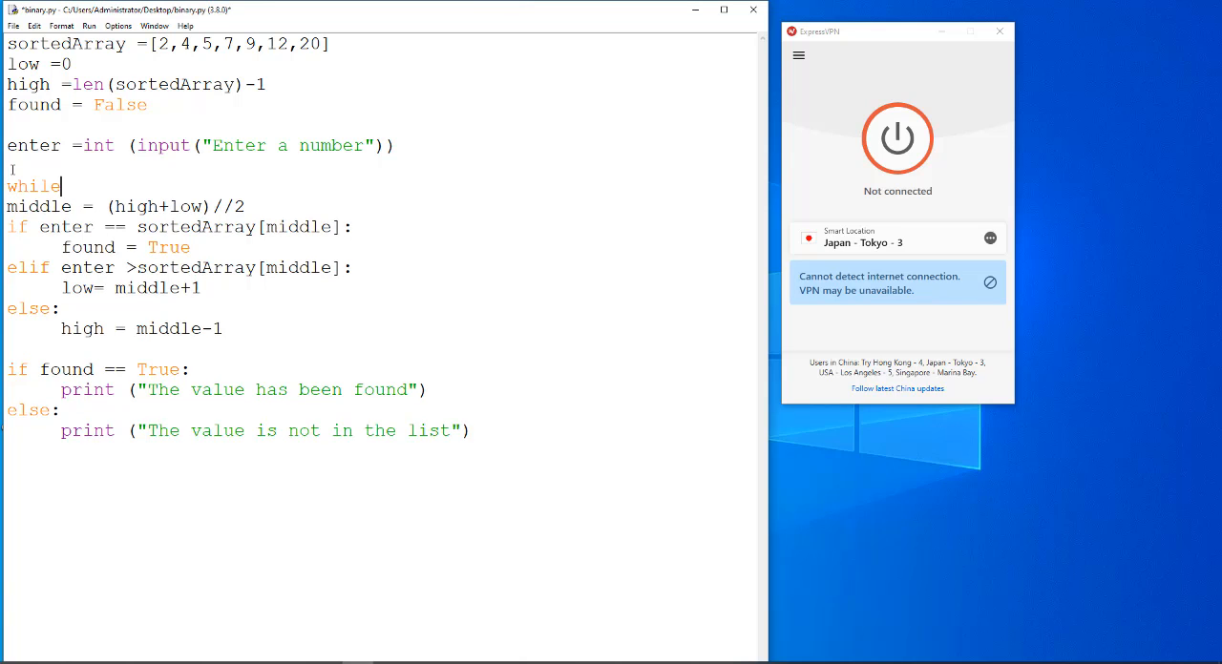
text(f)
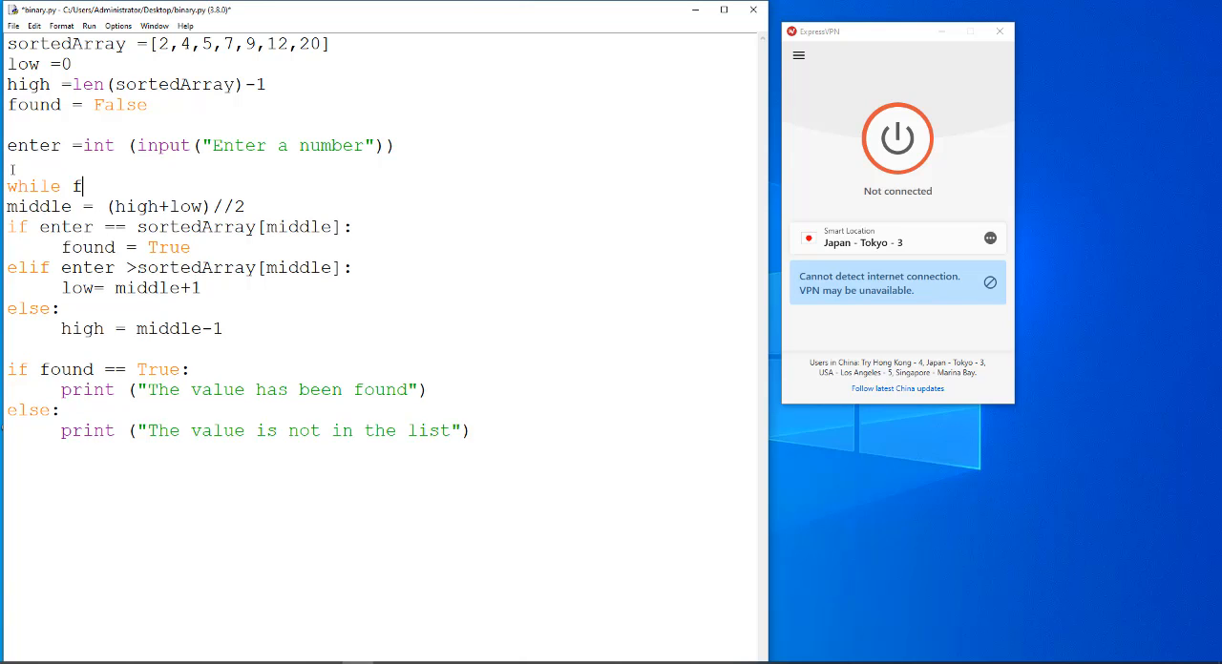
text(ound ==F)
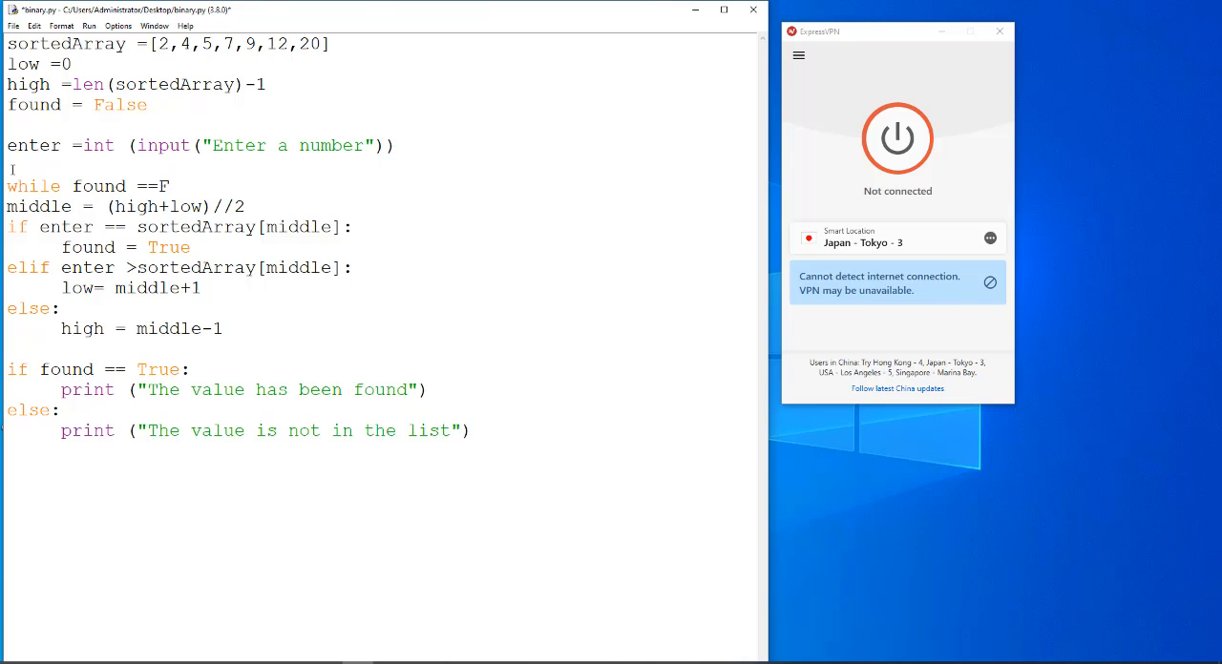
text(alse)
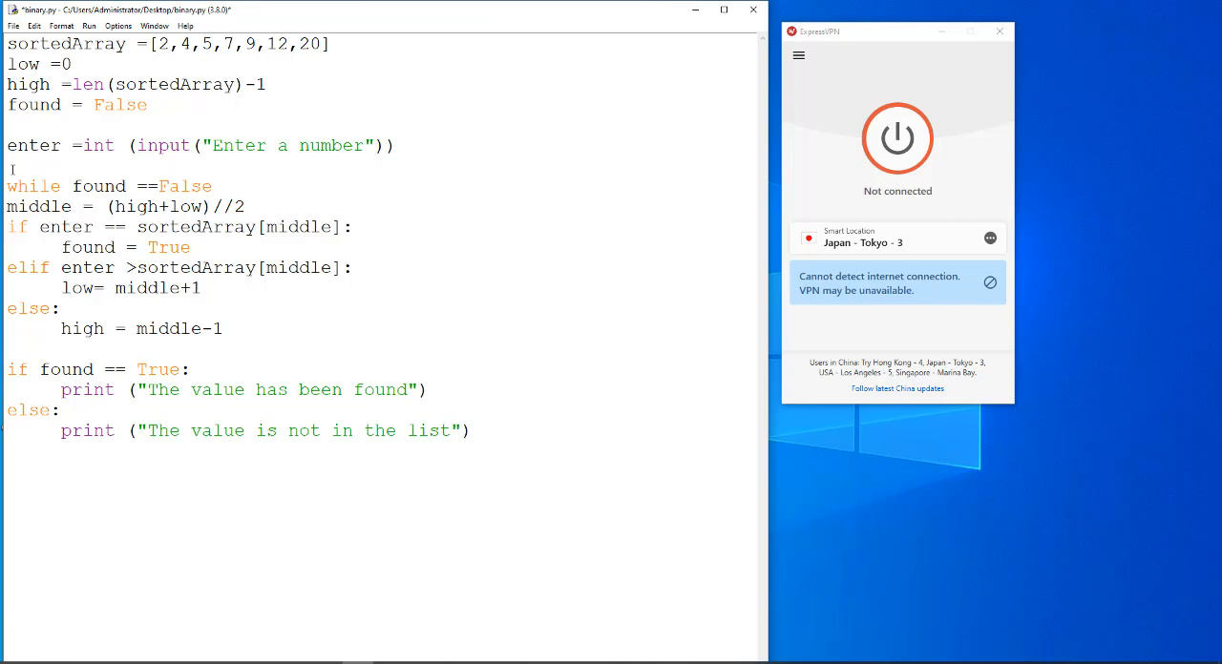
text(:)
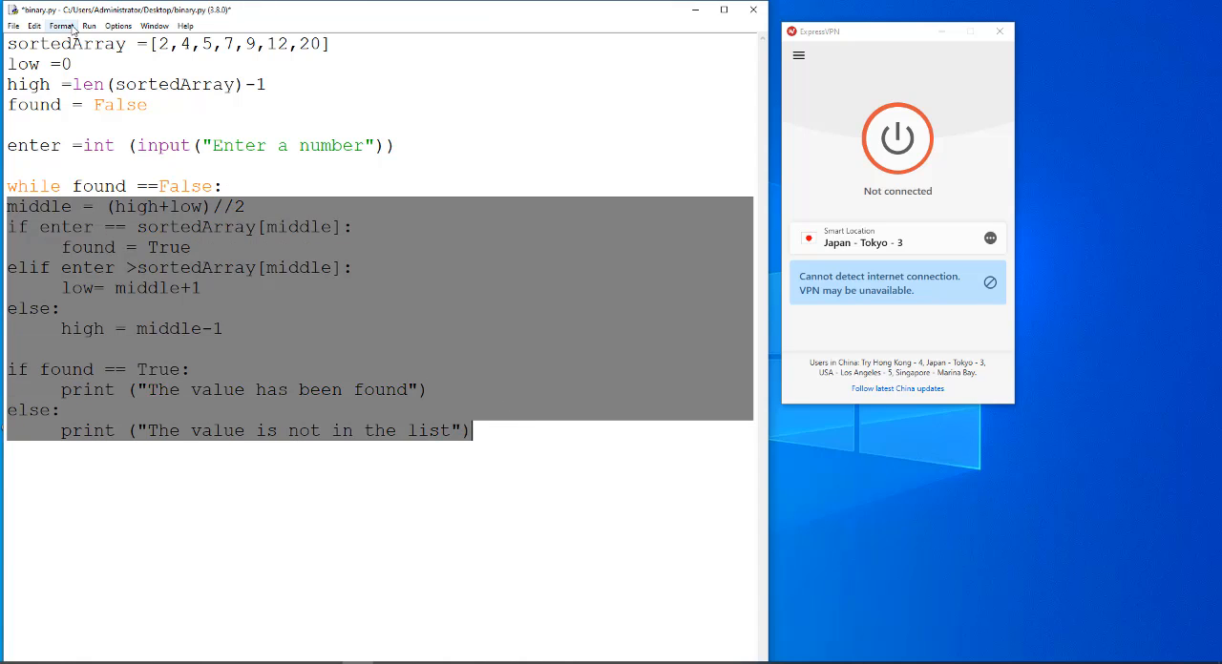
Indent the search and found/not-found print lines under the while loop via Format > Indent Region
click(61, 27)
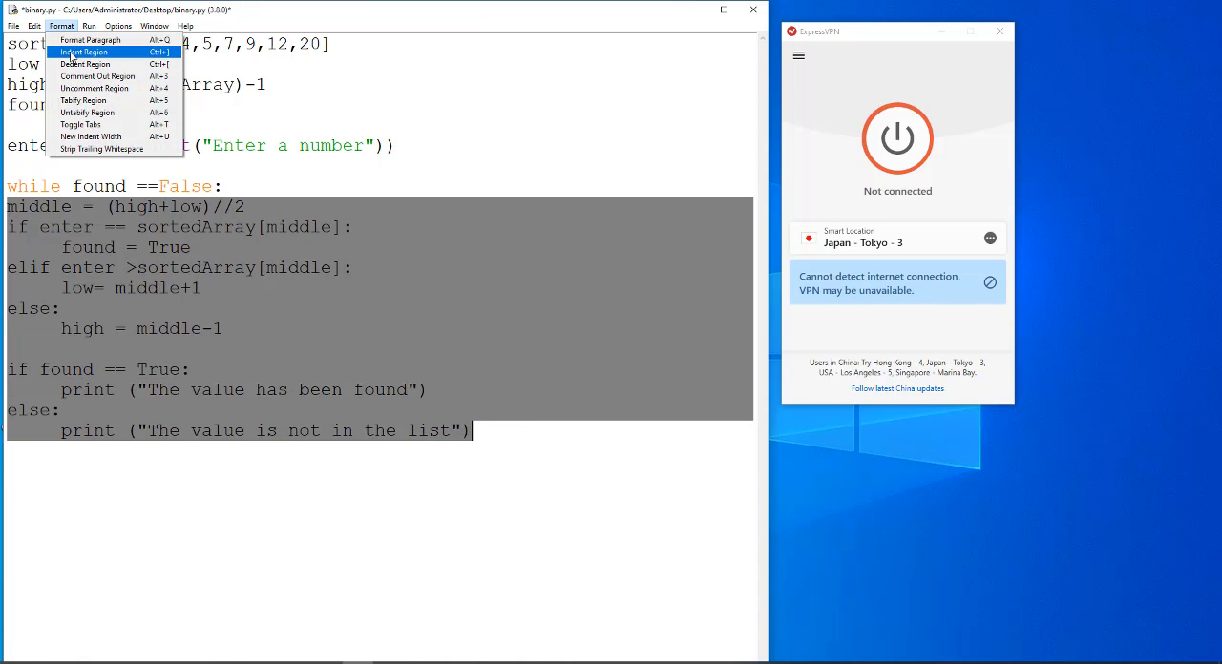
click(84, 53)
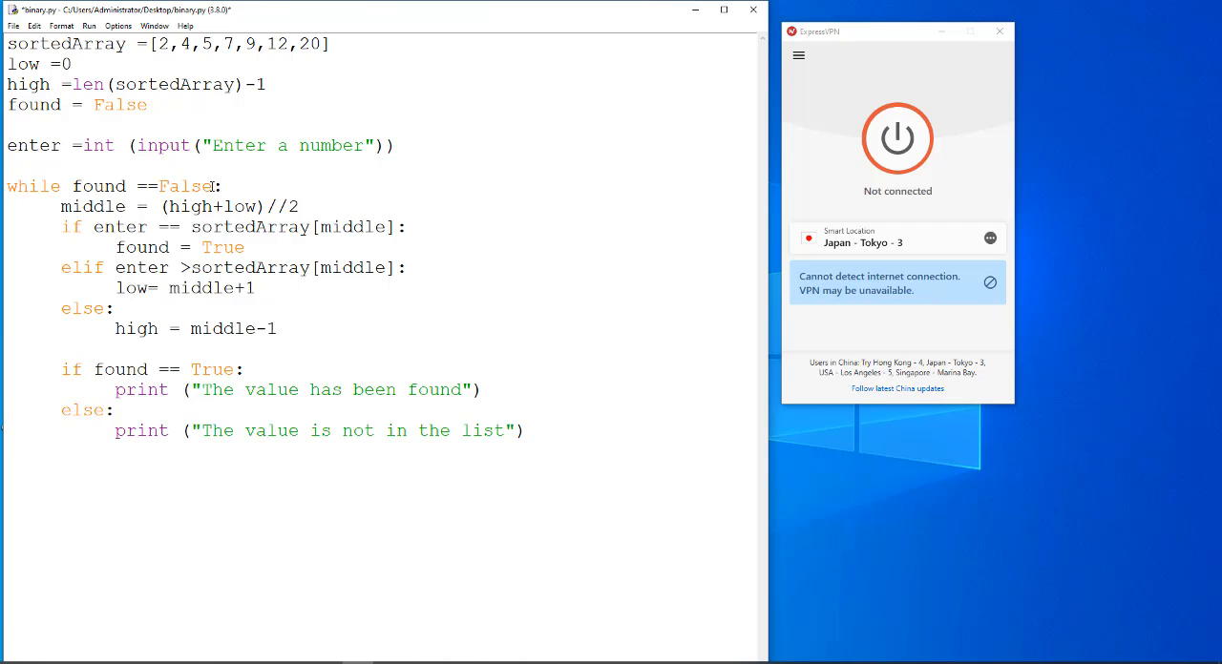
Extend the loop condition to while found ==False and low<= high:
text(and)
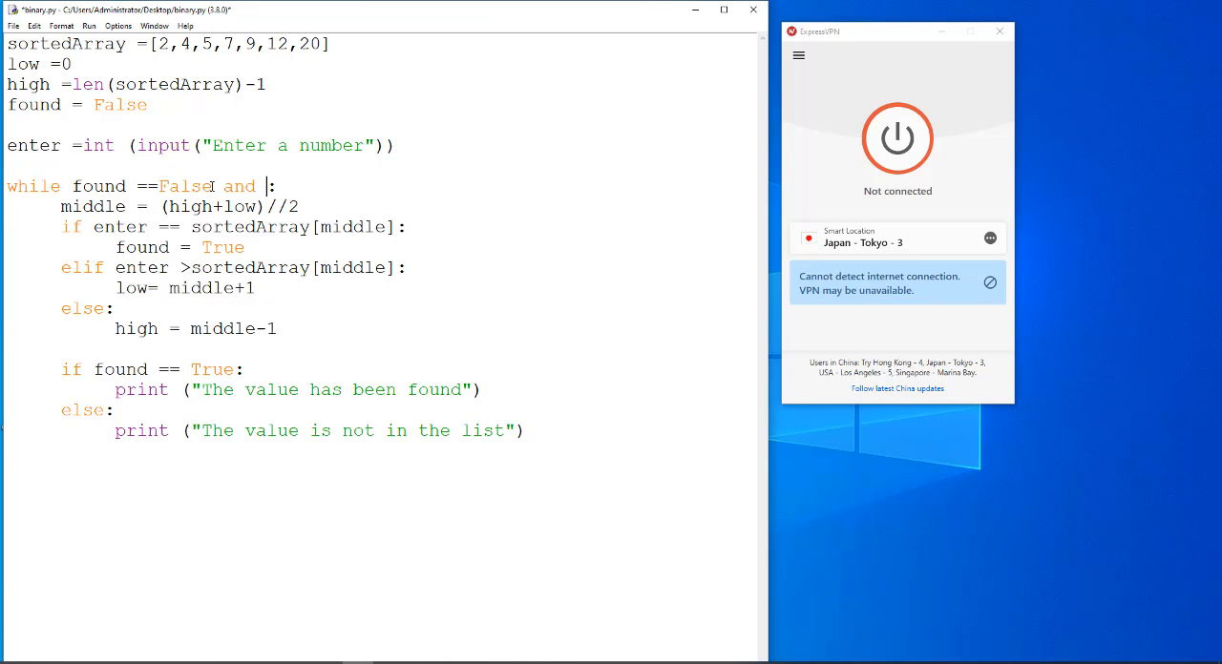
text(low<)
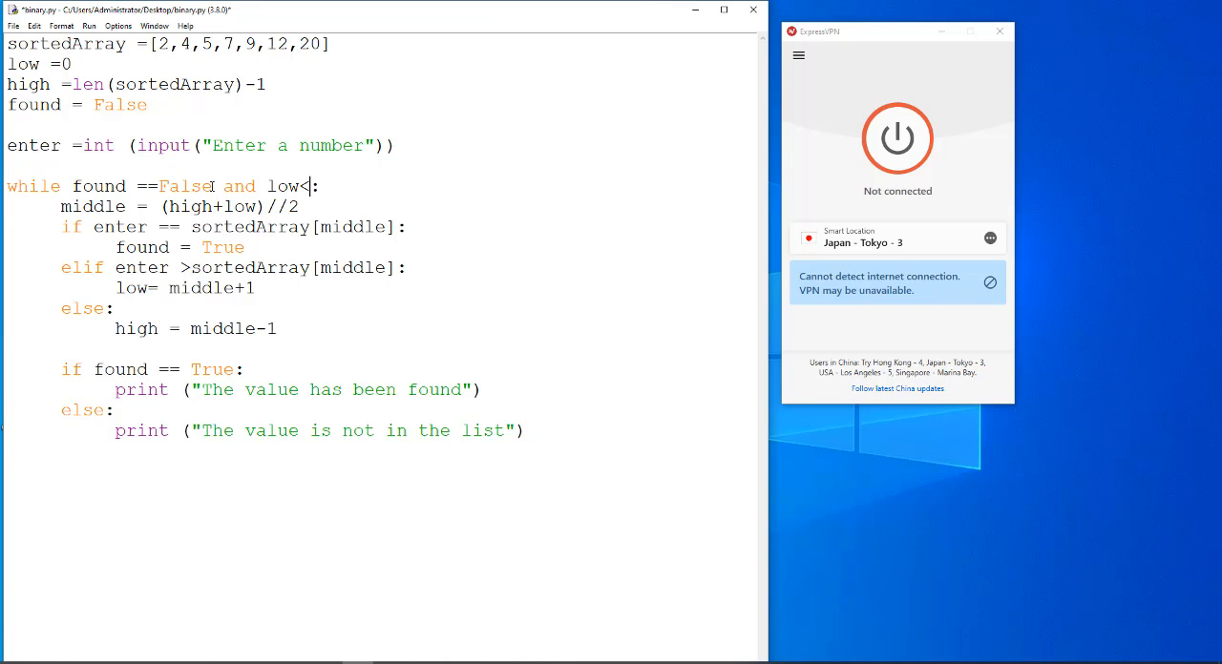
text(= high)
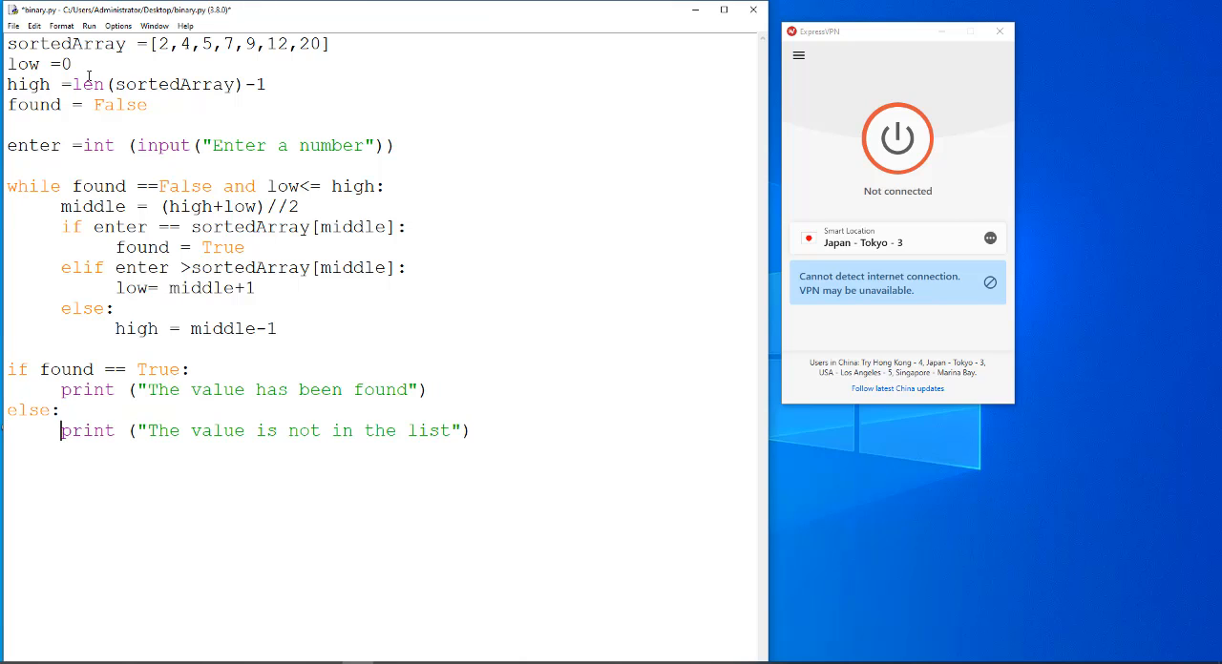
Save and run binary.py, entering a test value so the shell prints "The value is not in the list"
click(112, 40)
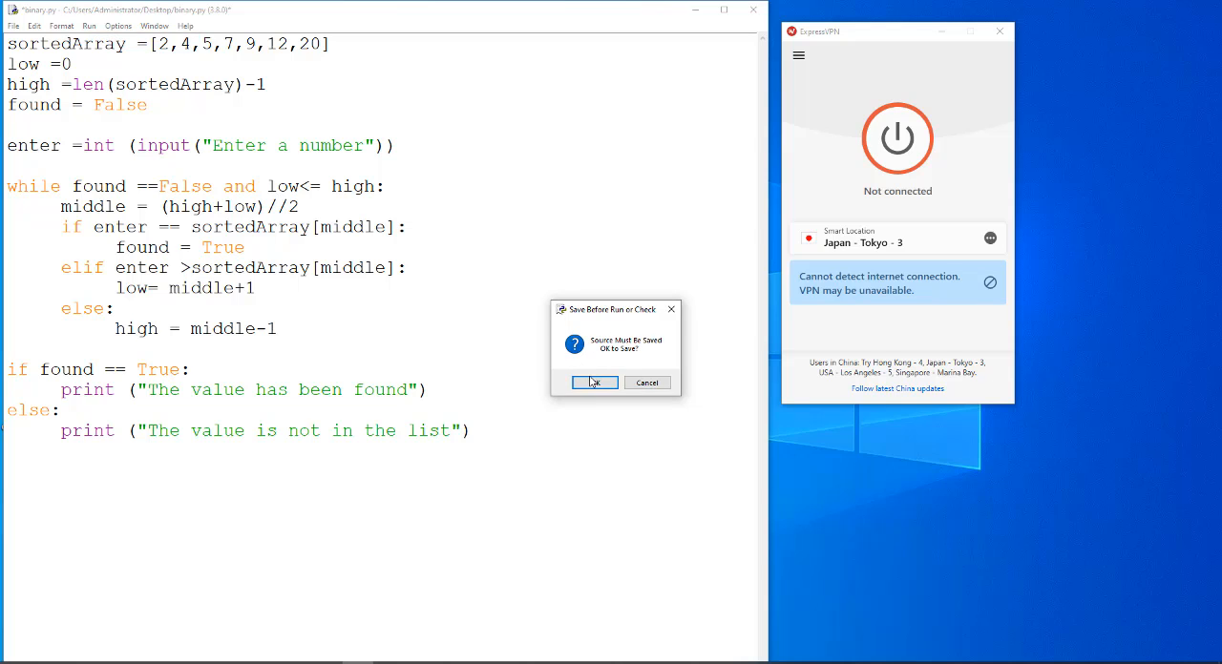
click(591, 381)
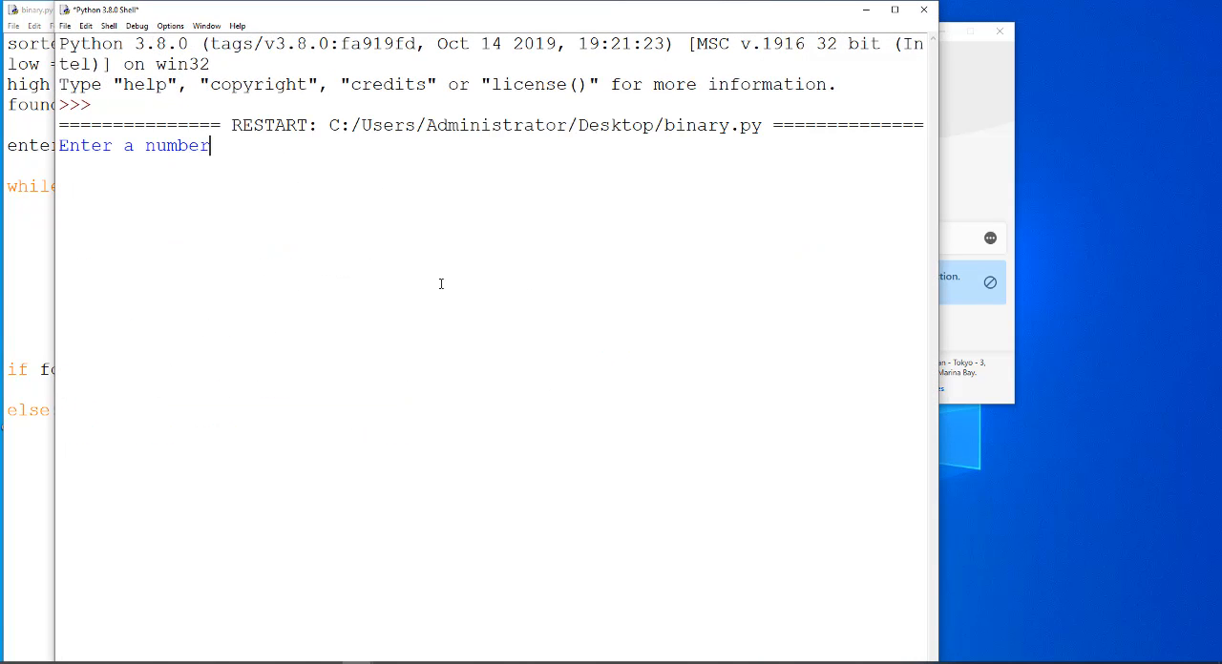
text(12)
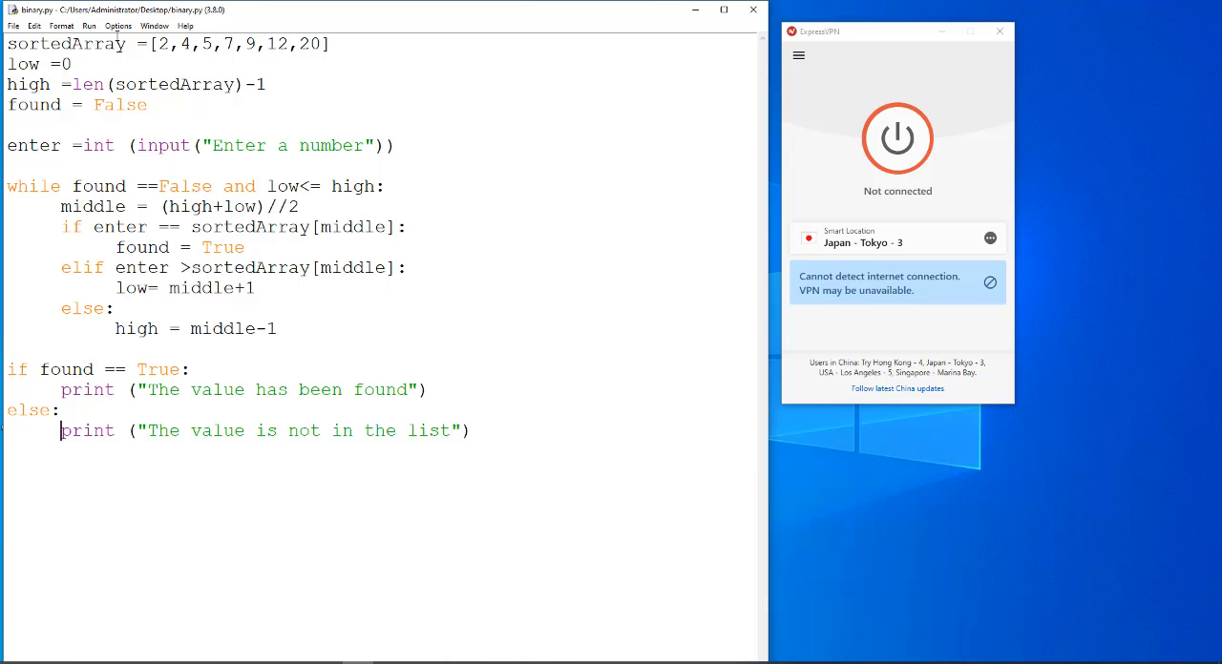
key(F5)
text(89)
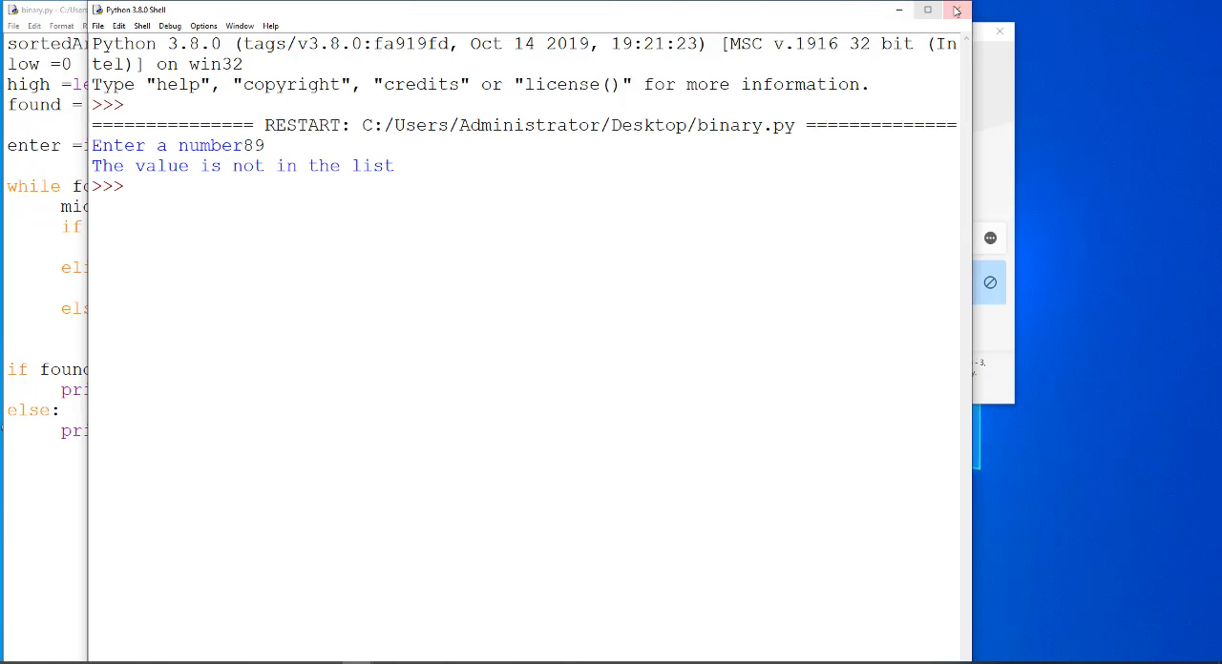
Return to the editor and select the middle calculation expression
click(957, 9)
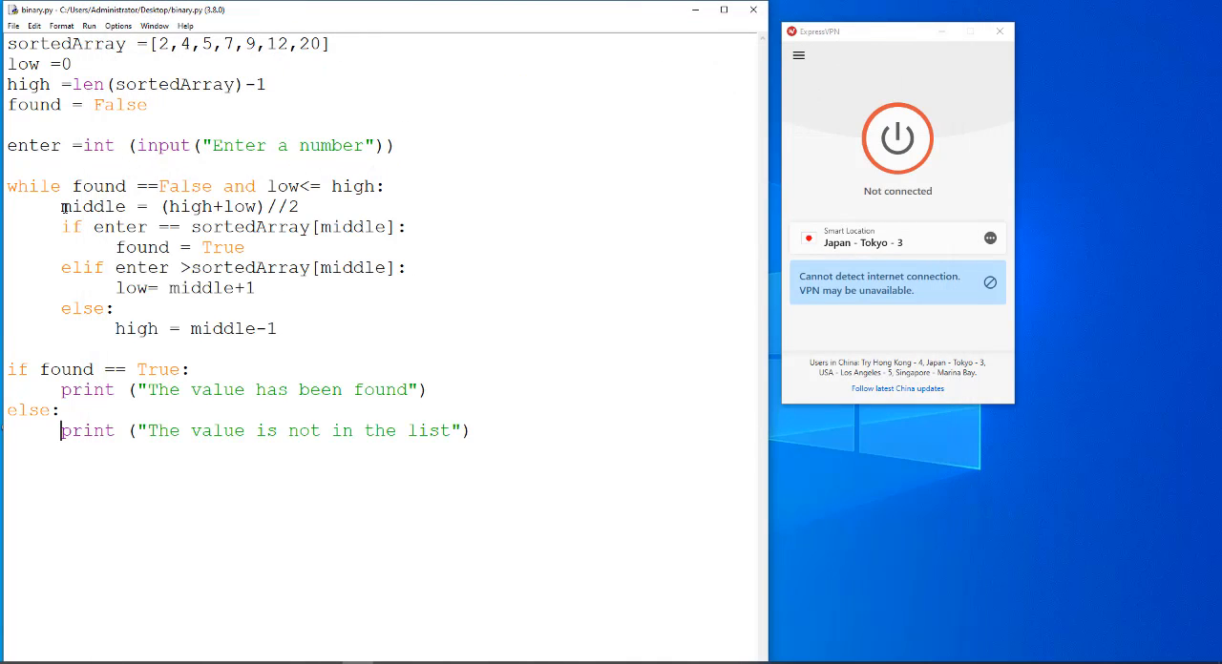
drag(59, 209, 259, 208)
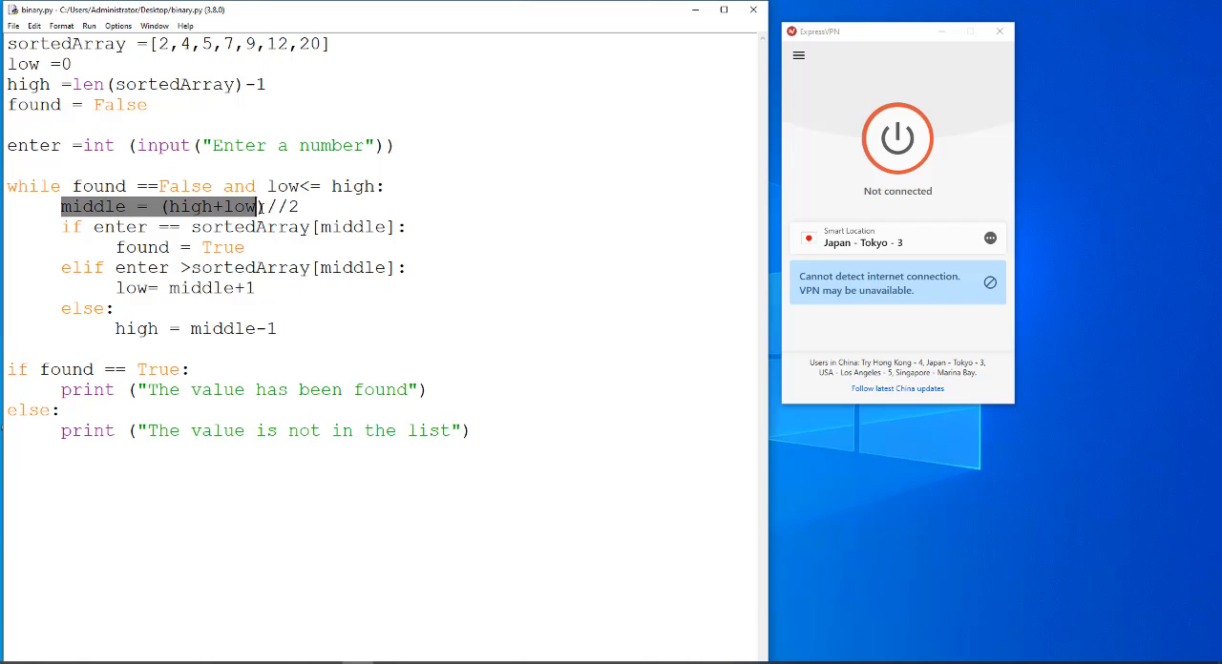